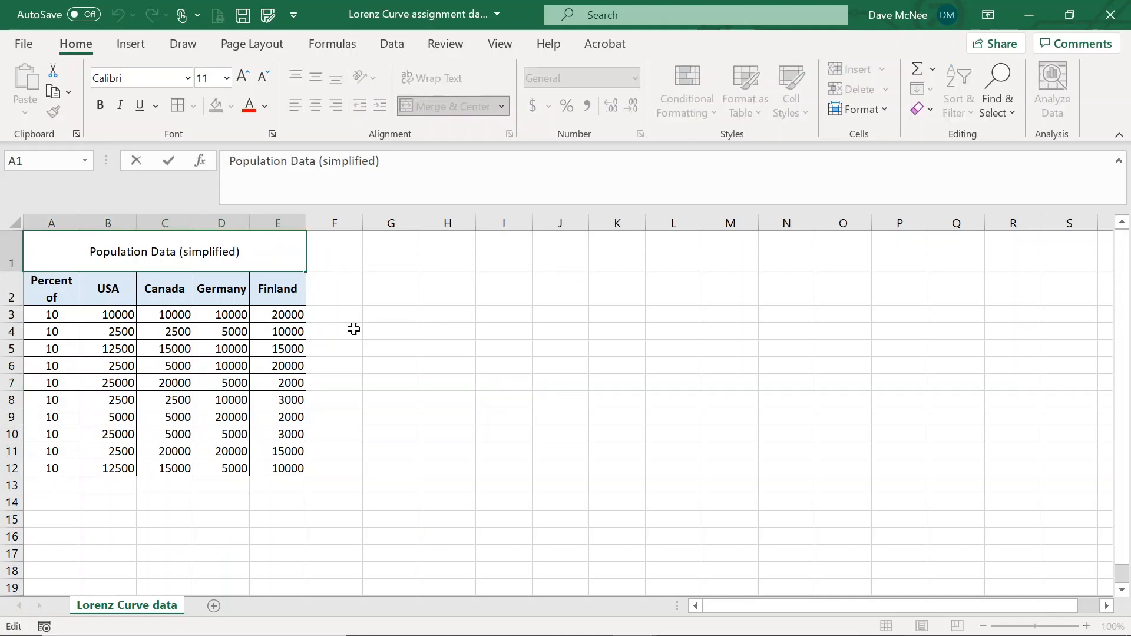
# Copy the population table's title and header rows alongside the original, starting at J1.
pyautogui.click(335, 400)
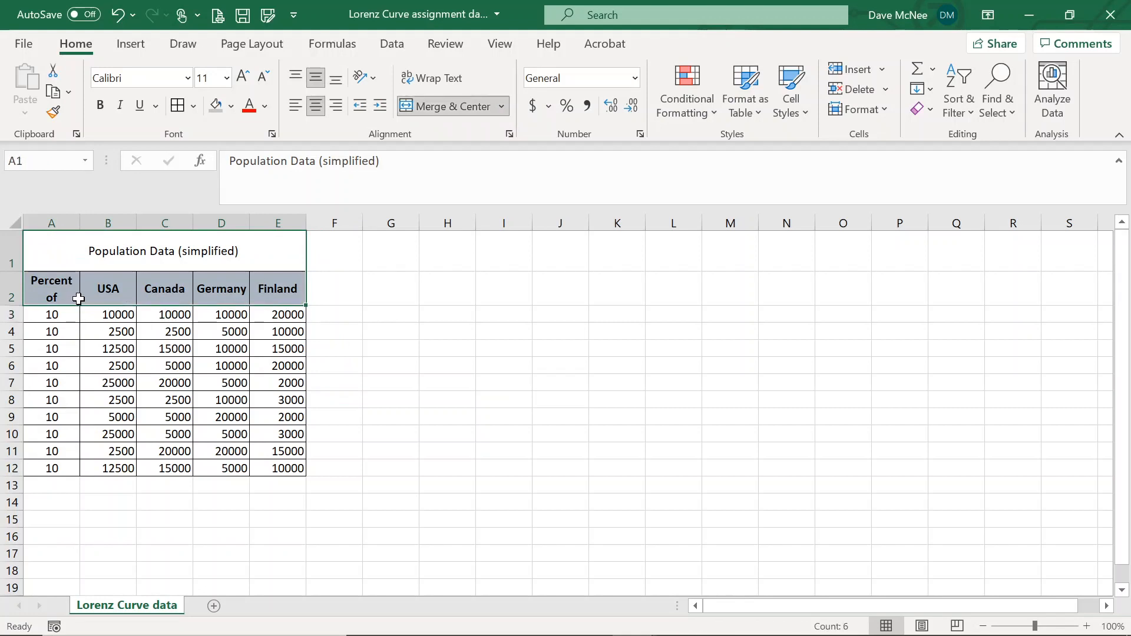
pyautogui.click(560, 251)
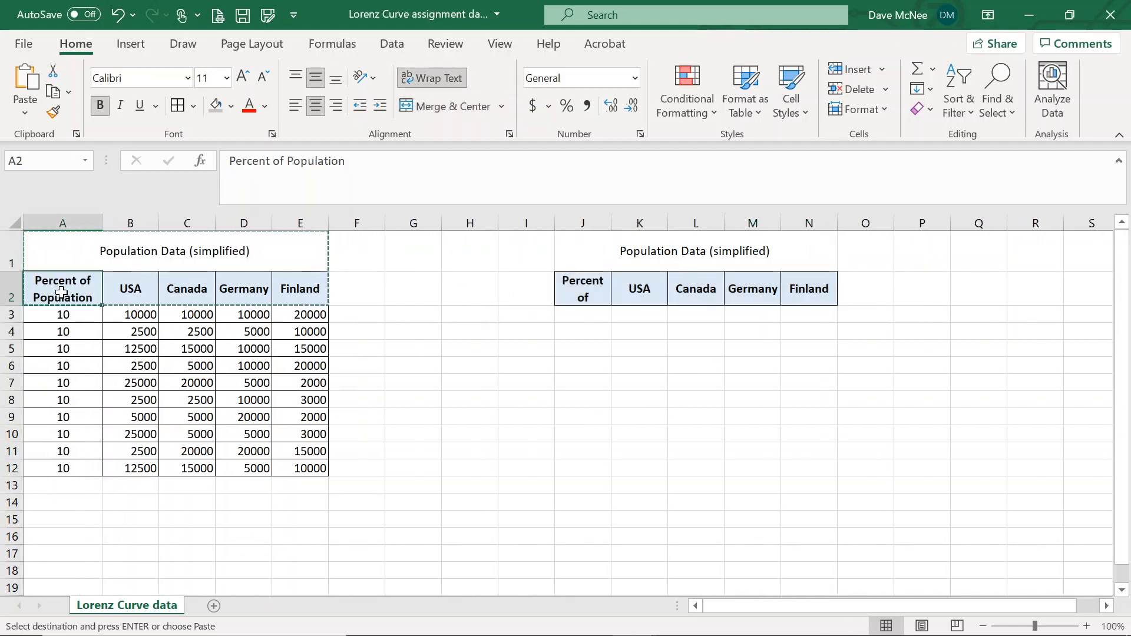
pyautogui.moveTo(51, 282)
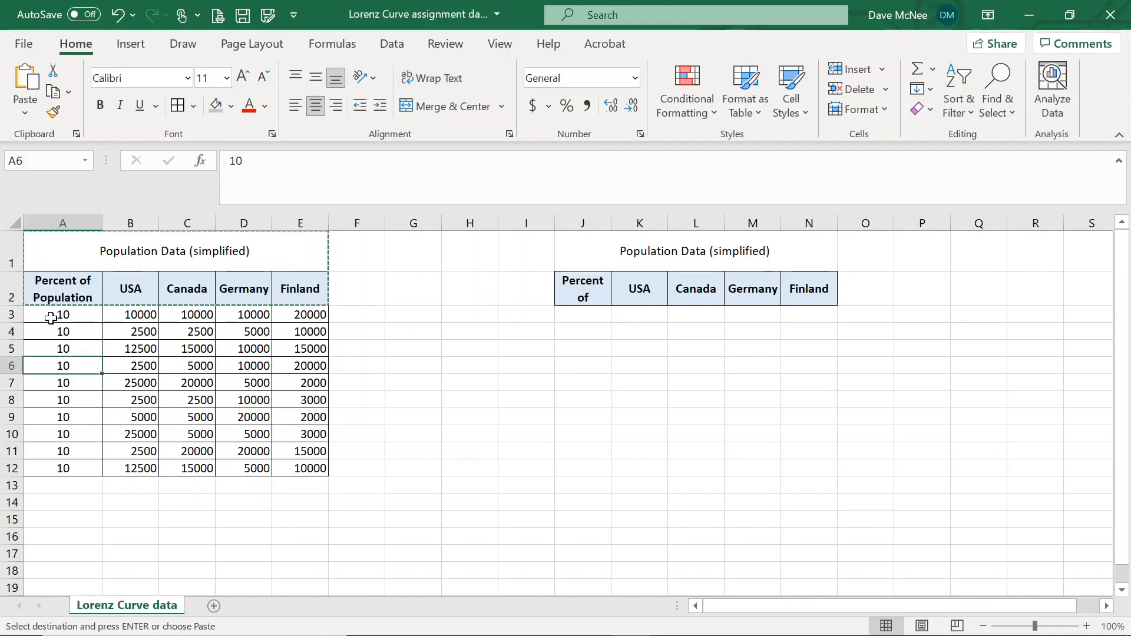
pyautogui.click(129, 433)
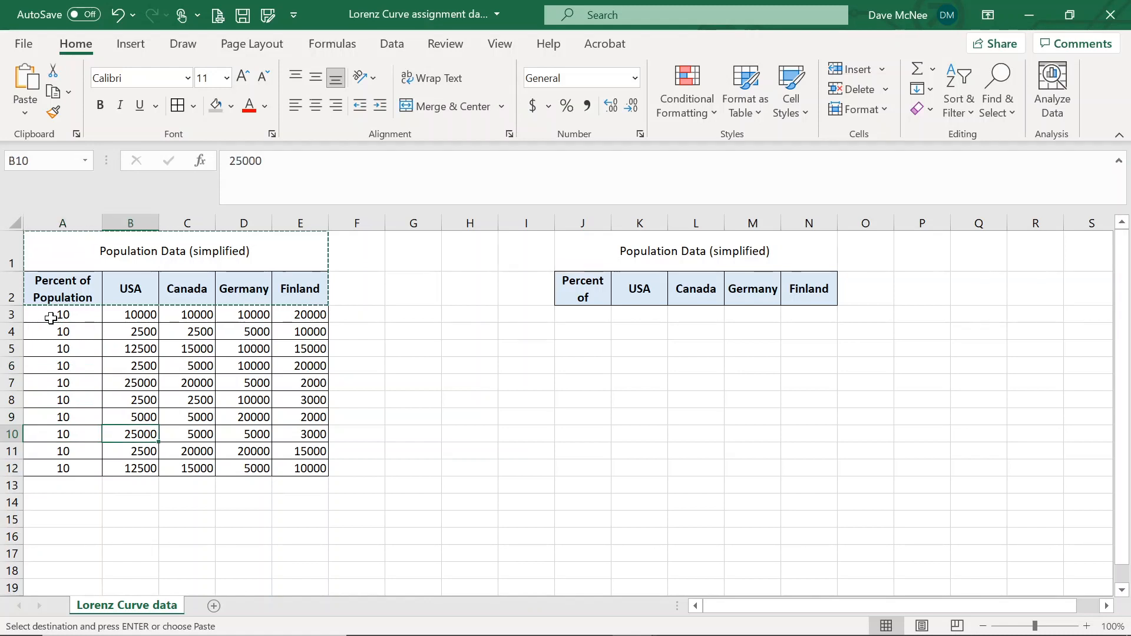
# Replace the J2 header with 'Quintiles' and begin entering quintile values 0.2 to 1 below.
pyautogui.click(130, 314)
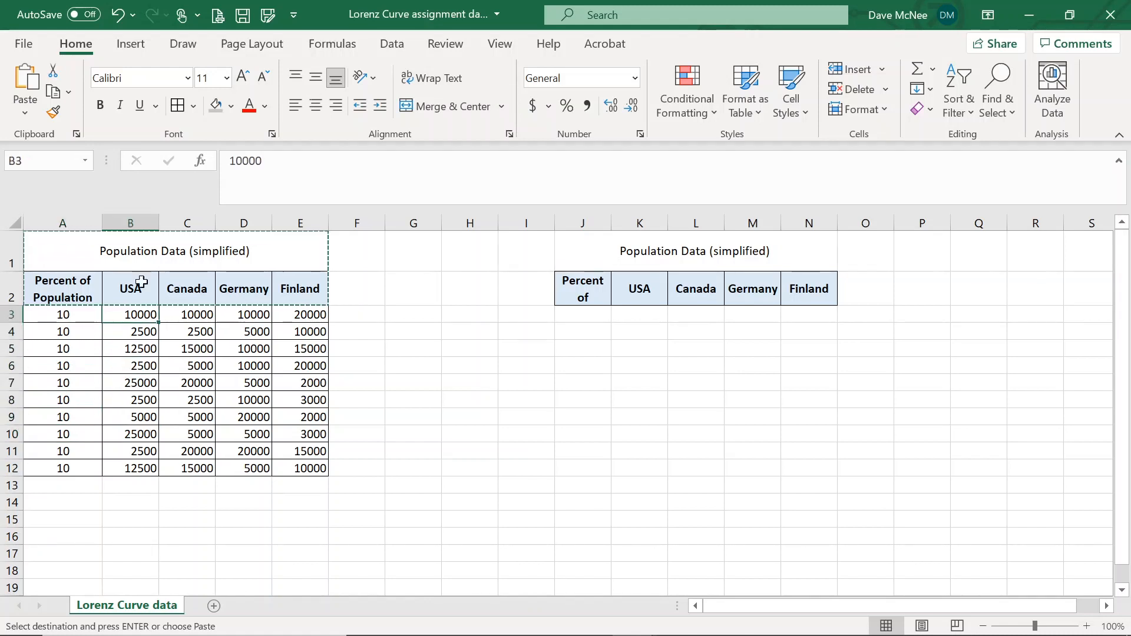
pyautogui.write('Percent of Population')
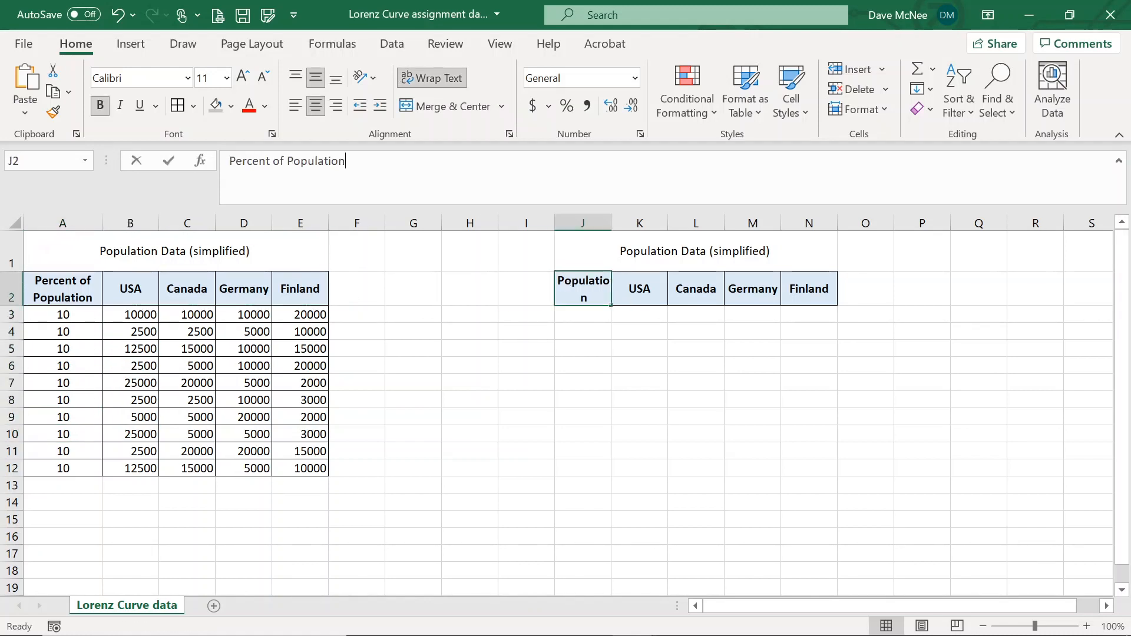
pyautogui.press('Delete')
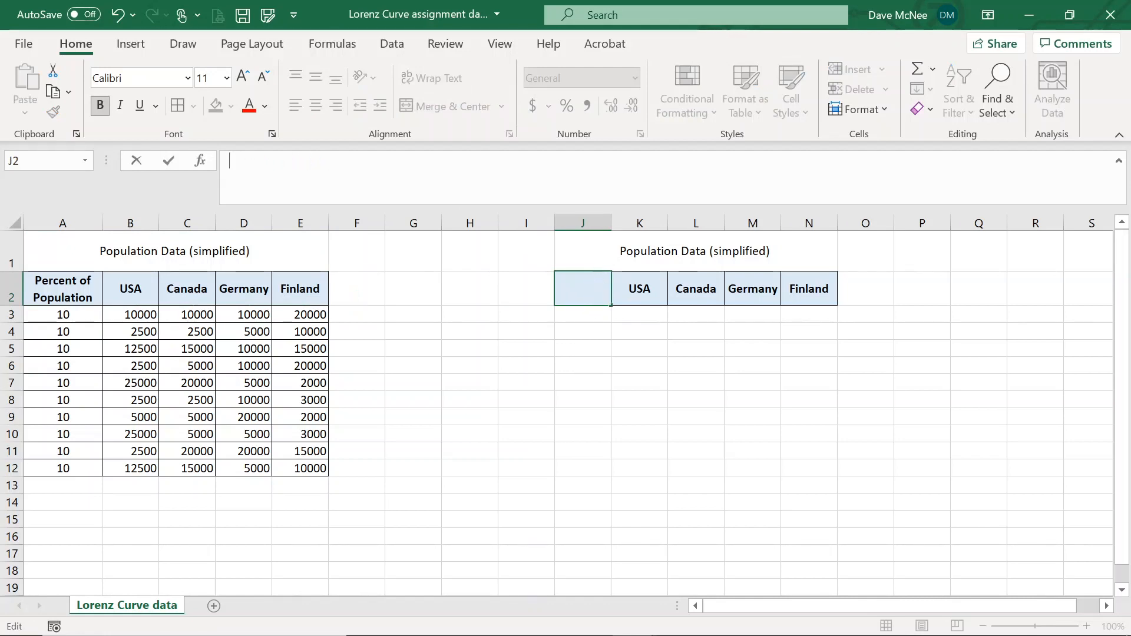
pyautogui.write('Quintiles')
pyautogui.click(583, 314)
pyautogui.write('0.2')
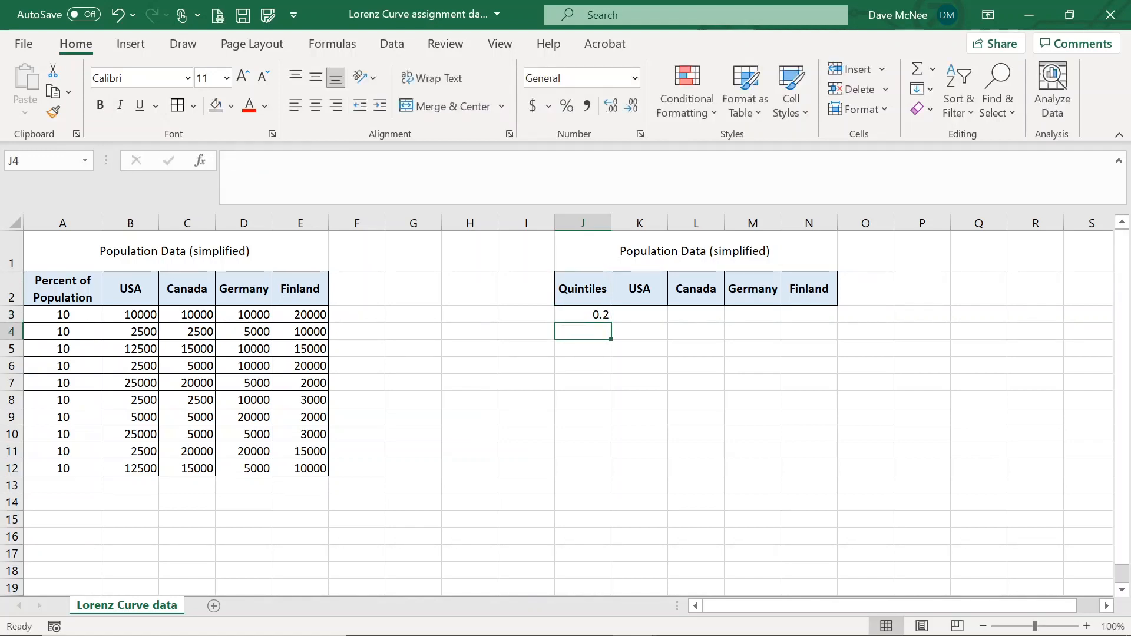
pyautogui.write('0.4')
pyautogui.click(582, 349)
pyautogui.write('0.6')
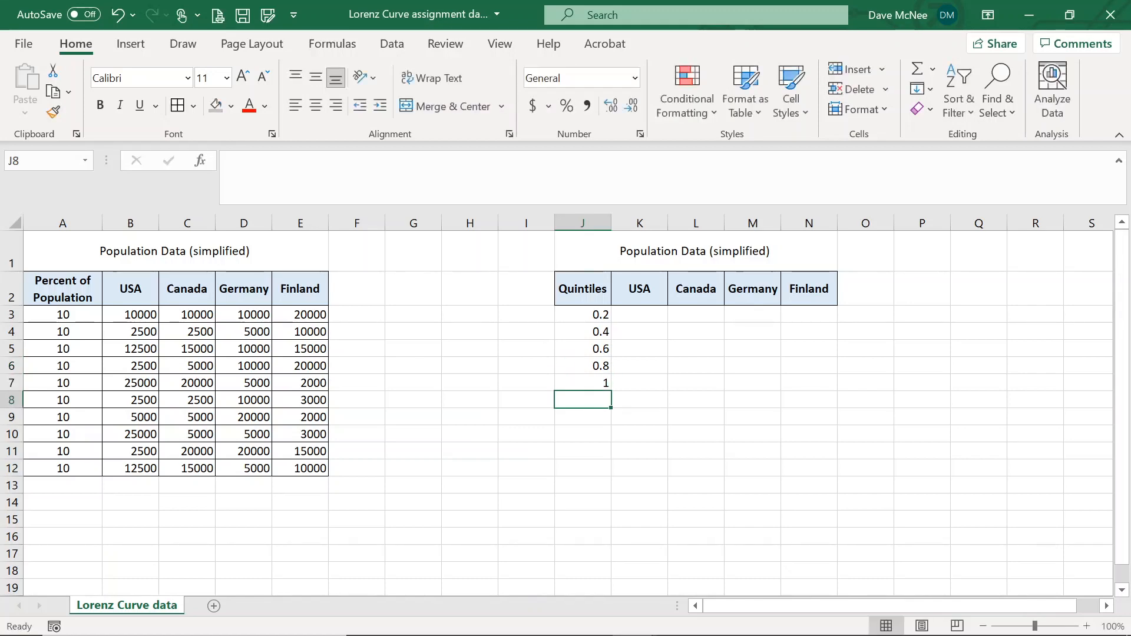
pyautogui.moveTo(414, 314)
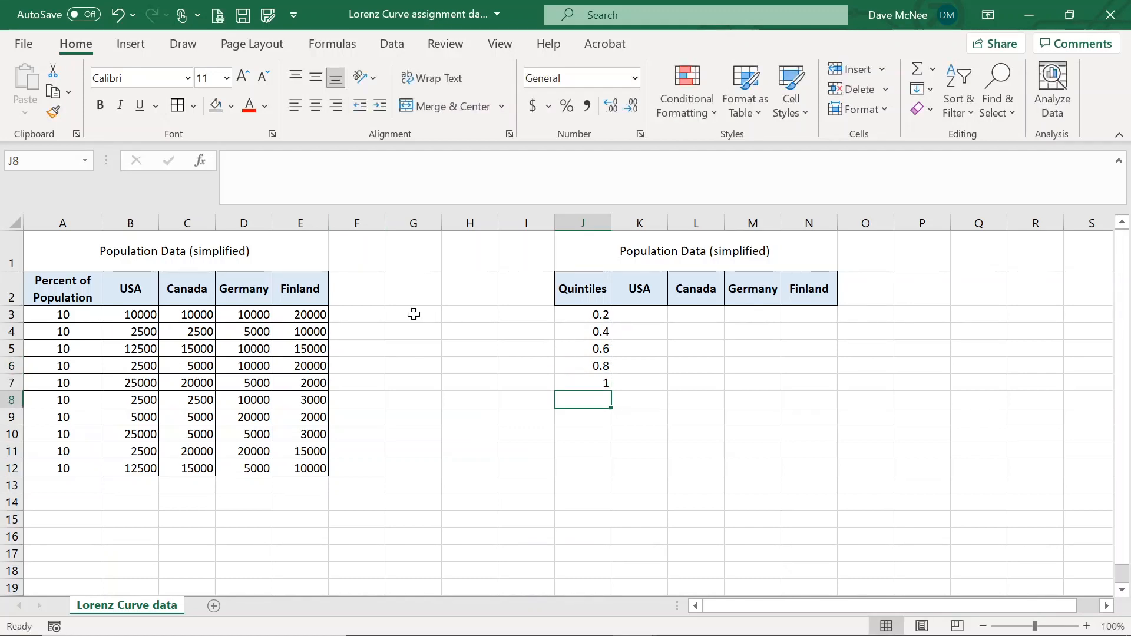
pyautogui.moveTo(633, 287)
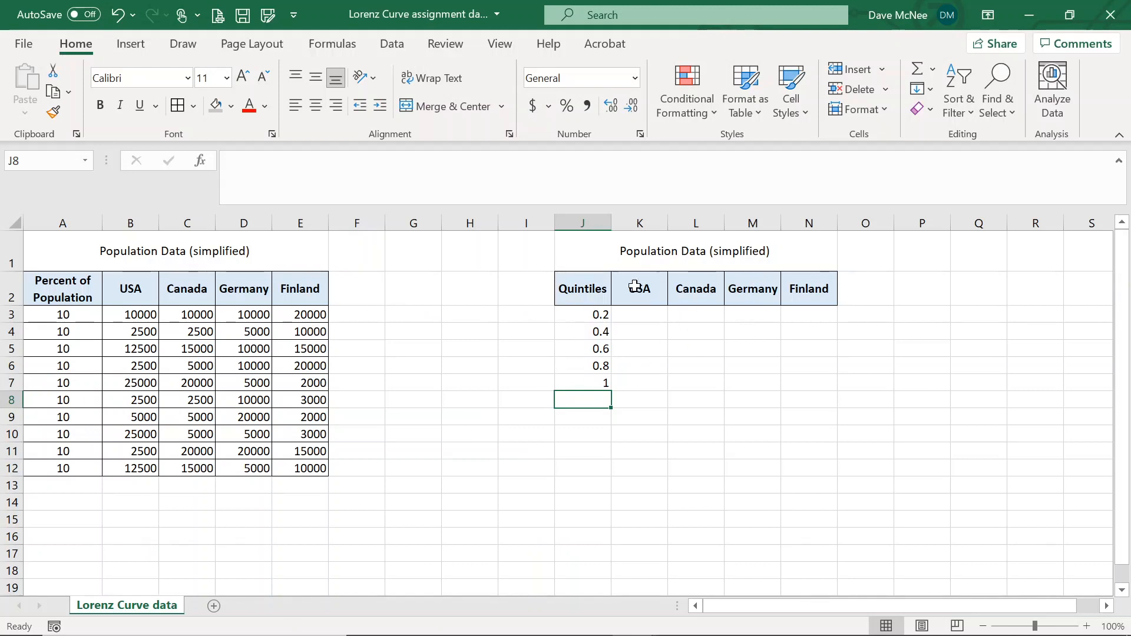
pyautogui.moveTo(729, 356)
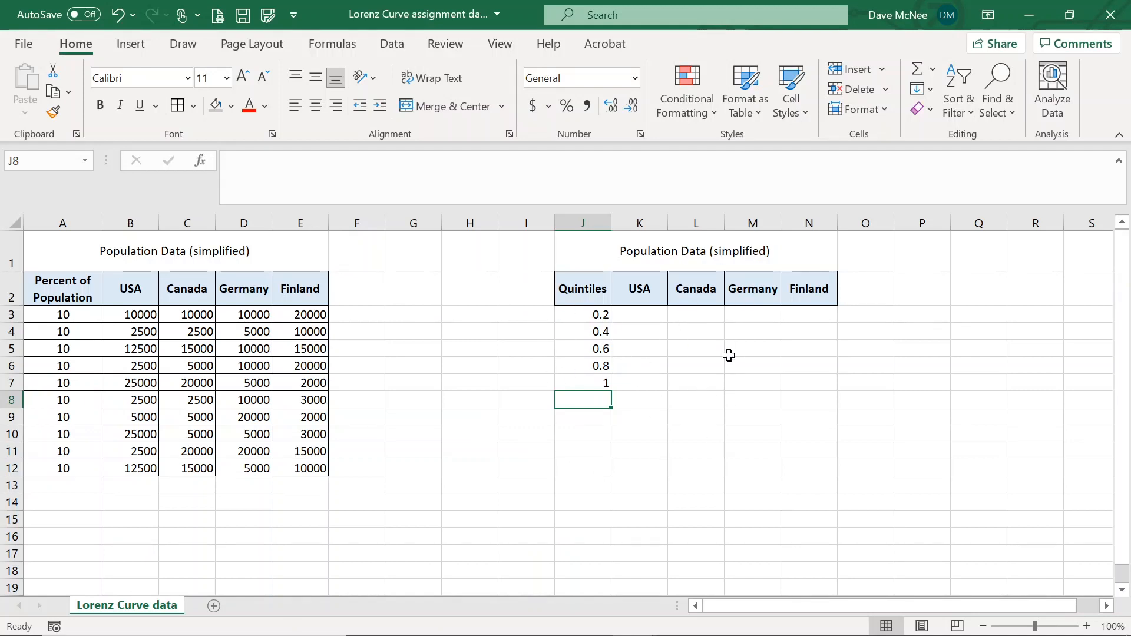
pyautogui.moveTo(724, 331)
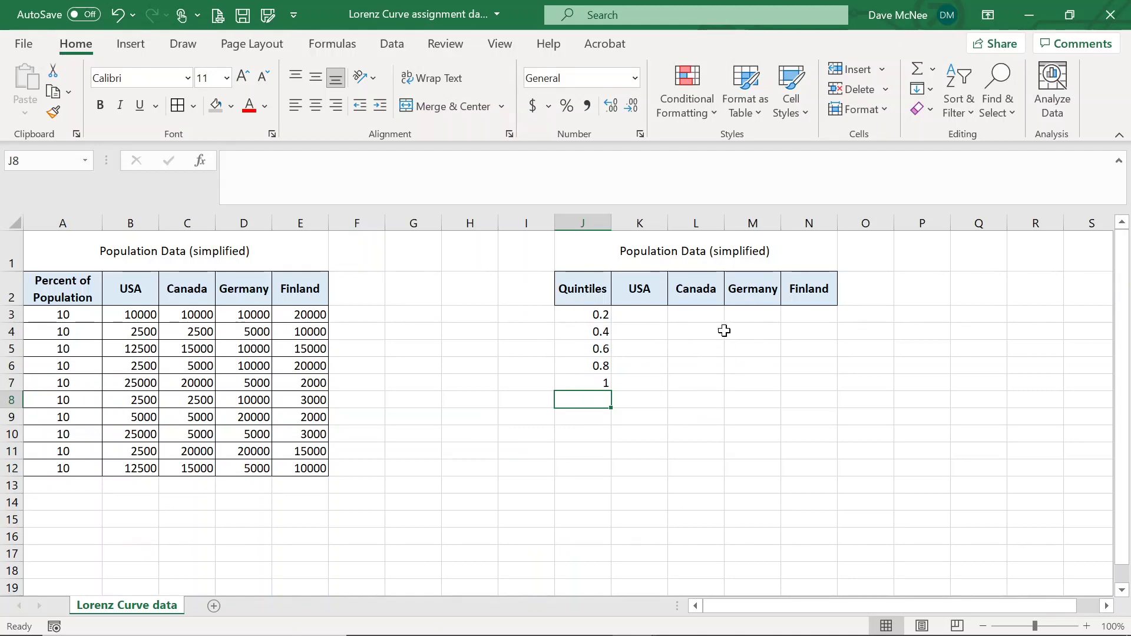
pyautogui.click(129, 314)
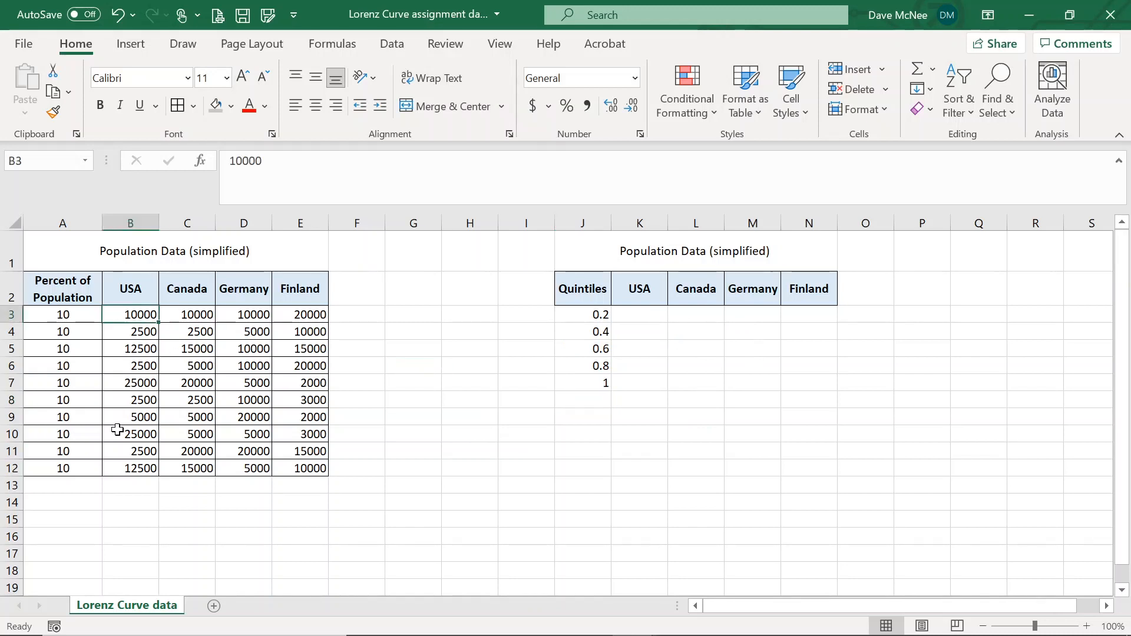
pyautogui.moveTo(117, 471)
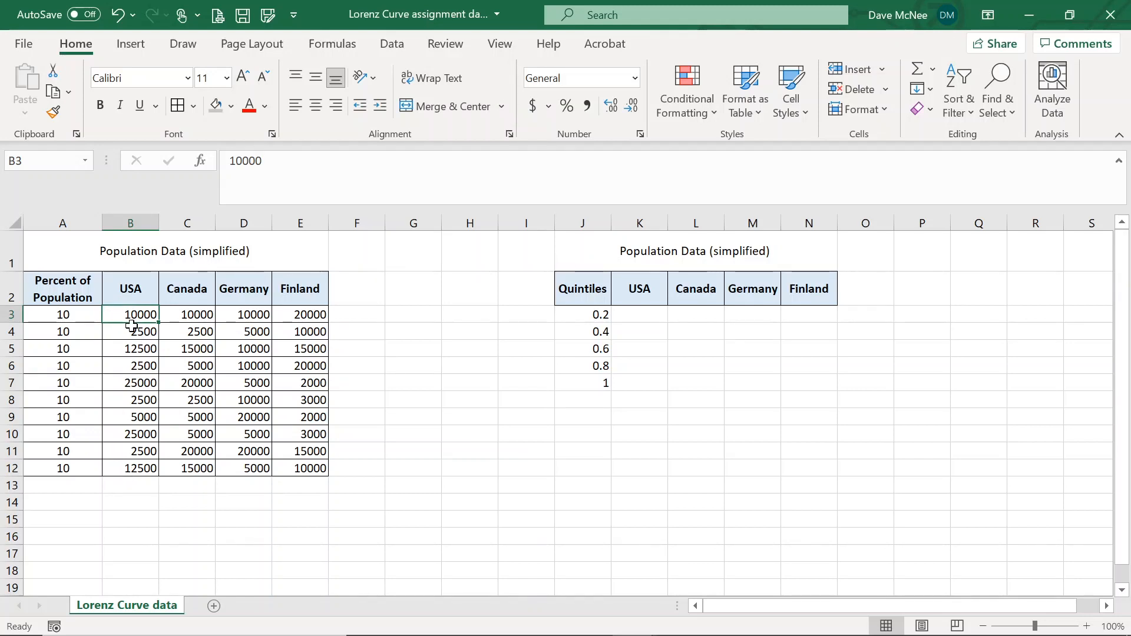
pyautogui.click(130, 331)
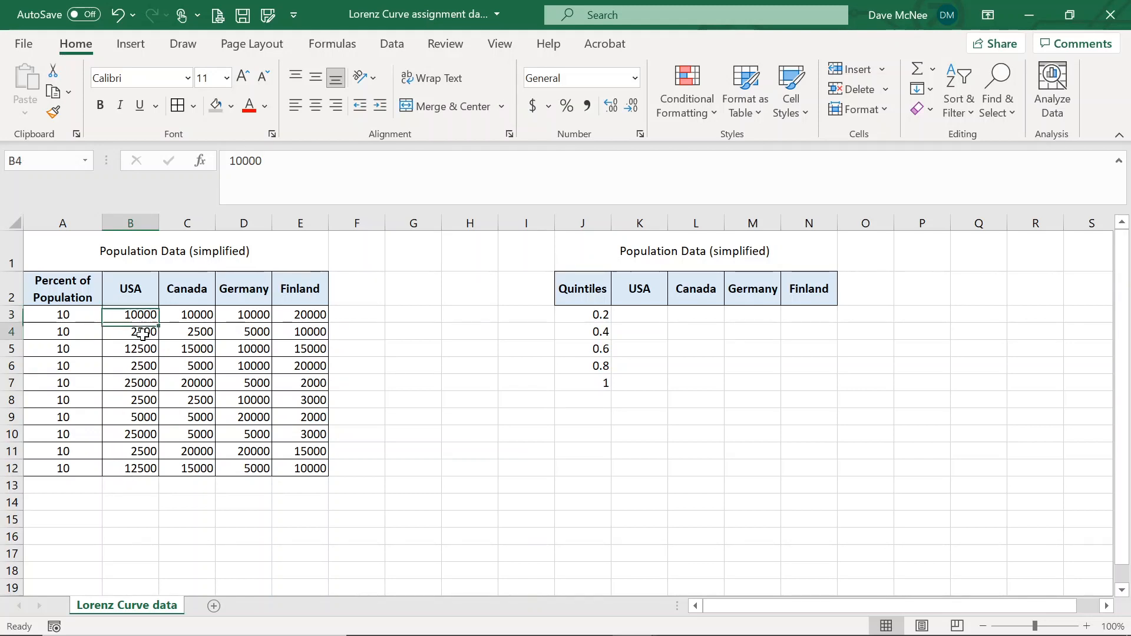
pyautogui.click(130, 349)
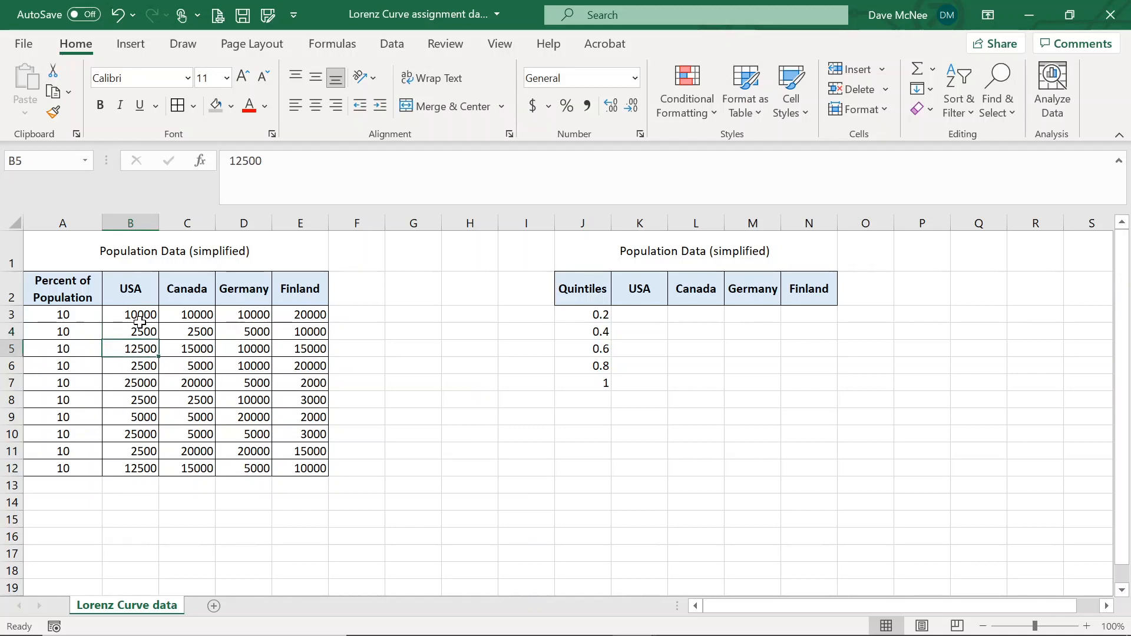
pyautogui.click(130, 315)
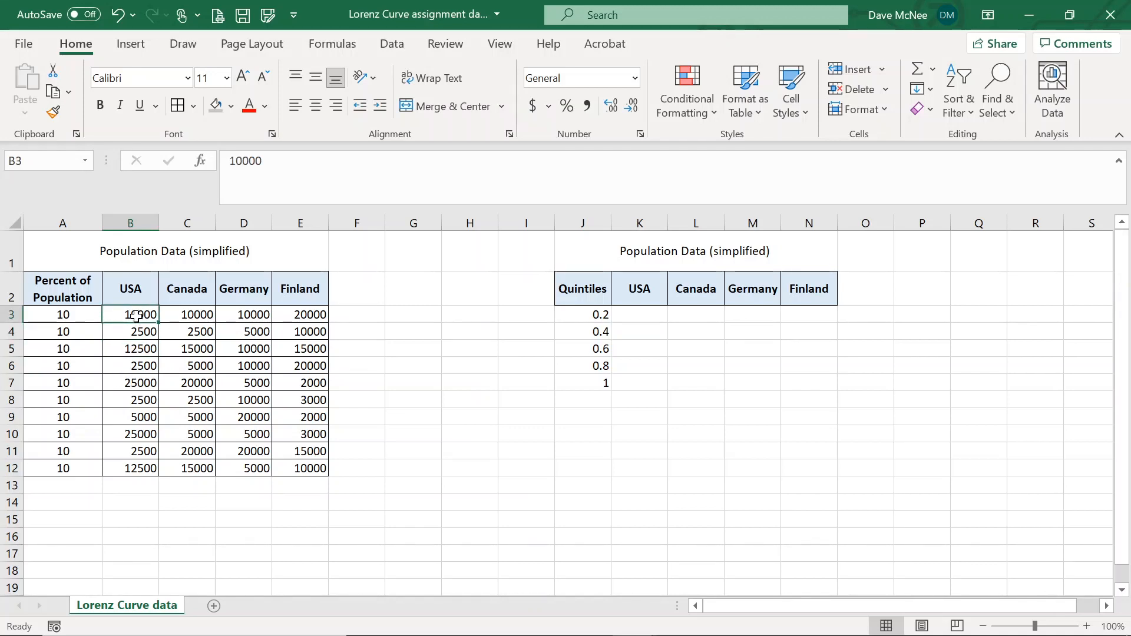
# Sort USA incomes B3:B12 smallest to largest, continuing with the current selection only.
pyautogui.moveTo(131, 314); pyautogui.dragTo(131, 451)
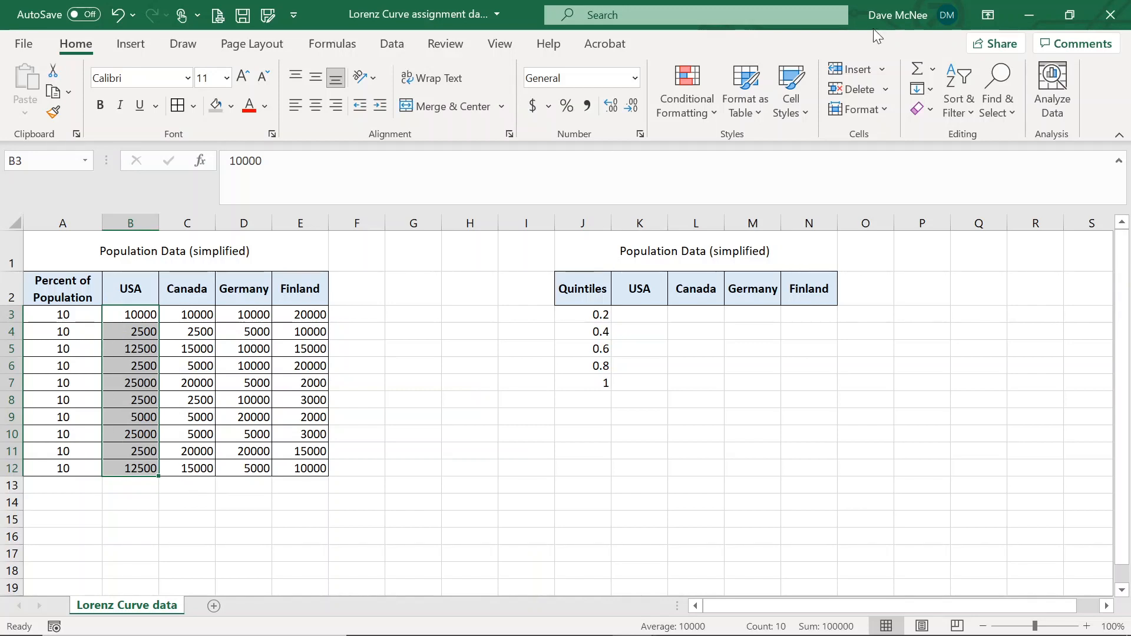
pyautogui.click(958, 88)
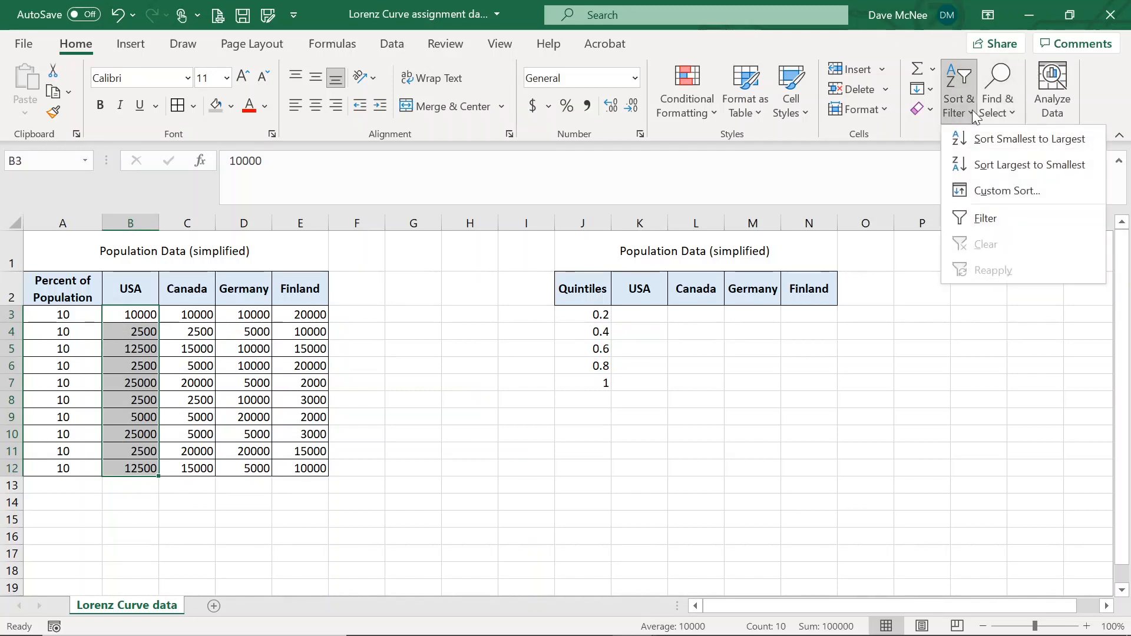
pyautogui.click(971, 147)
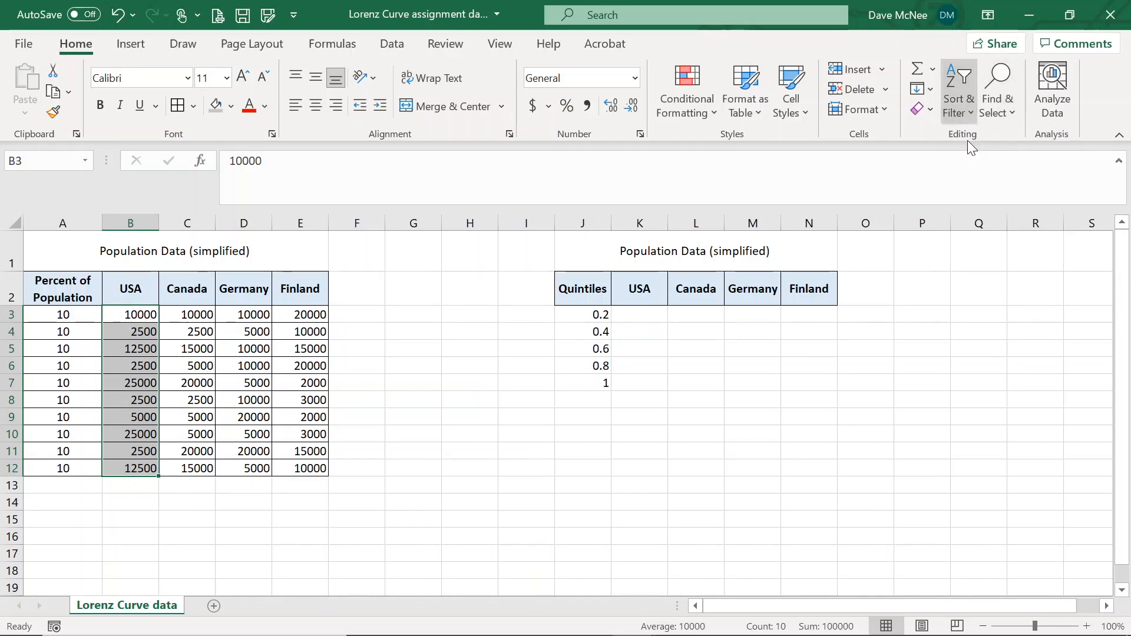
pyautogui.click(958, 89)
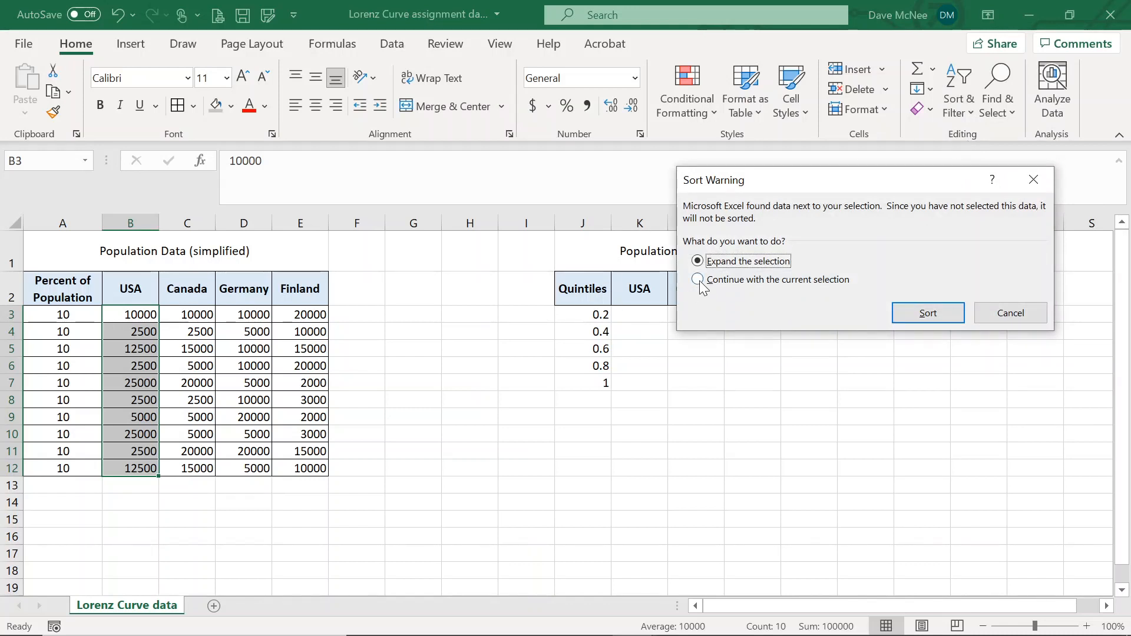
pyautogui.click(697, 280)
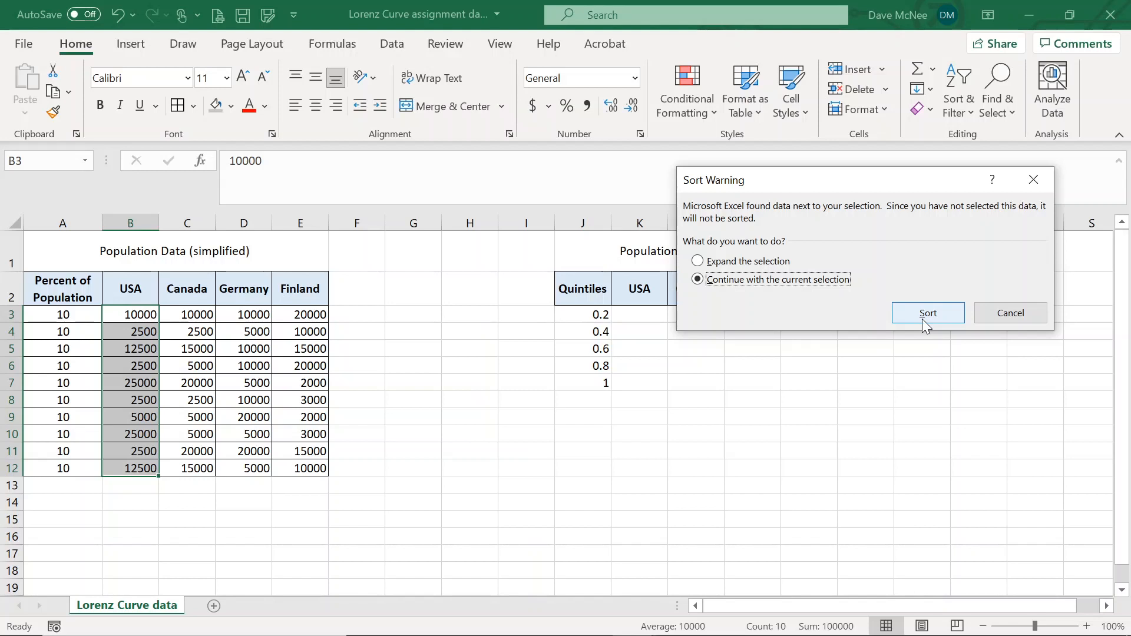
pyautogui.click(928, 313)
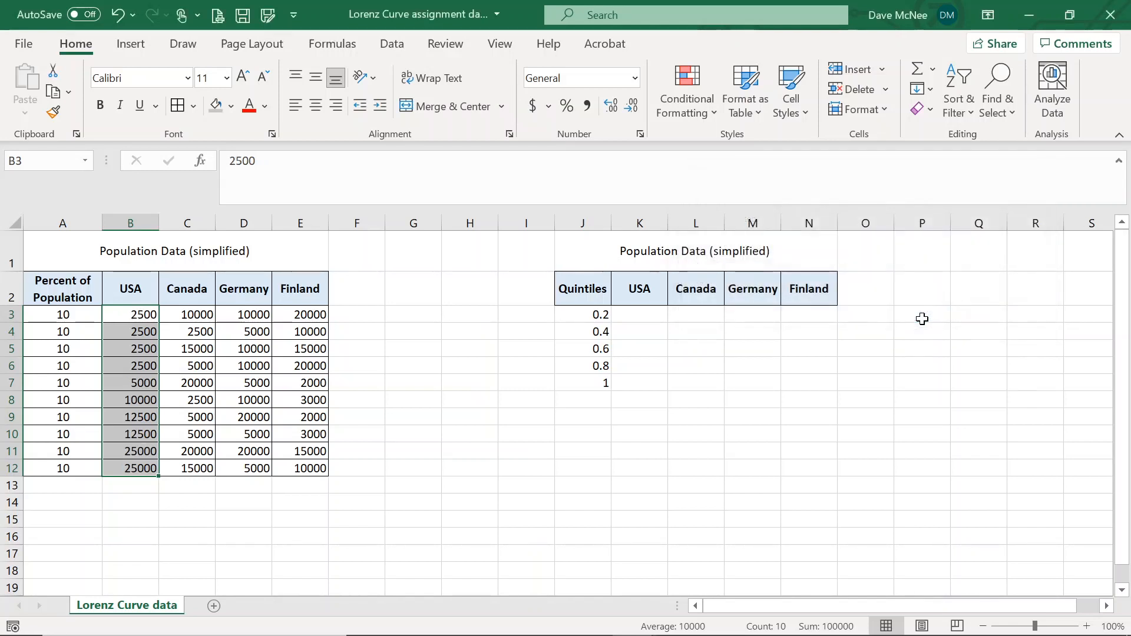
pyautogui.click(187, 315)
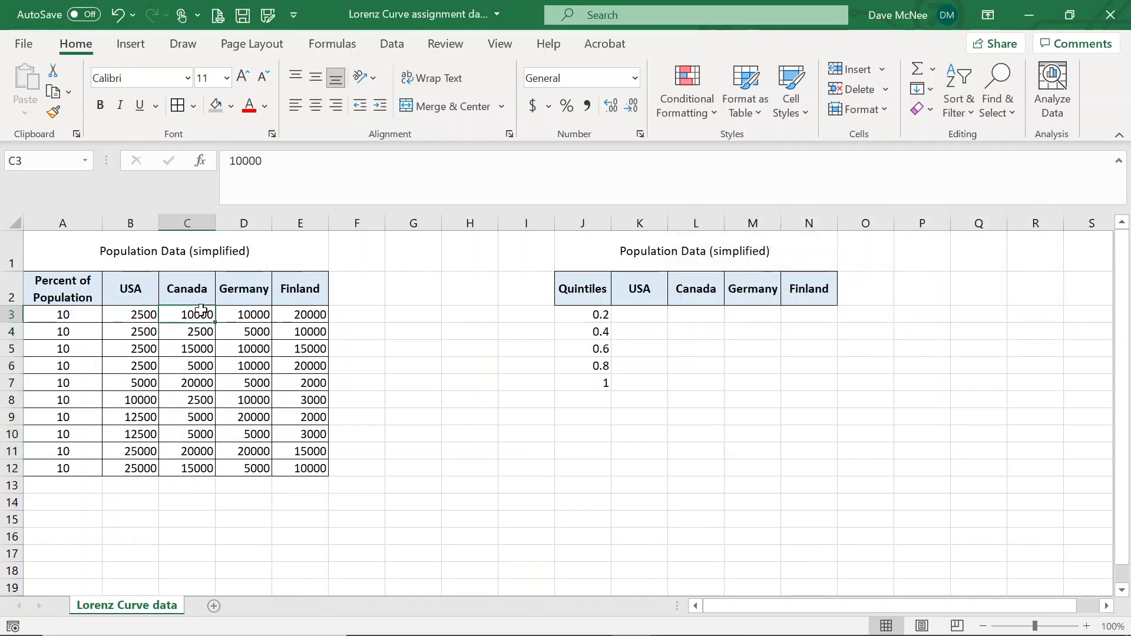
# Sort the Canada income column ascending on its own.
pyautogui.moveTo(187, 314); pyautogui.dragTo(187, 467)
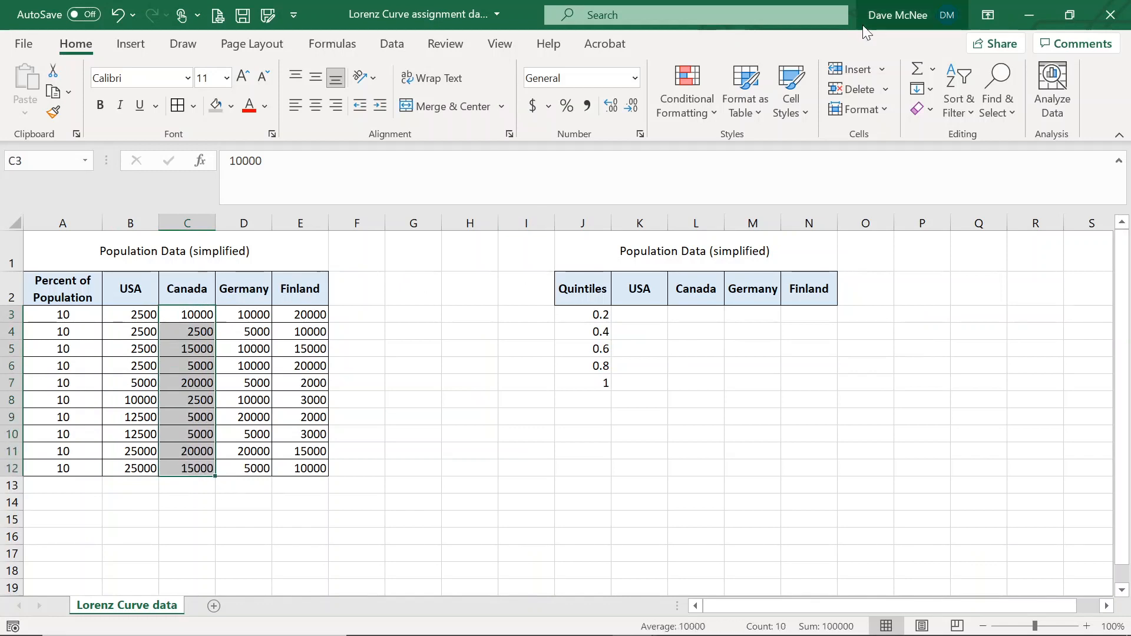
pyautogui.click(958, 88)
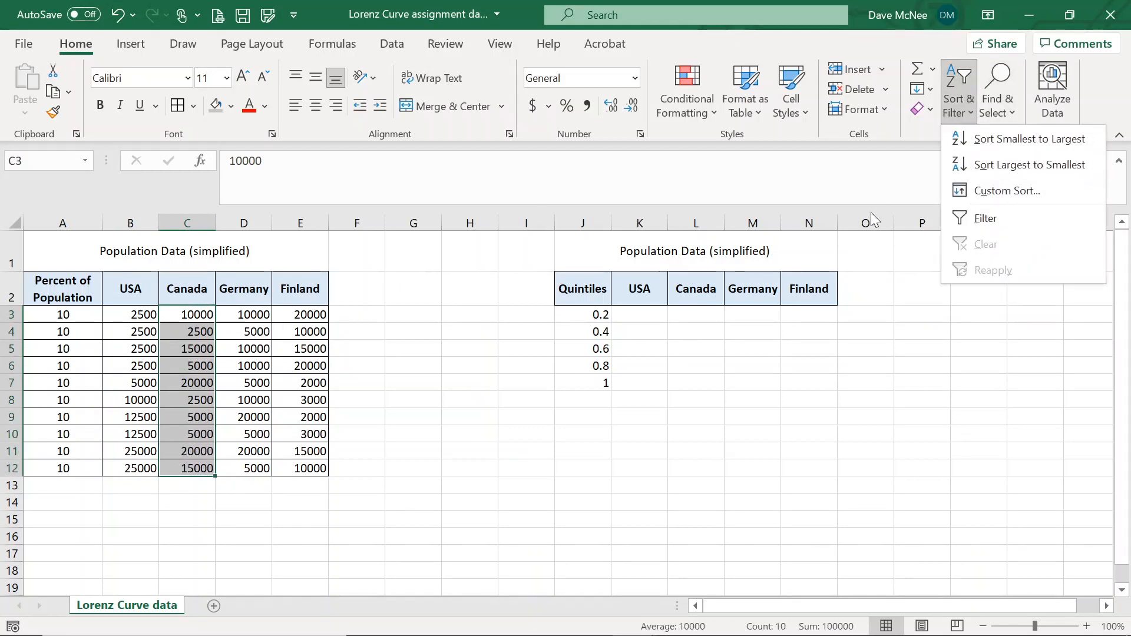
pyautogui.click(1007, 139)
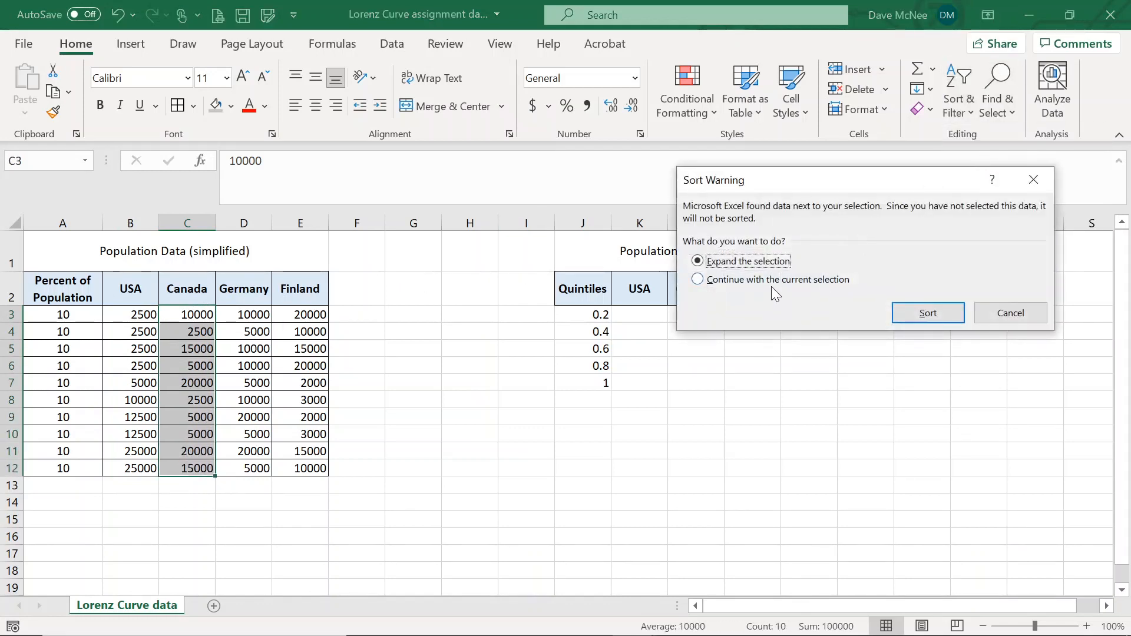
pyautogui.click(928, 313)
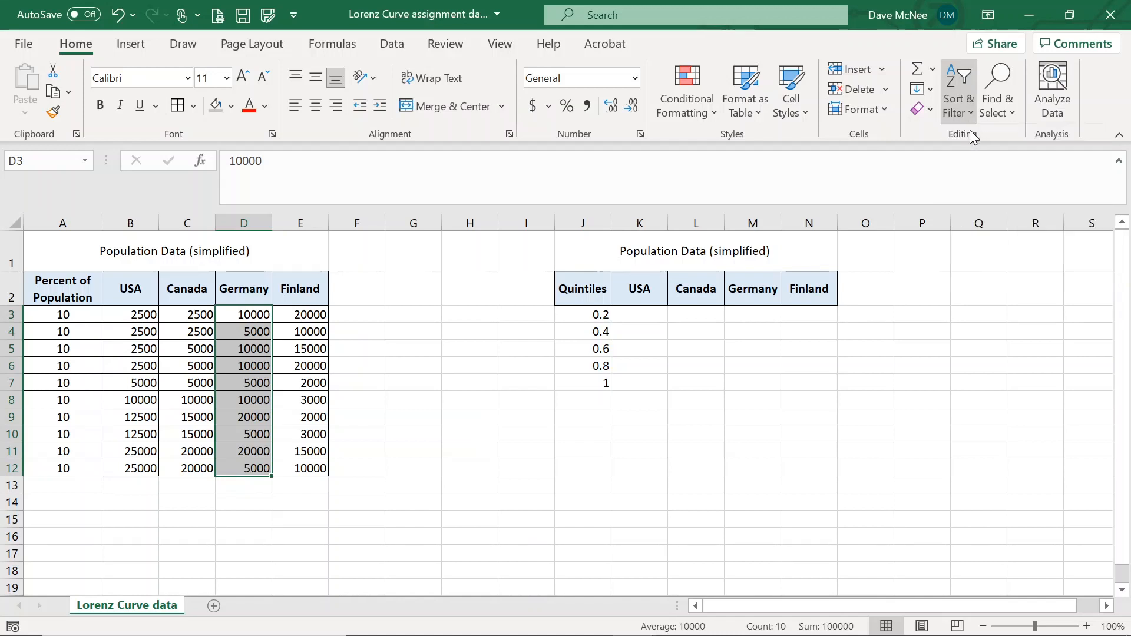
# Sort the Germany and Finland income columns ascending, each independently of neighbours.
pyautogui.click(958, 89)
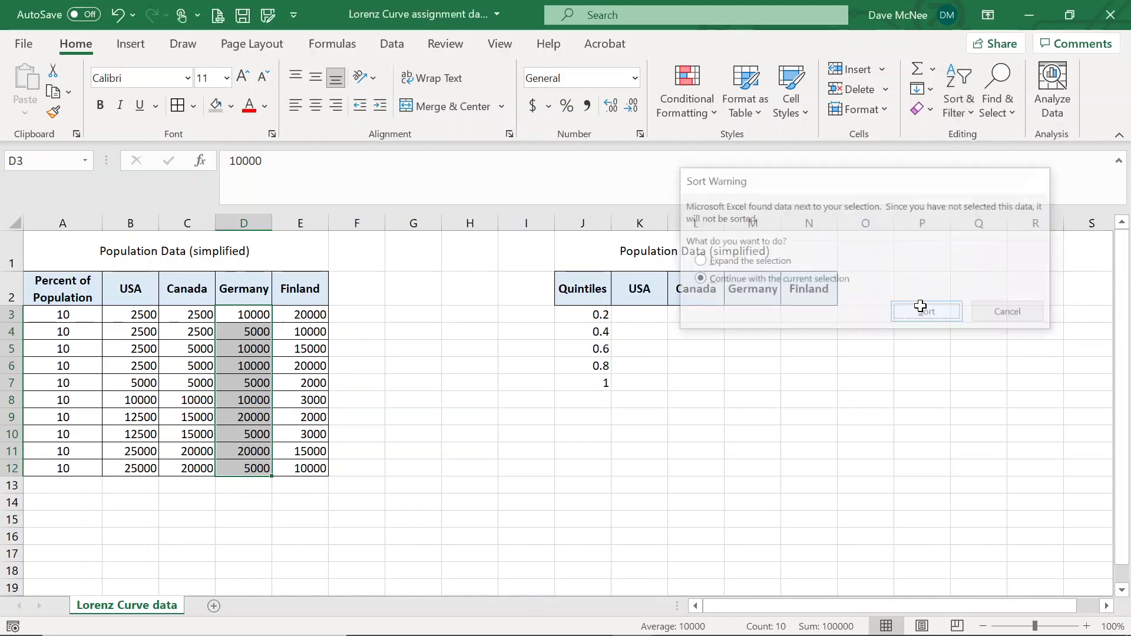
pyautogui.click(926, 311)
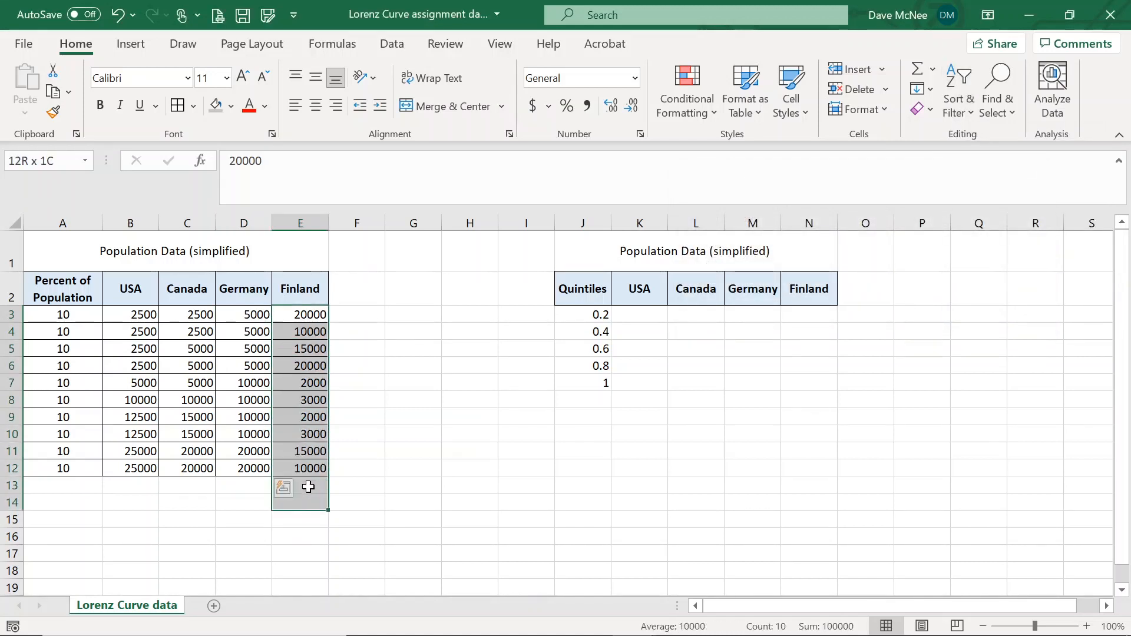
pyautogui.click(959, 89)
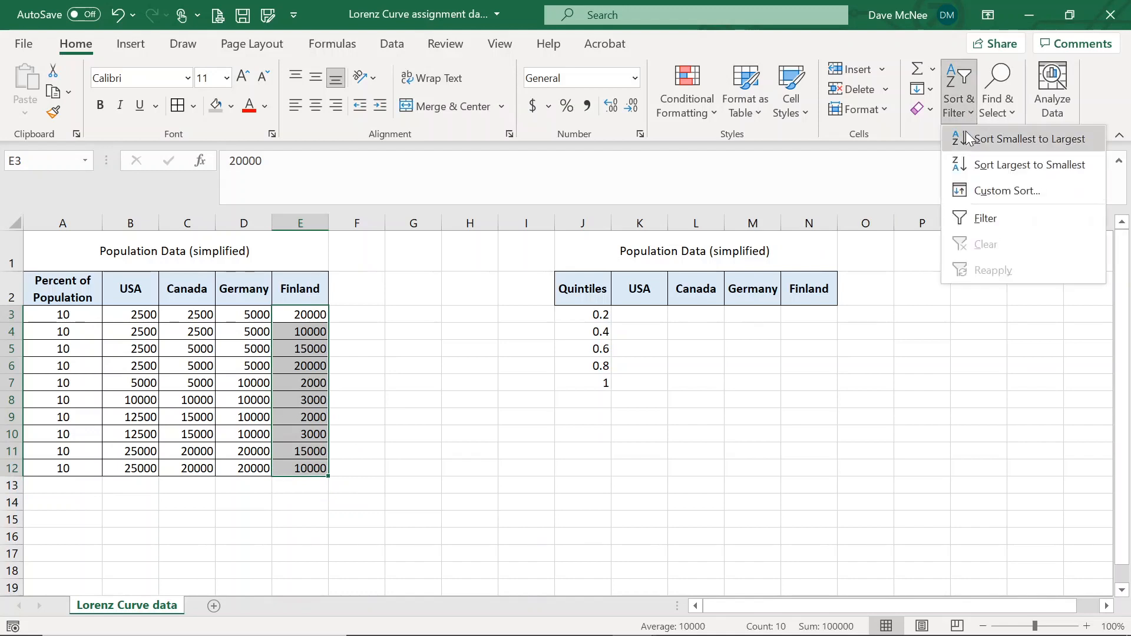
pyautogui.click(1028, 139)
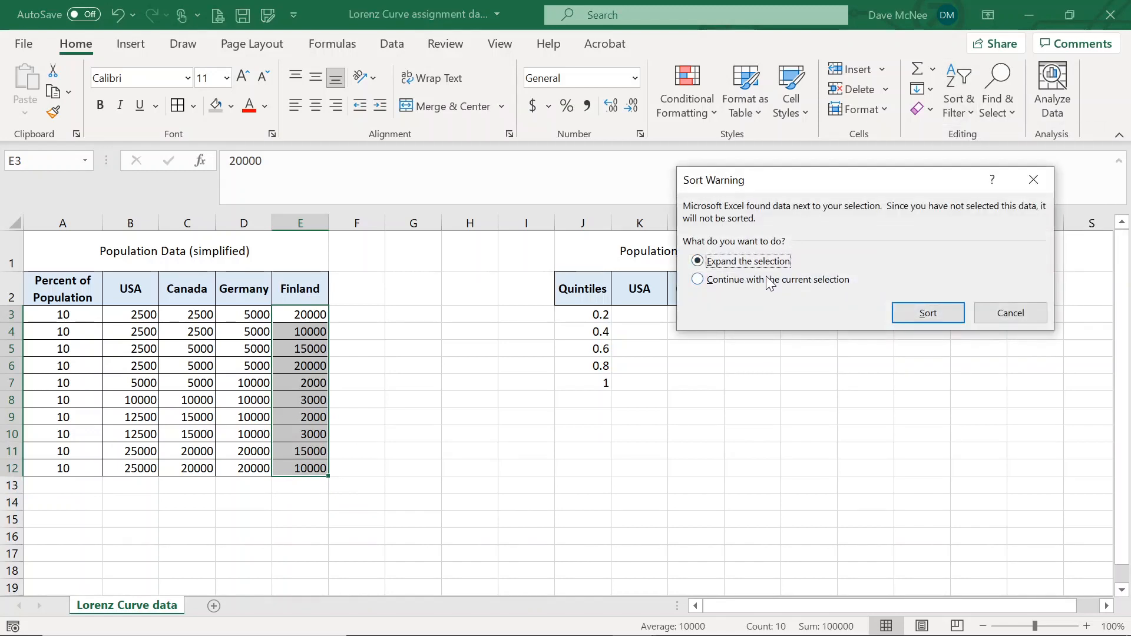
pyautogui.click(928, 313)
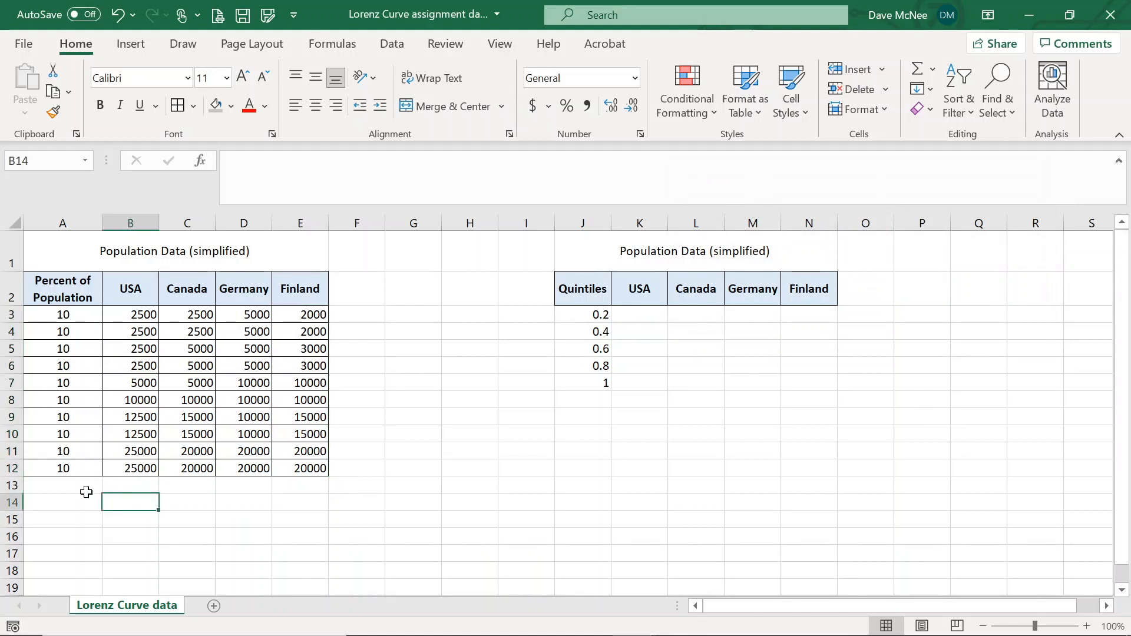
# Label A13 'total income' and shade USA pairs B3:B10 grey, blue, green and orange.
pyautogui.write('t')
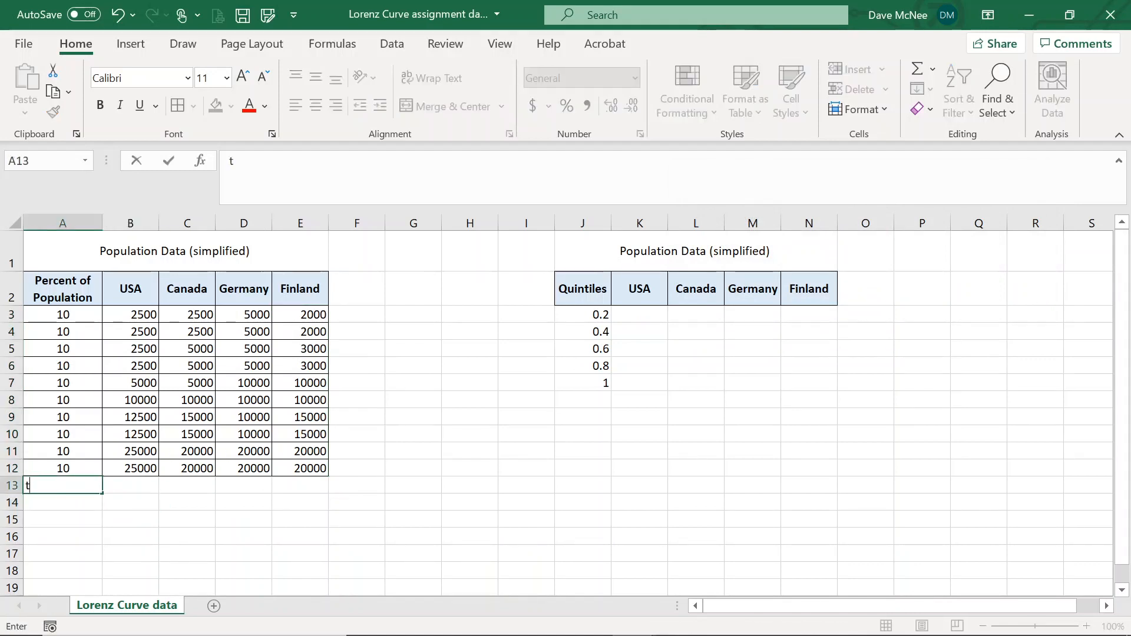
pyautogui.write('otal income')
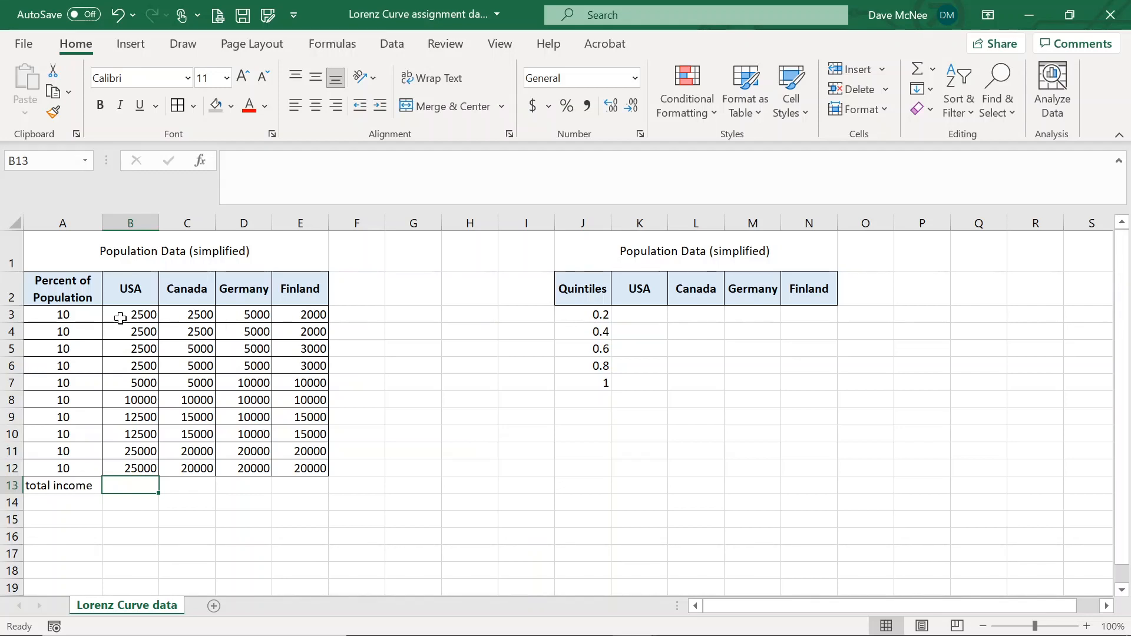
pyautogui.moveTo(131, 314); pyautogui.dragTo(131, 348)
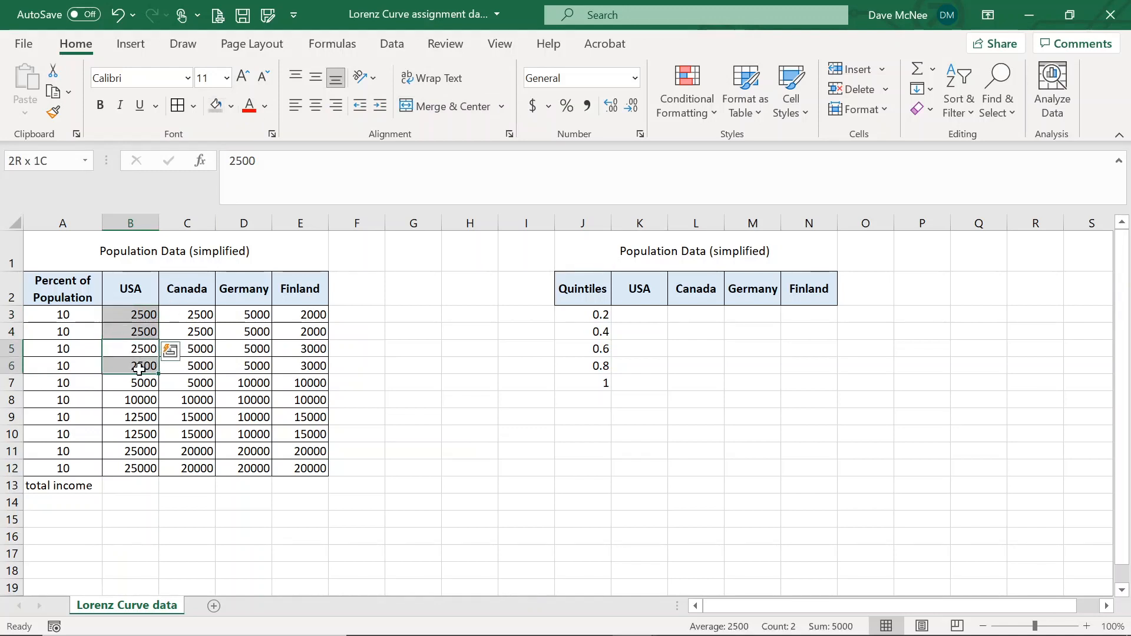
pyautogui.click(232, 106)
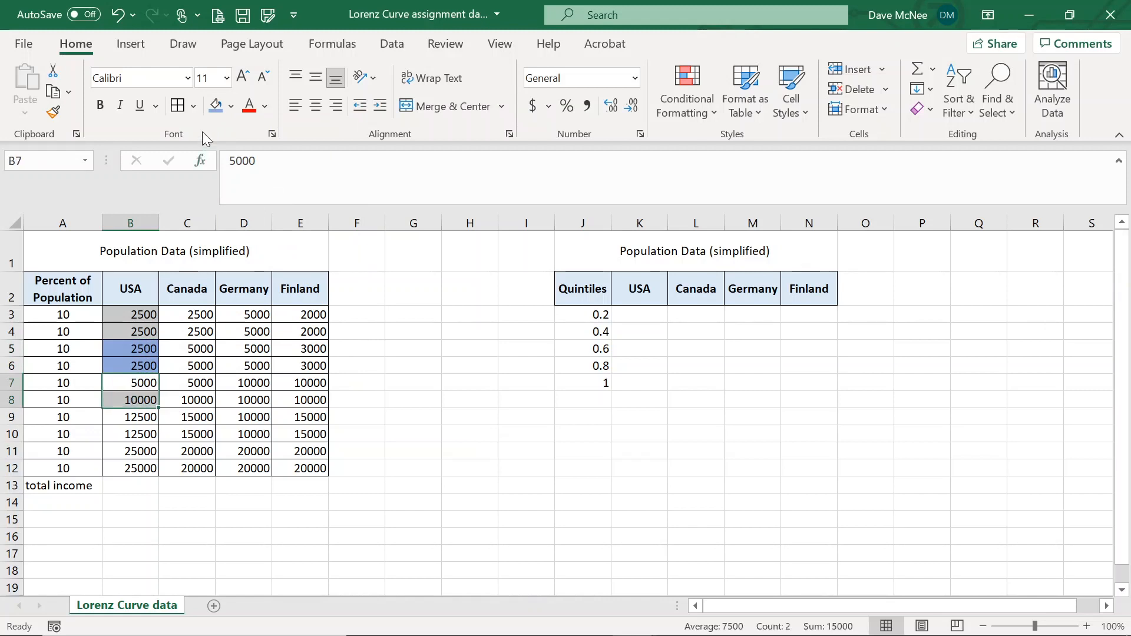
pyautogui.click(231, 105)
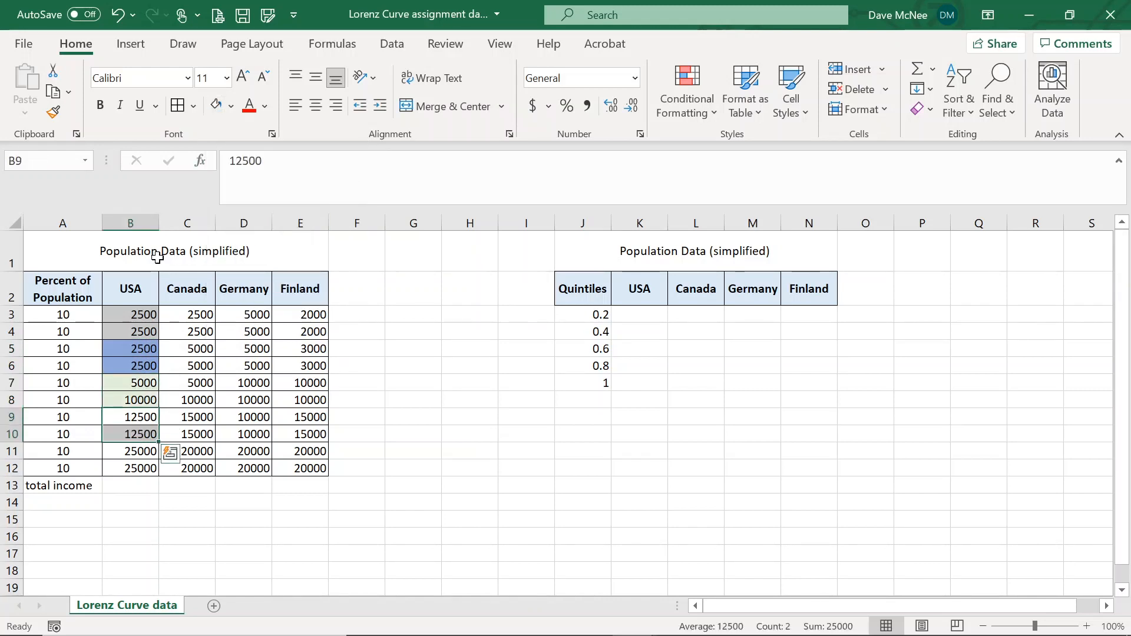
pyautogui.click(232, 105)
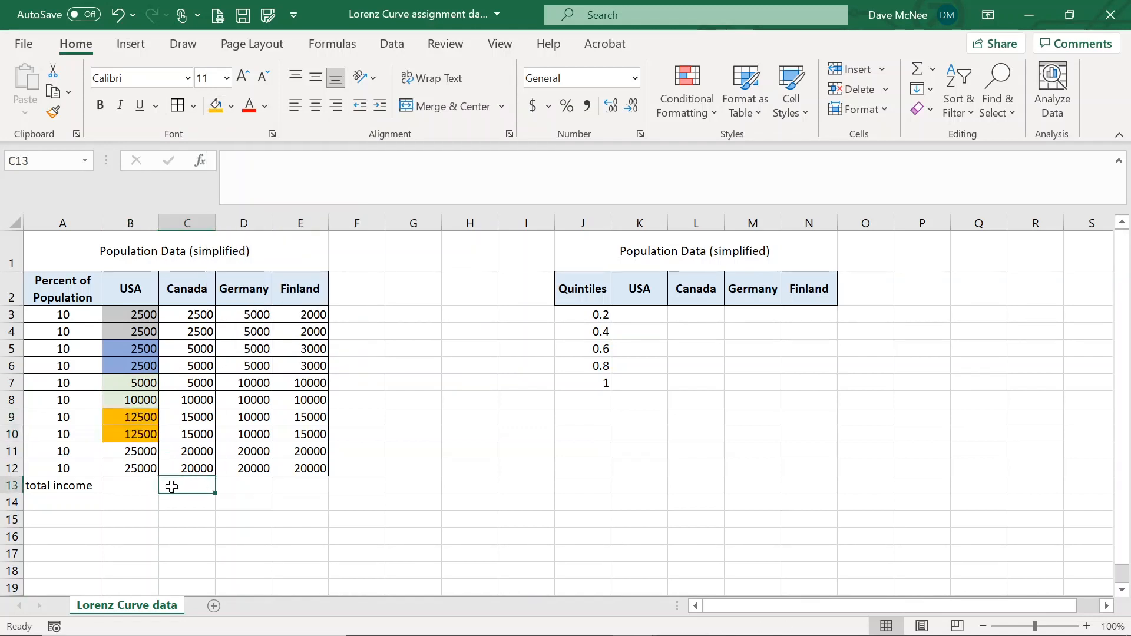
# Enter =SUM(B3:B12) in B13, giving a USA total of 100000.
pyautogui.write('=')
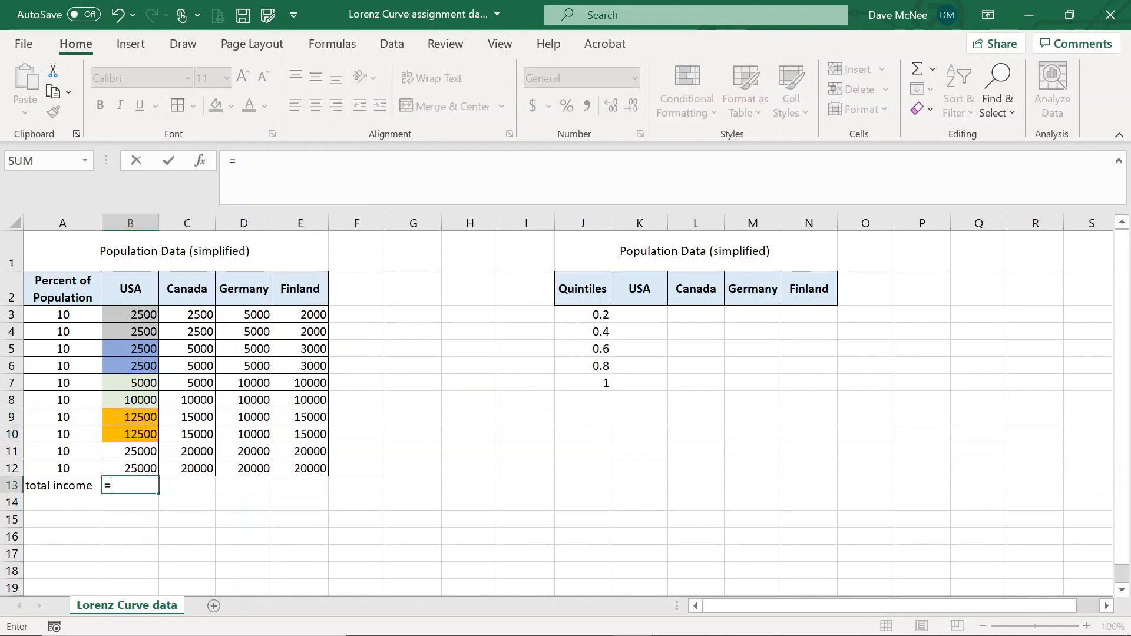
pyautogui.write('s')
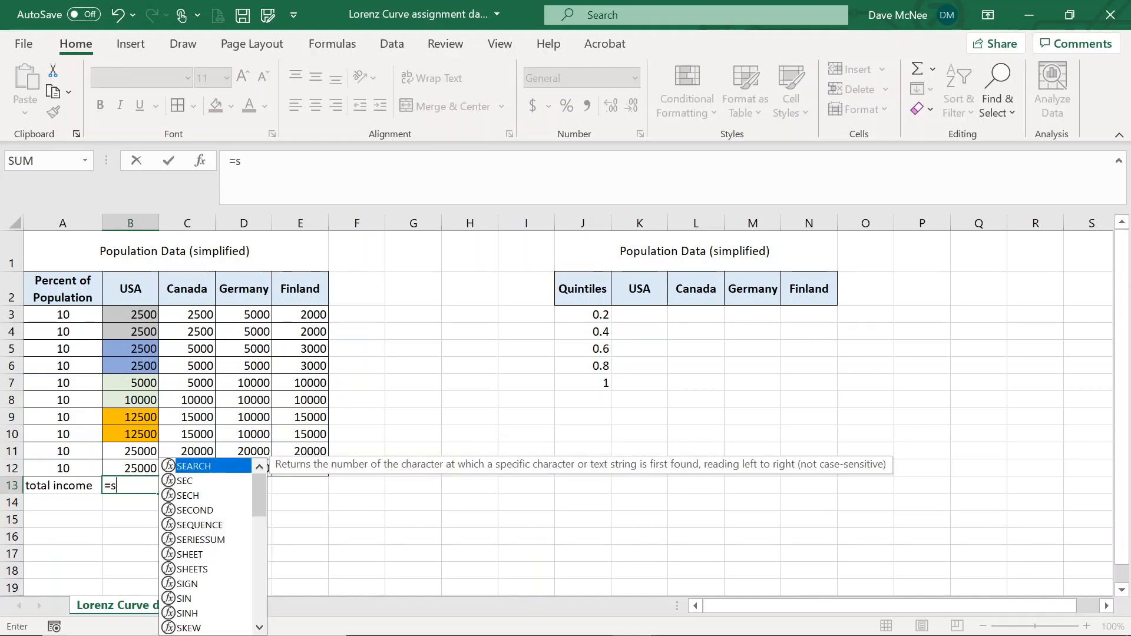
pyautogui.write('um(')
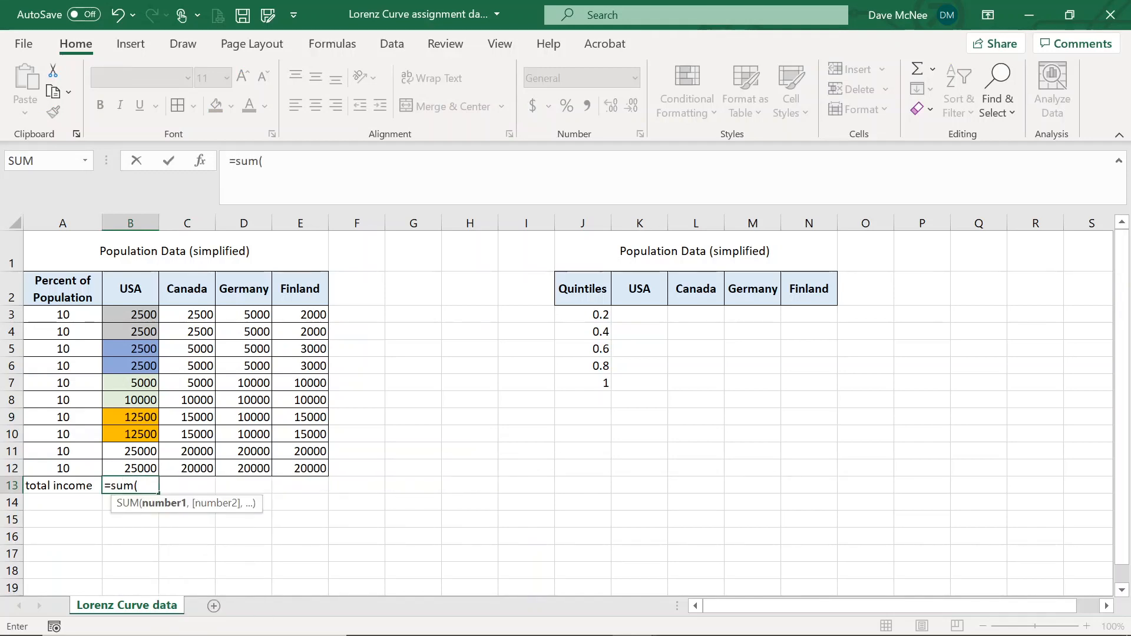
pyautogui.moveTo(130, 314); pyautogui.dragTo(130, 468)
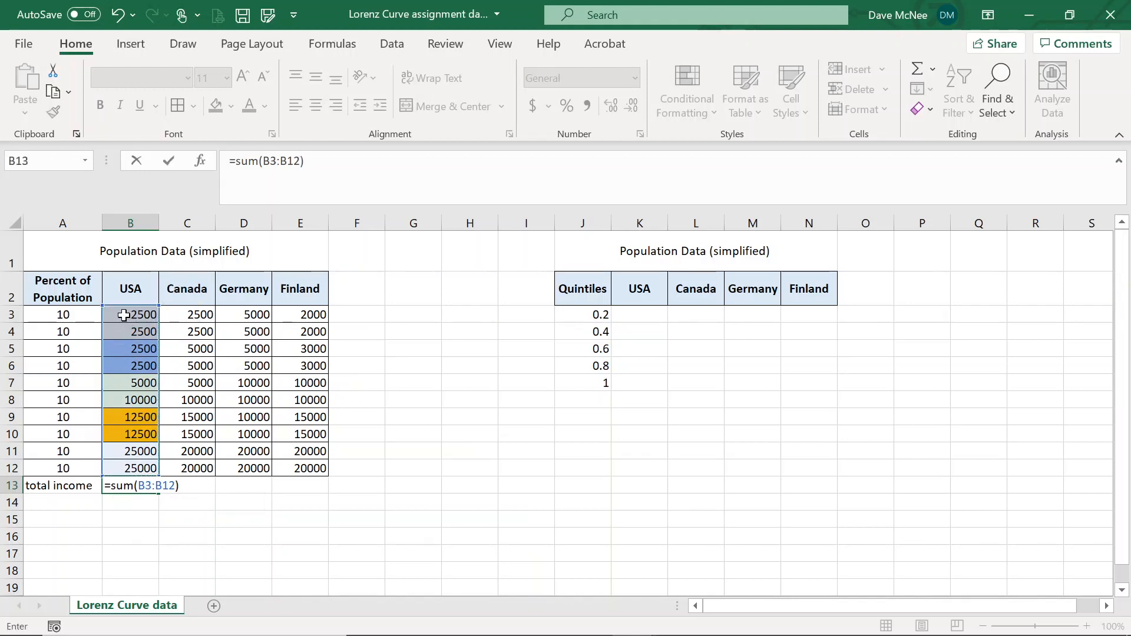
pyautogui.press('Enter')
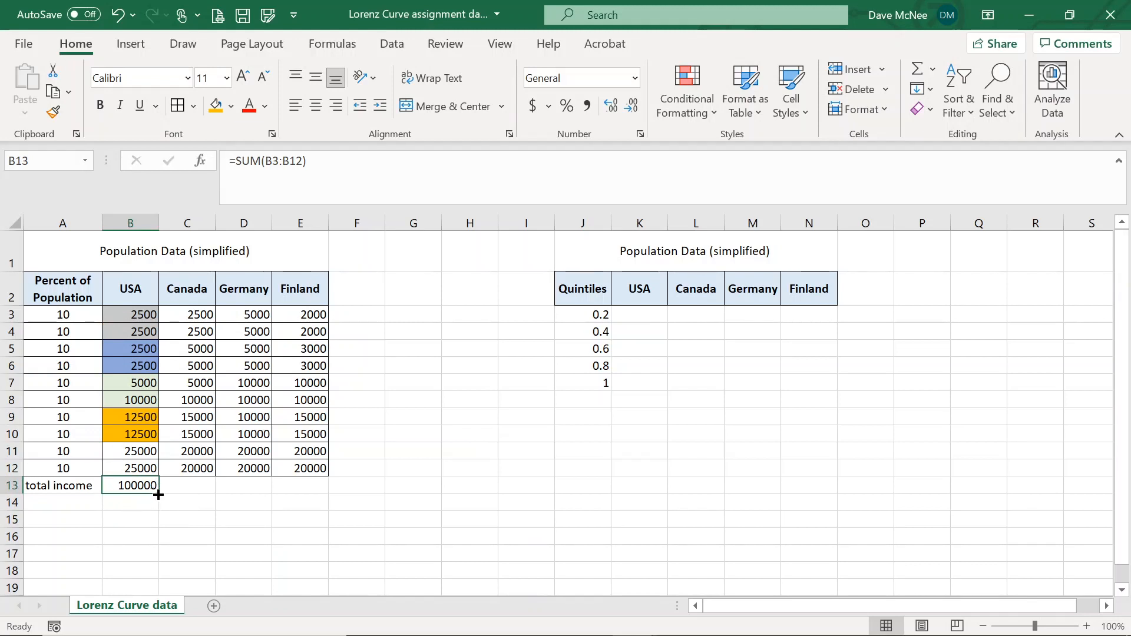
# Fill the B13 sum formula right to E13 so each country totals 100000.
pyautogui.click(186, 485)
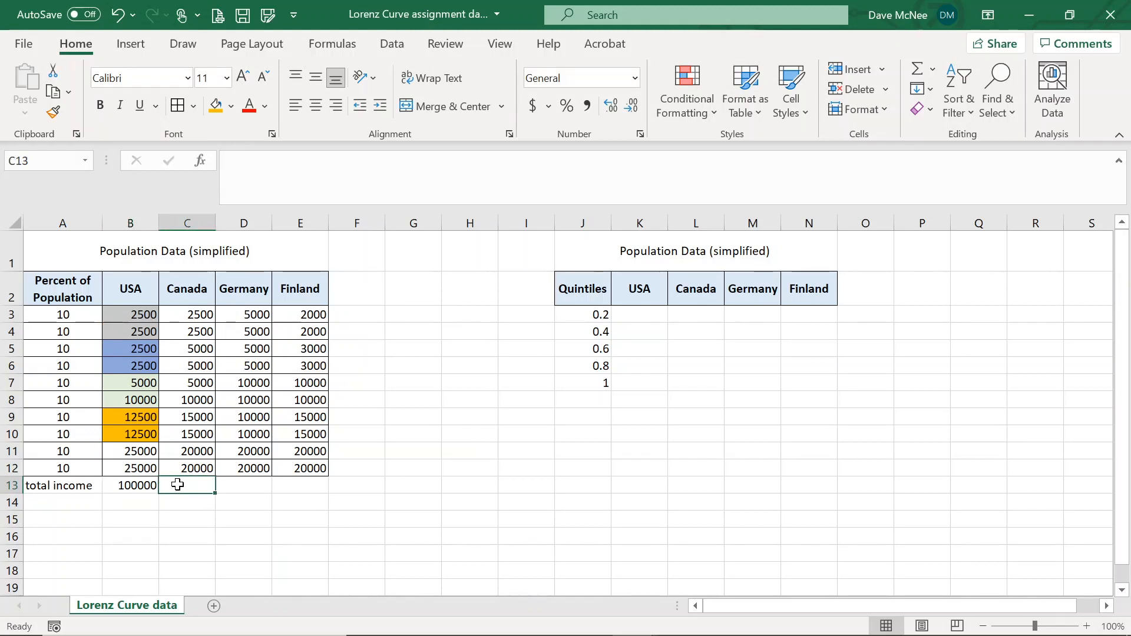
pyautogui.click(130, 486)
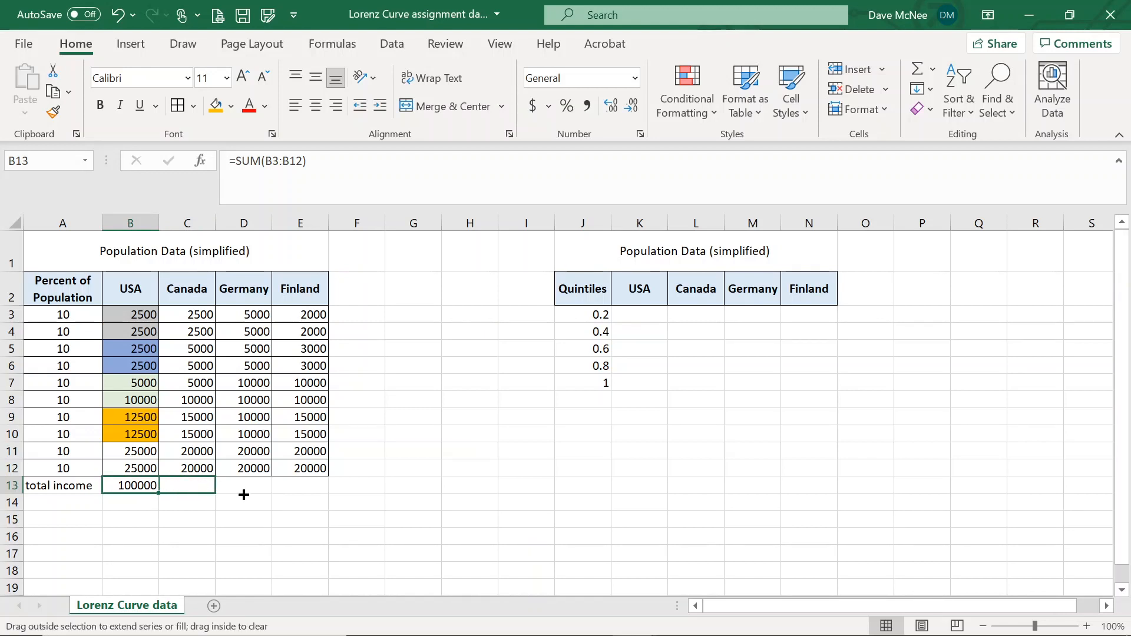
pyautogui.moveTo(158, 485); pyautogui.dragTo(328, 495)
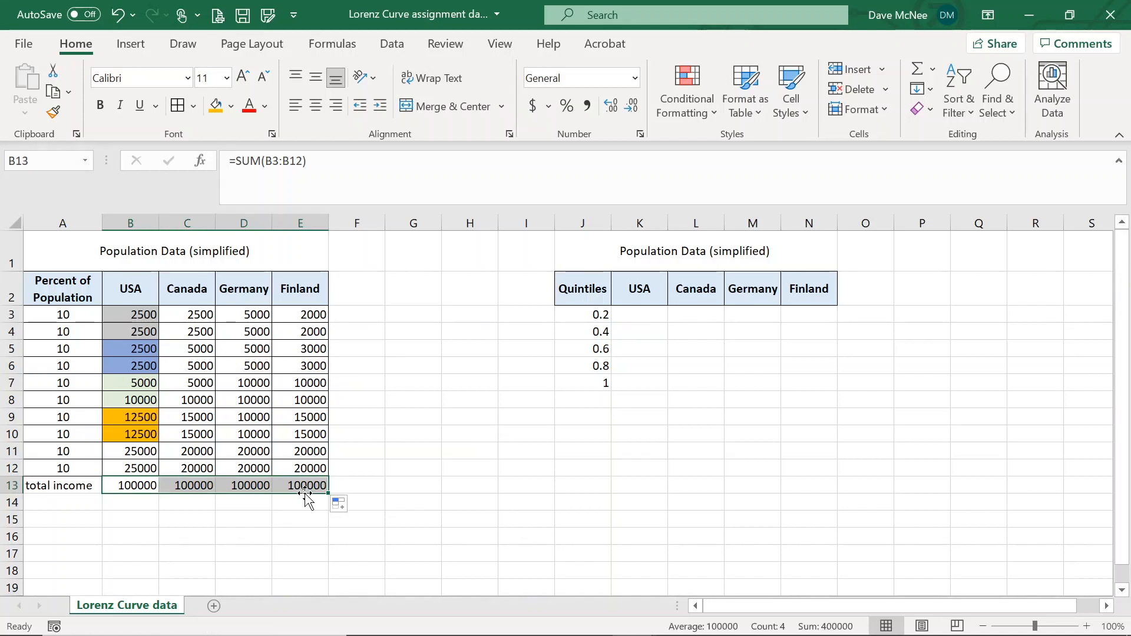
pyautogui.click(188, 485)
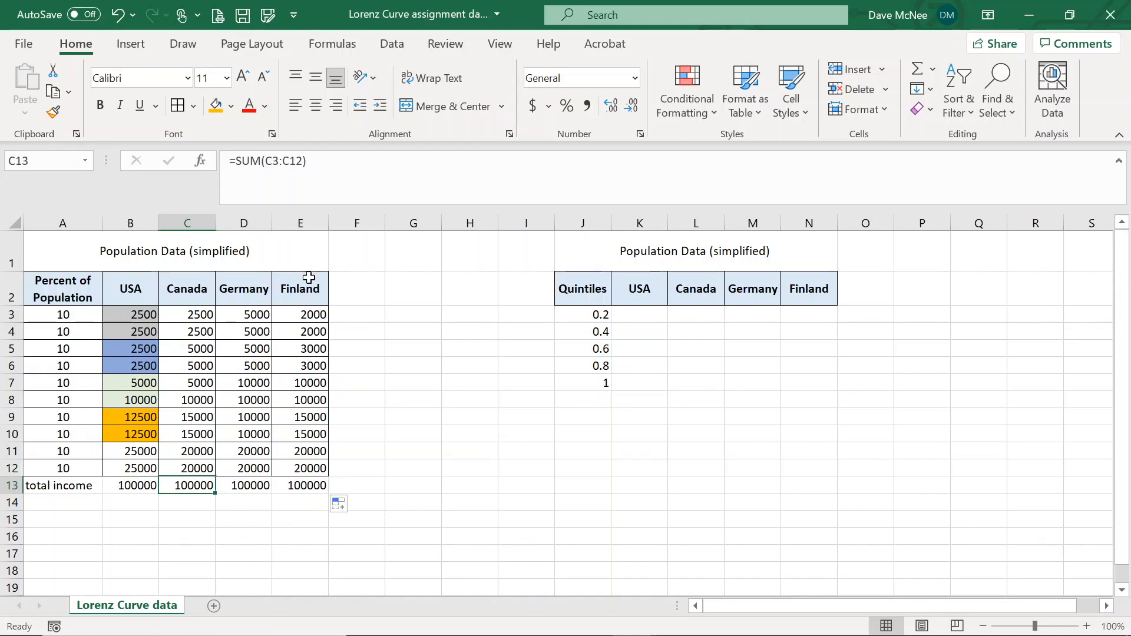
pyautogui.moveTo(305, 270)
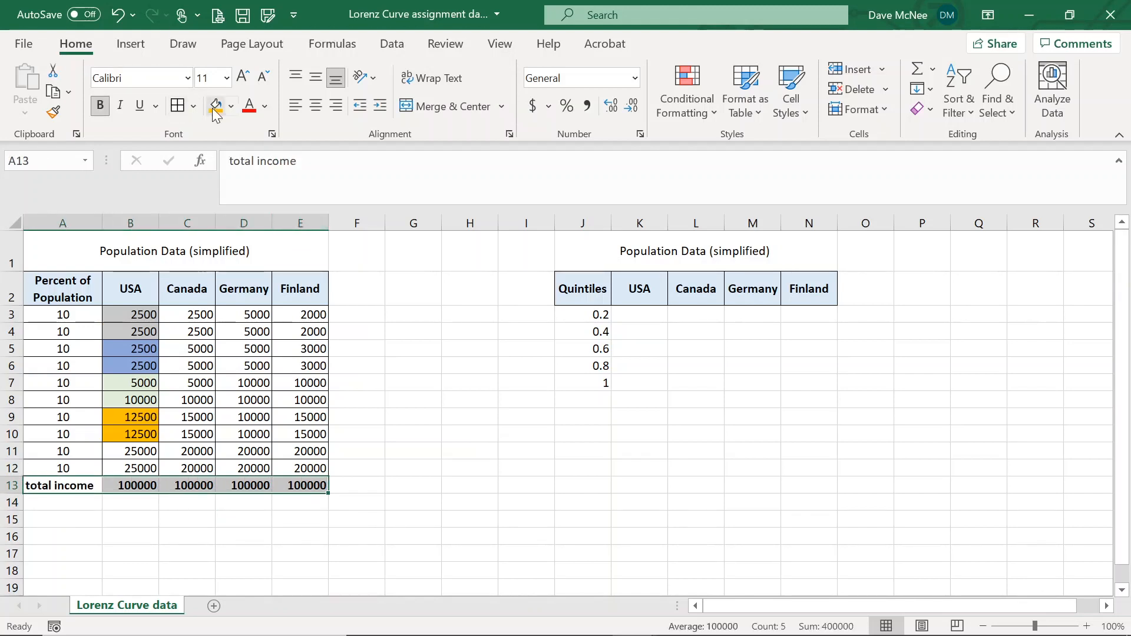
# Shade the bold total income row A13:E13 with a grey fill.
pyautogui.click(230, 106)
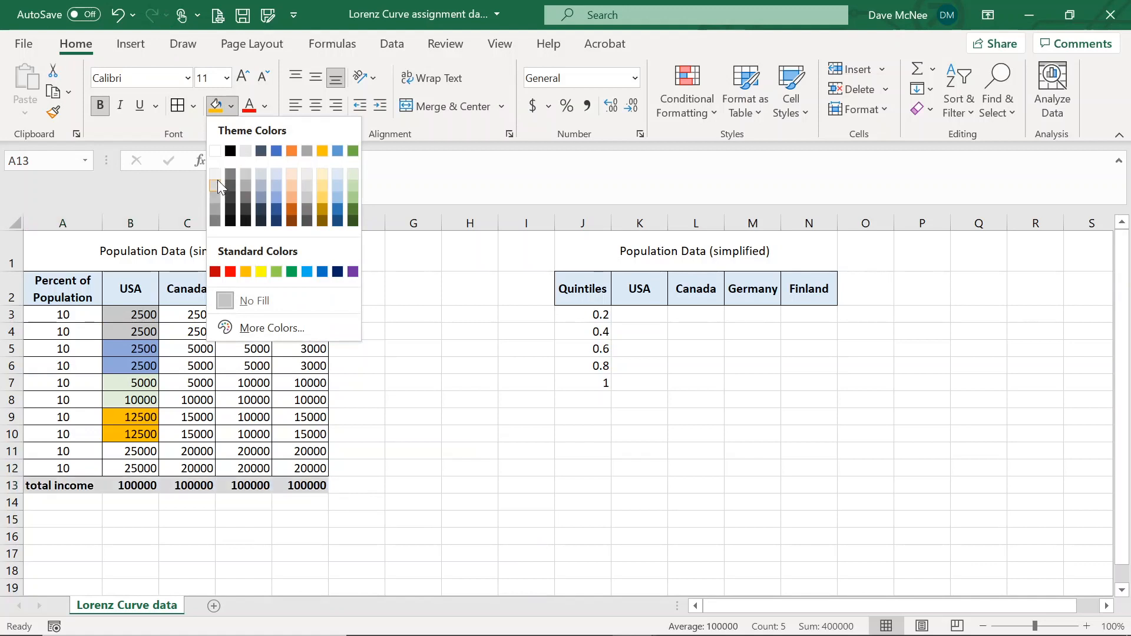
pyautogui.click(413, 416)
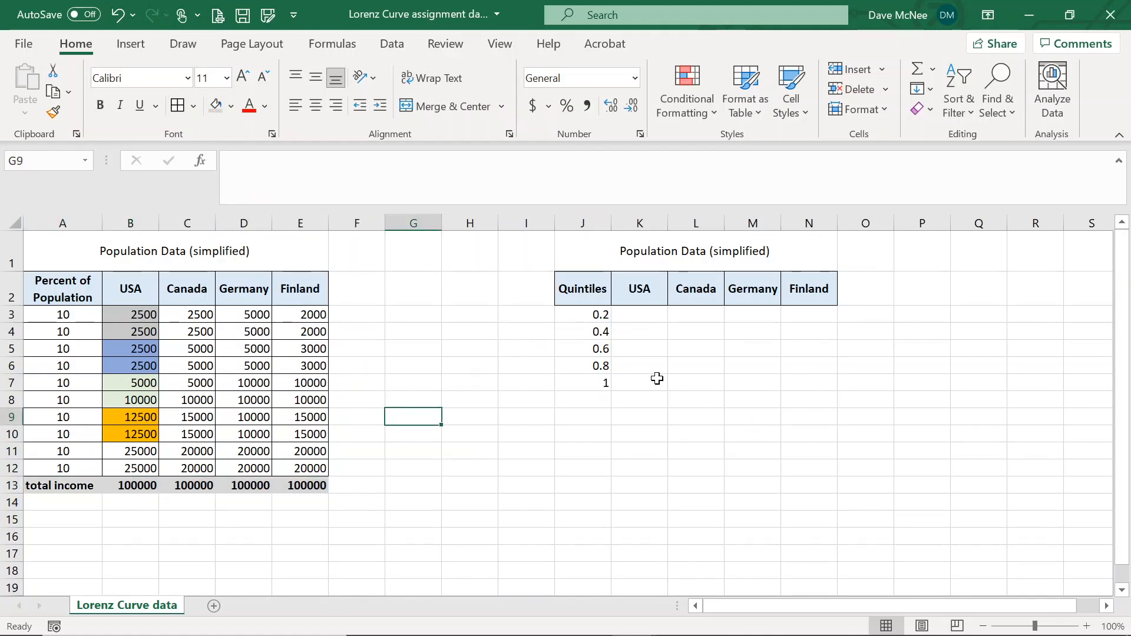
pyautogui.moveTo(627, 319)
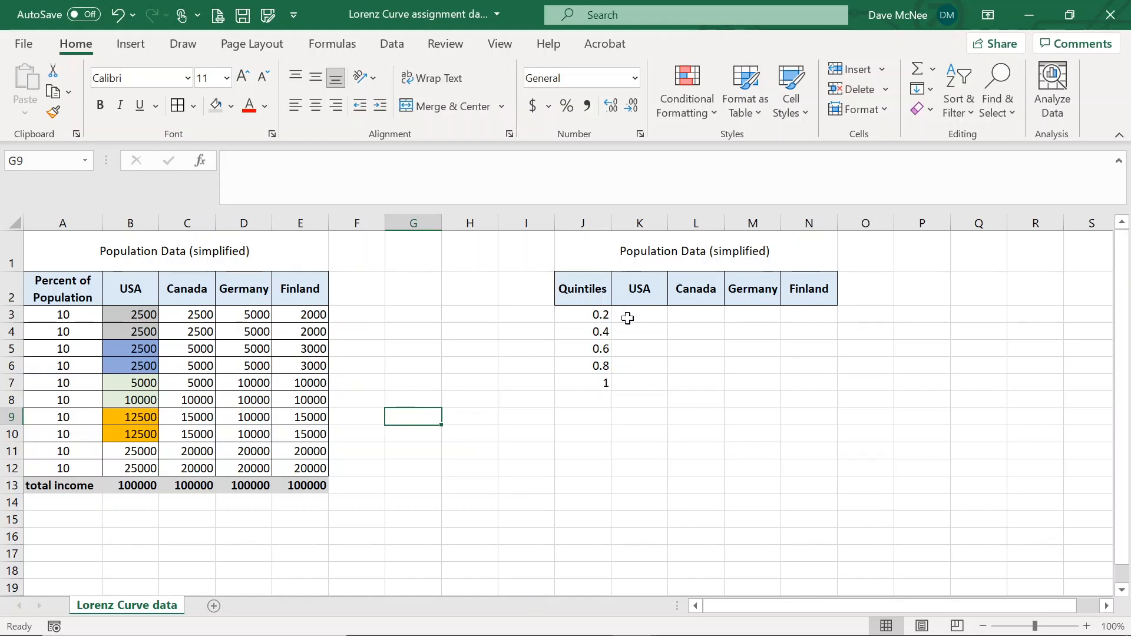
# Enter =(B3+B4)/B13 in K3, giving the USA first-quintile share 0.05.
pyautogui.click(582, 315)
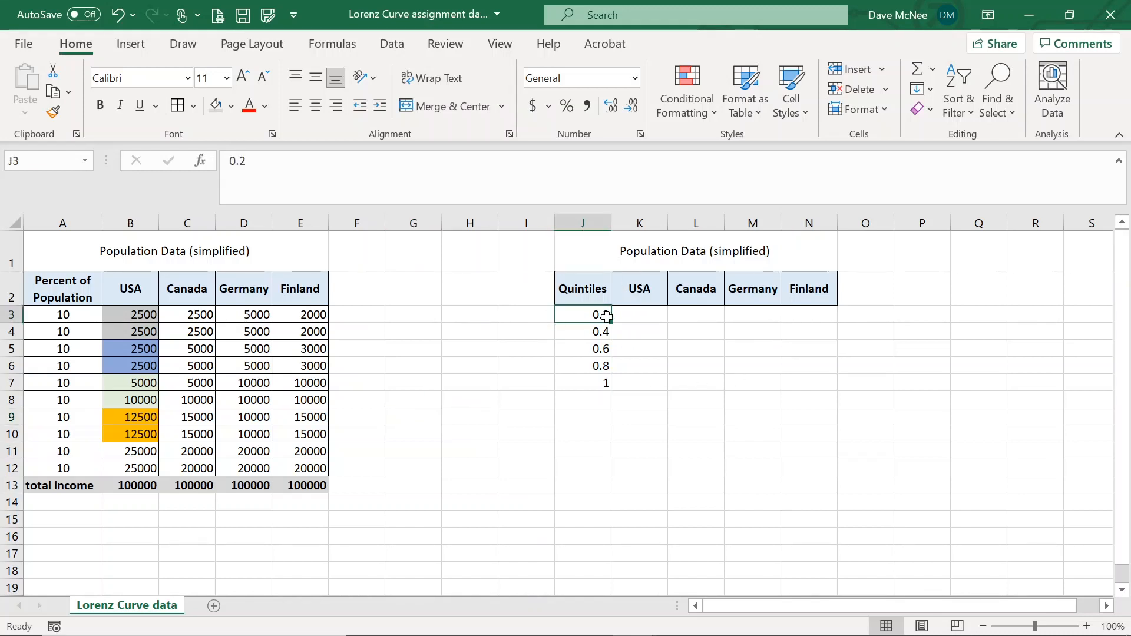
pyautogui.click(130, 315)
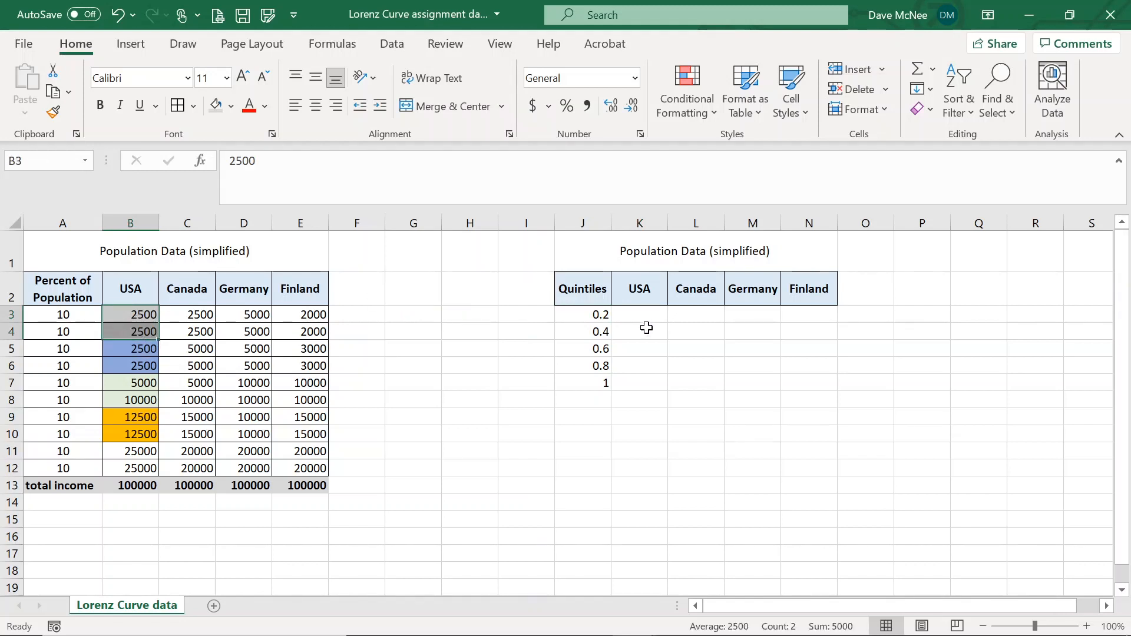
pyautogui.click(640, 314)
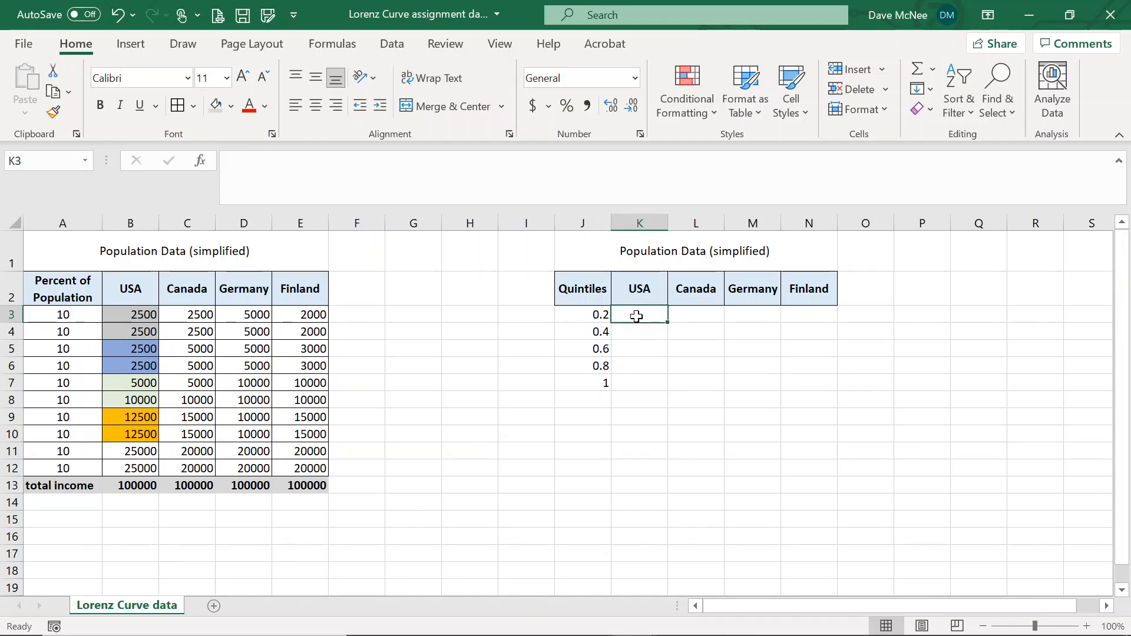
pyautogui.write('=')
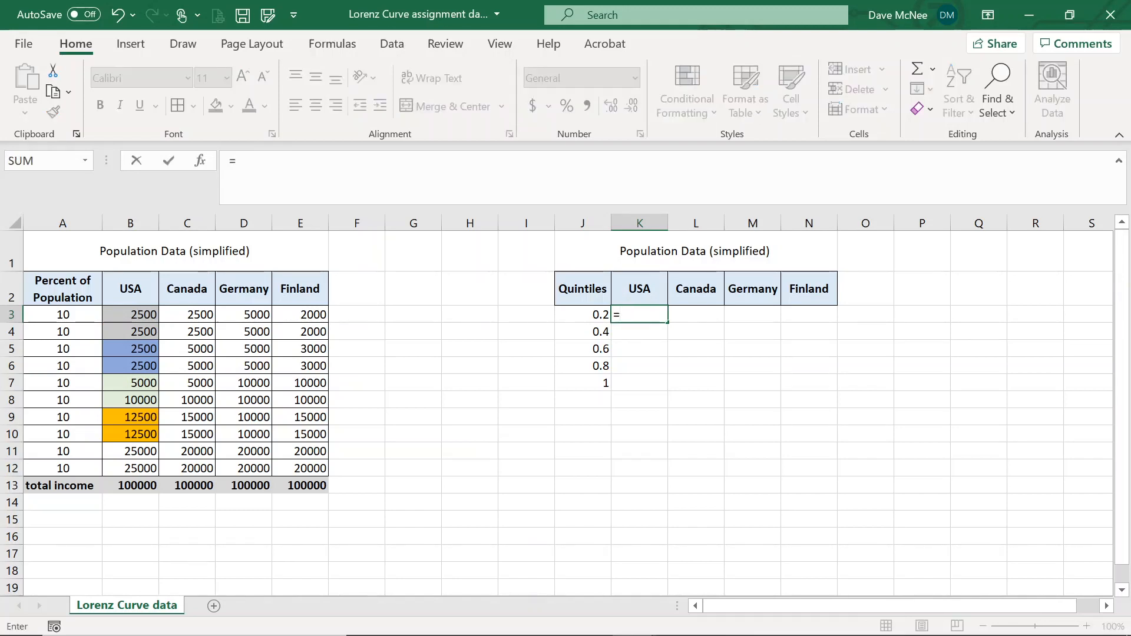
pyautogui.write('(b3+b4')
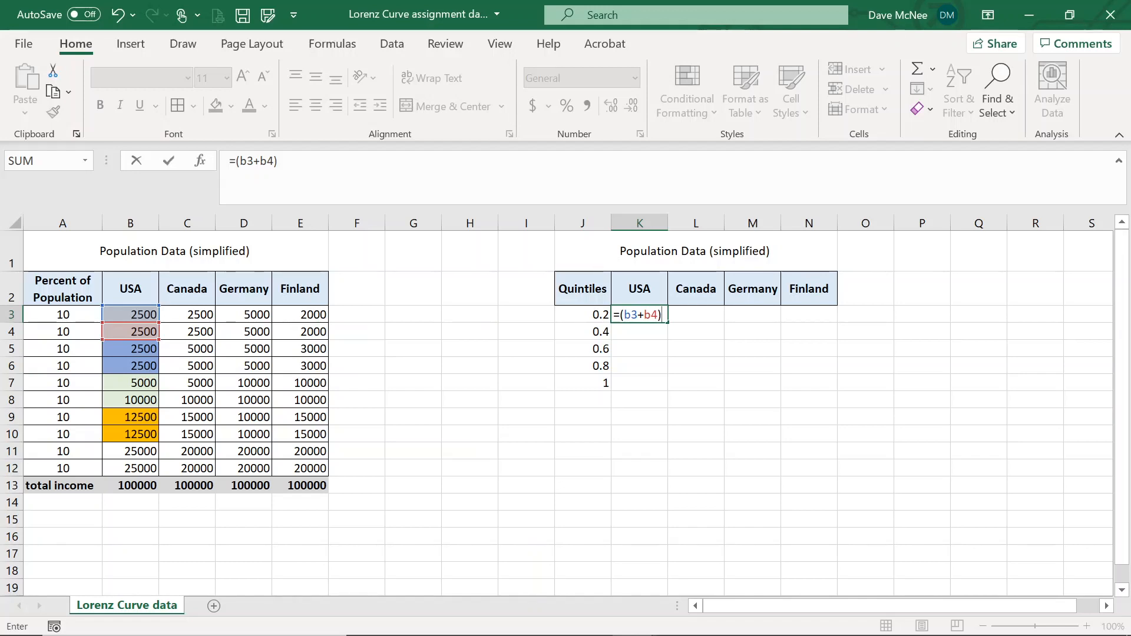
pyautogui.write('/b13')
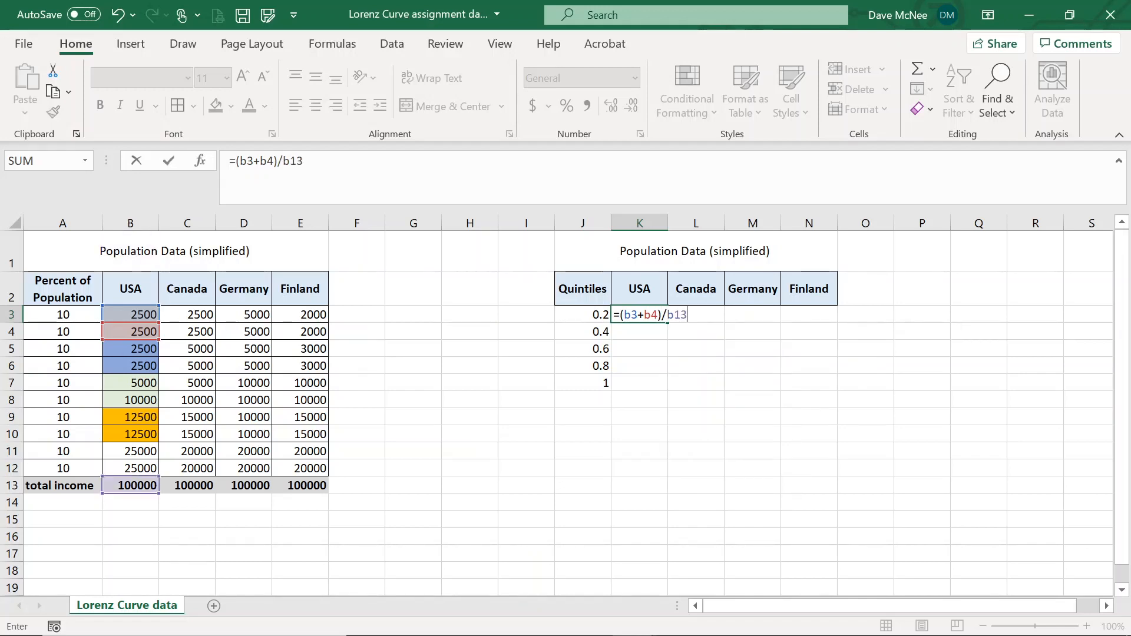
pyautogui.press('Enter')
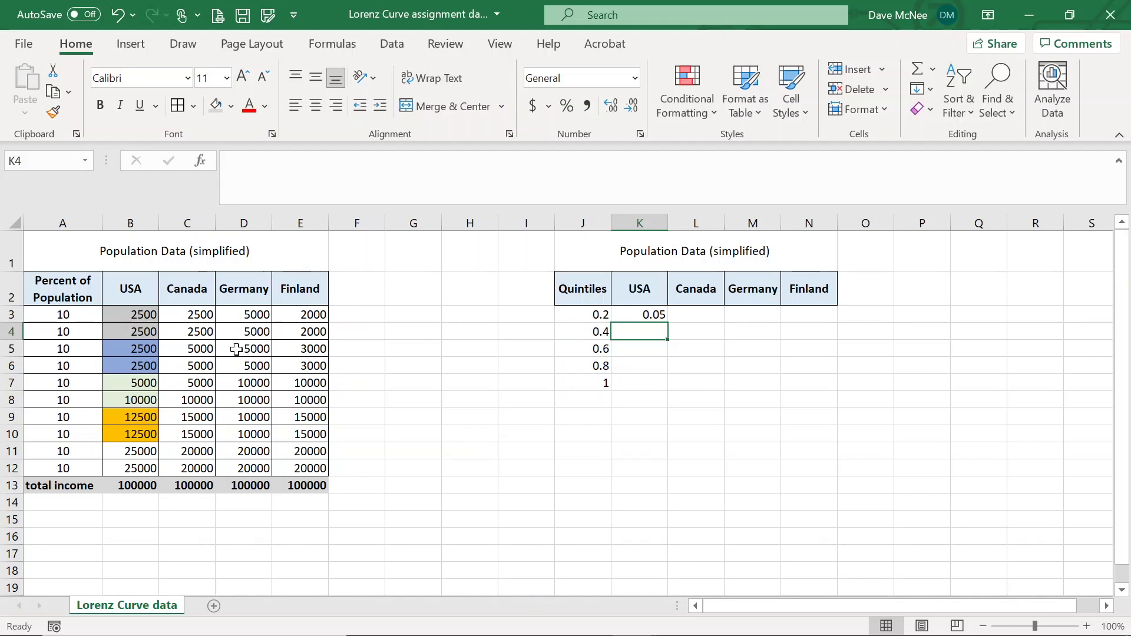
# Enter =(B6+B5)/B13+K3 in K4 for a cumulative USA share of 0.1.
pyautogui.click(130, 366)
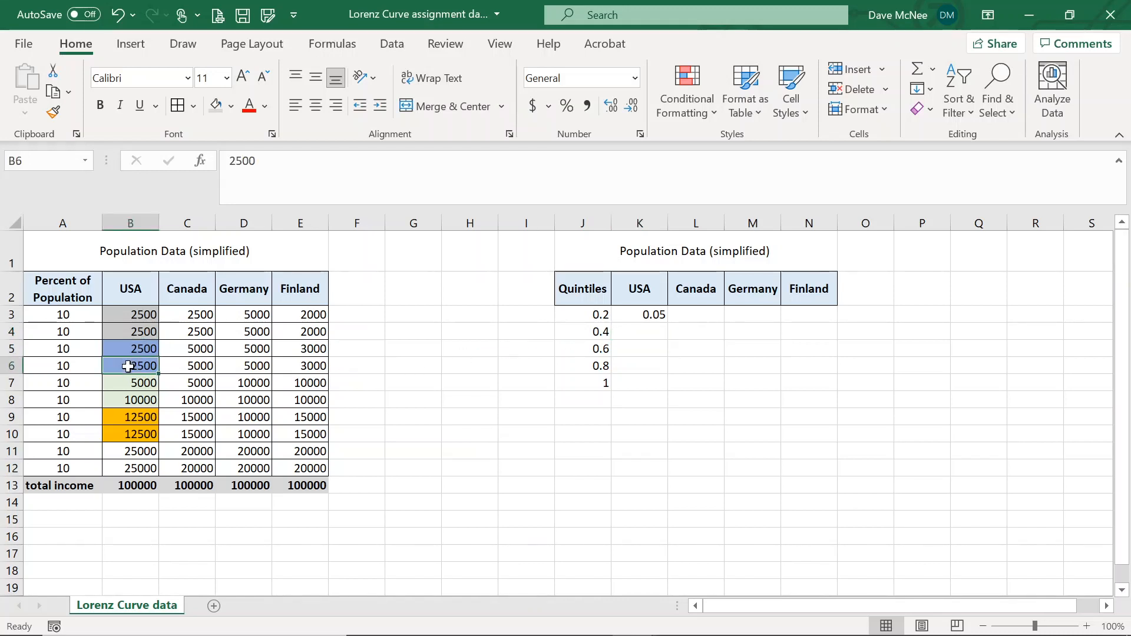
pyautogui.click(639, 332)
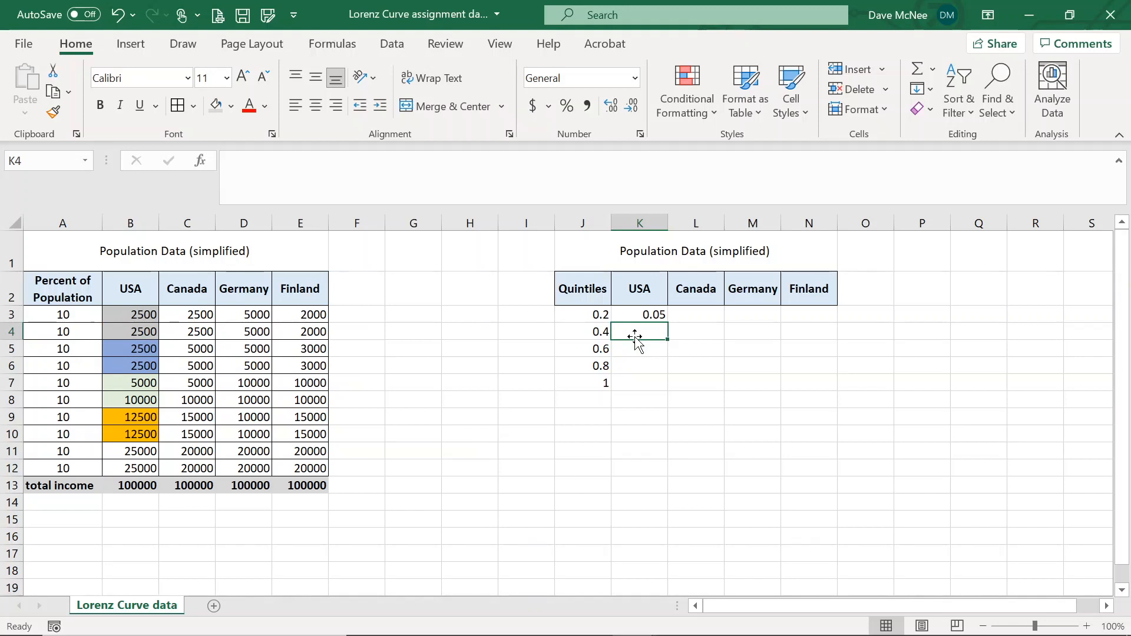
pyautogui.write('=(b6')
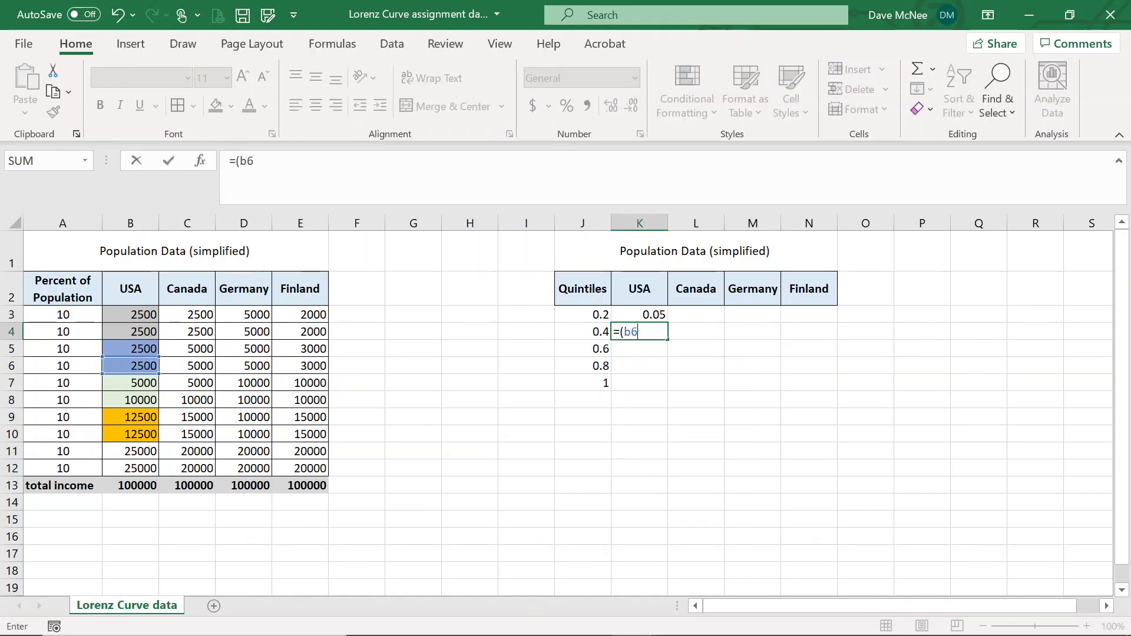
pyautogui.write('+b')
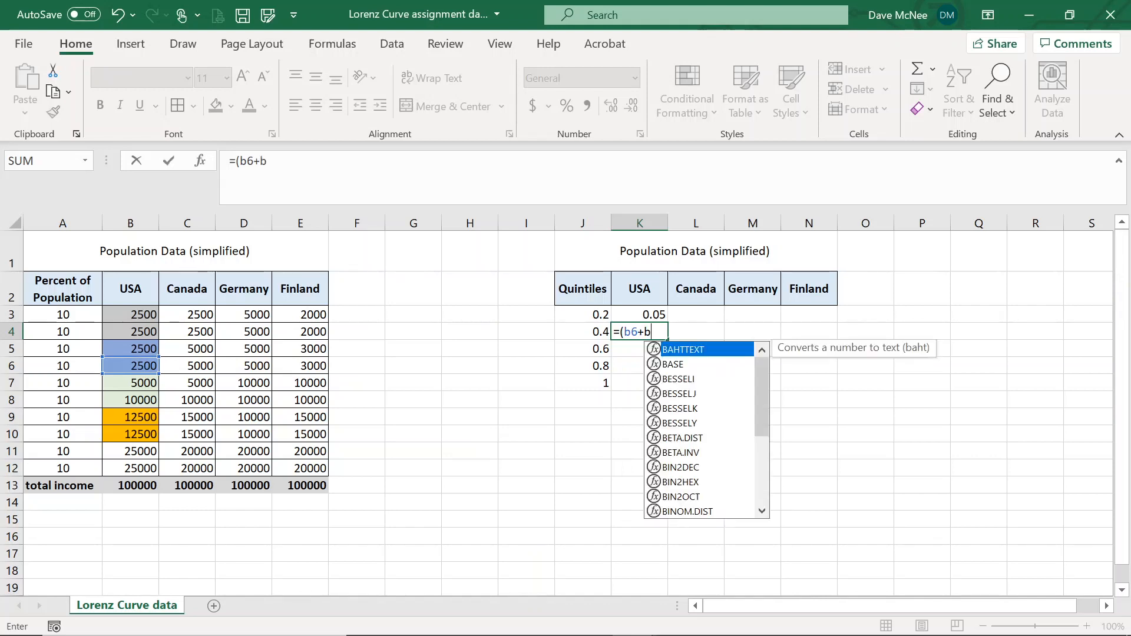
pyautogui.write('5)/')
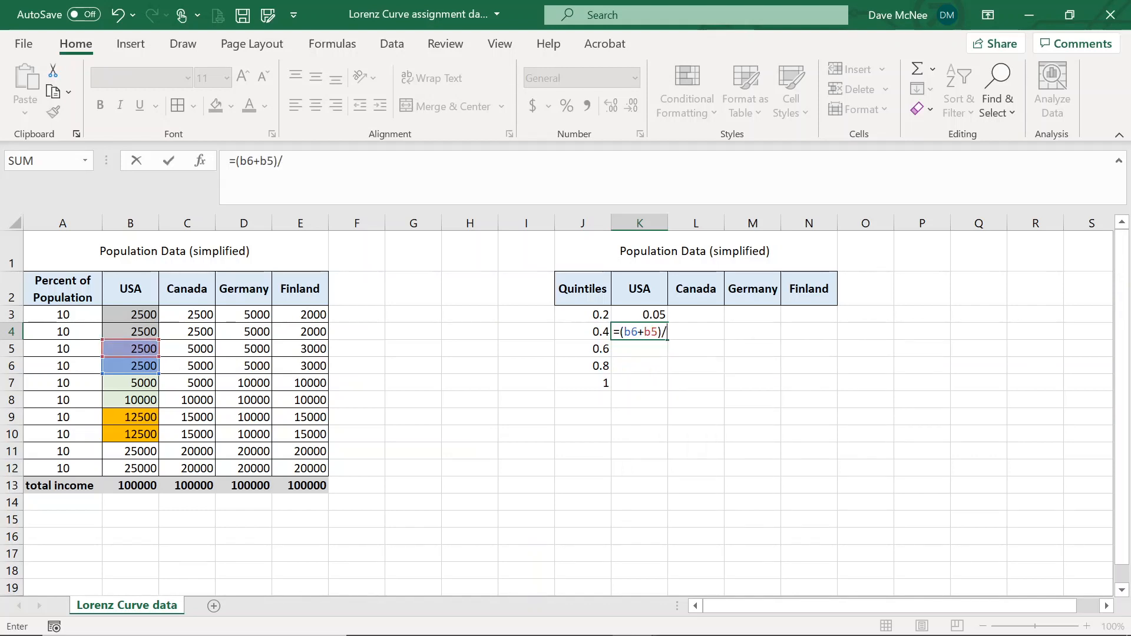
pyautogui.click(131, 486)
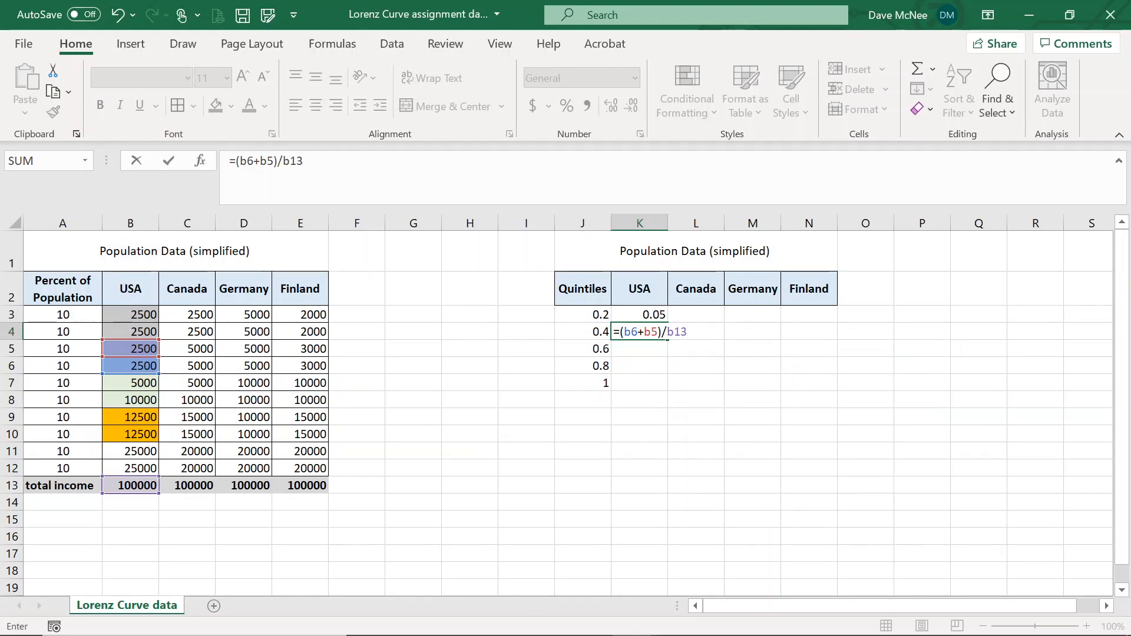
pyautogui.write('+')
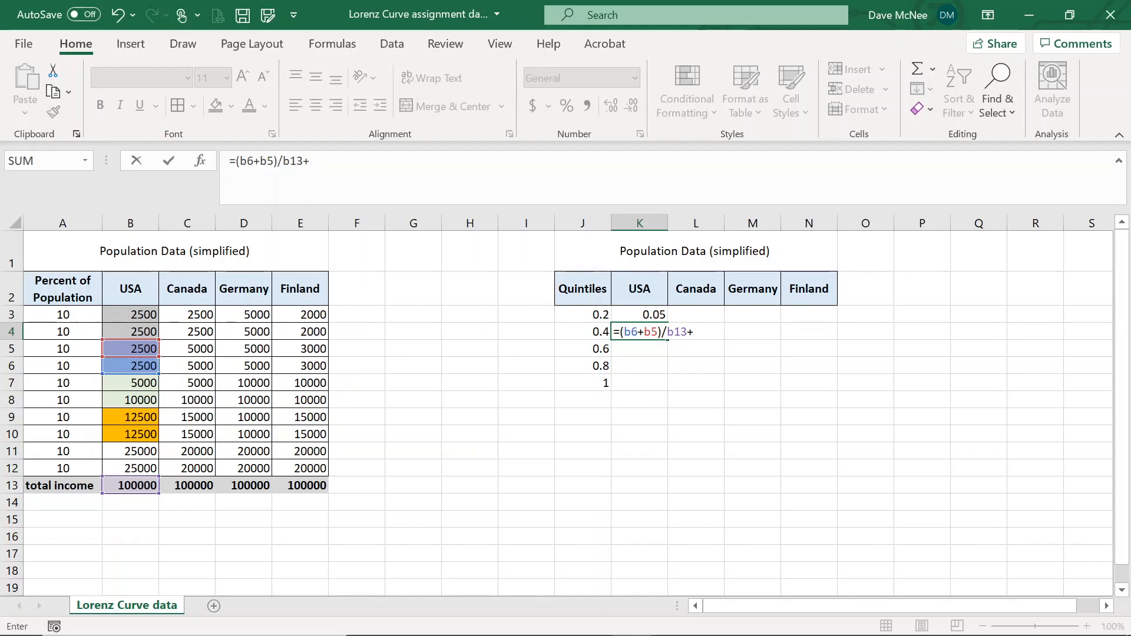
pyautogui.press('Enter')
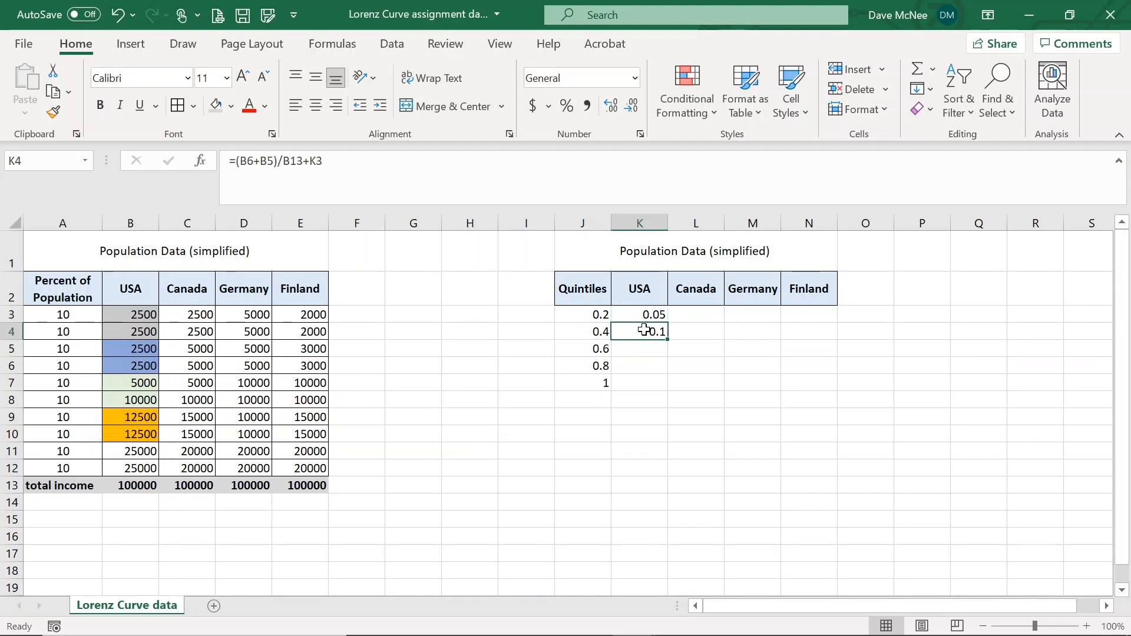
pyautogui.click(640, 349)
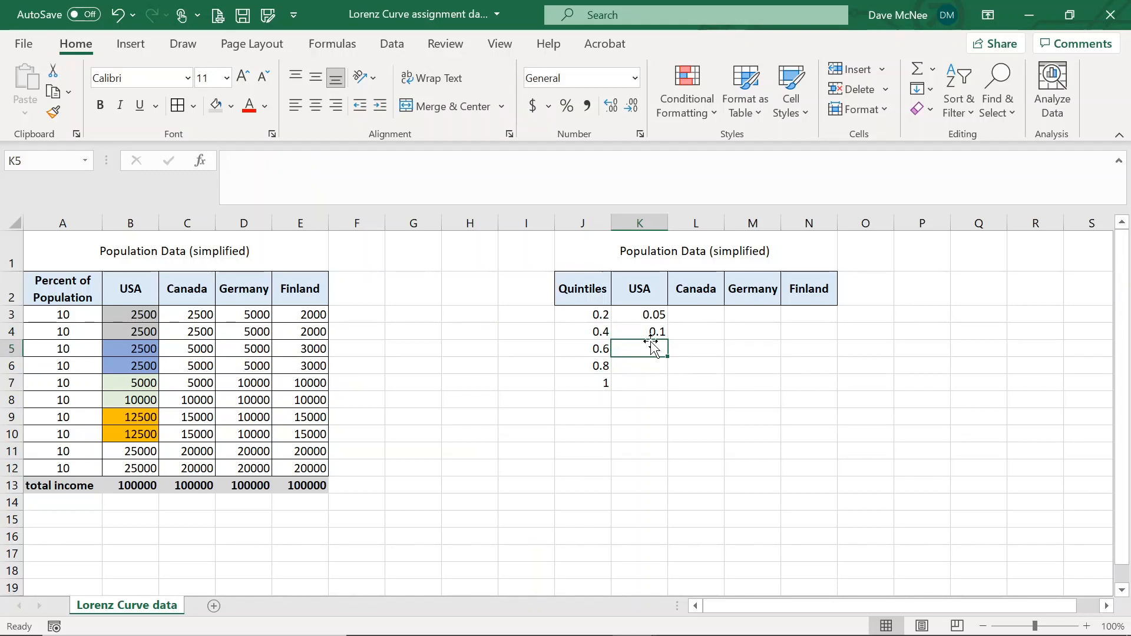
# Enter =(B7+B8)/B13+K4 in K5 so the third USA cumulative share shows 0.25.
pyautogui.click(129, 383)
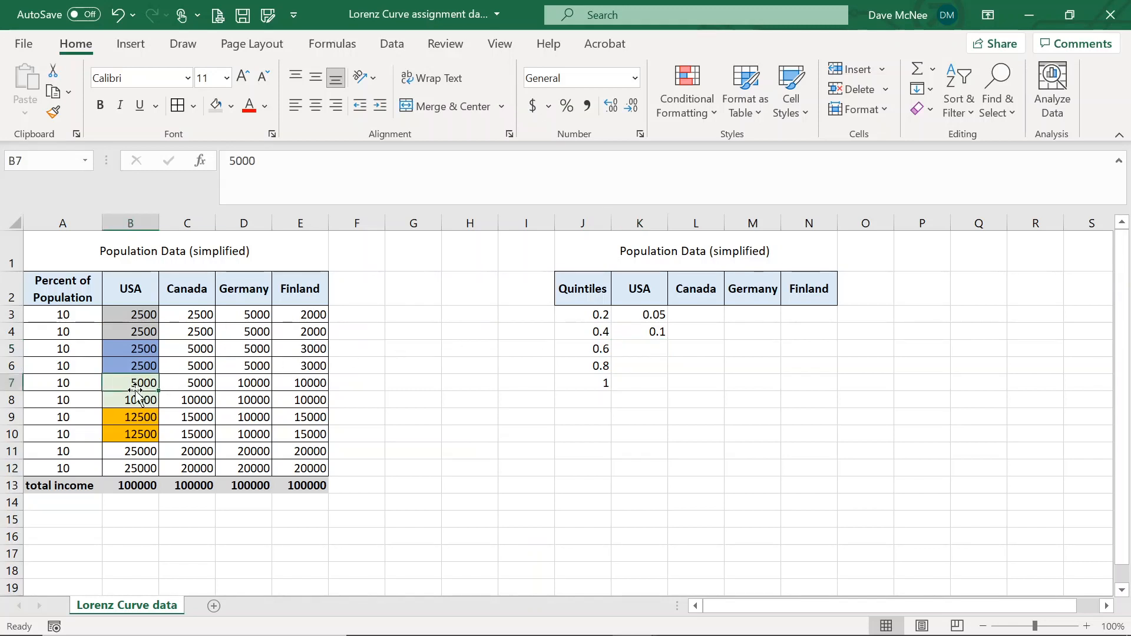
pyautogui.click(130, 400)
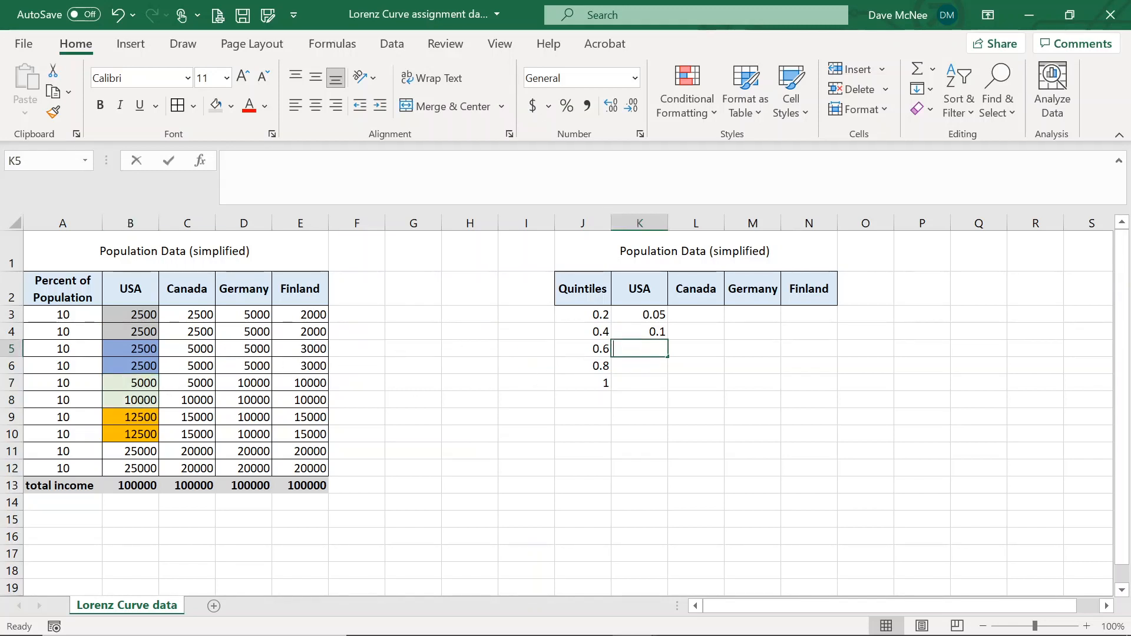
pyautogui.write('=(b7+b8)/')
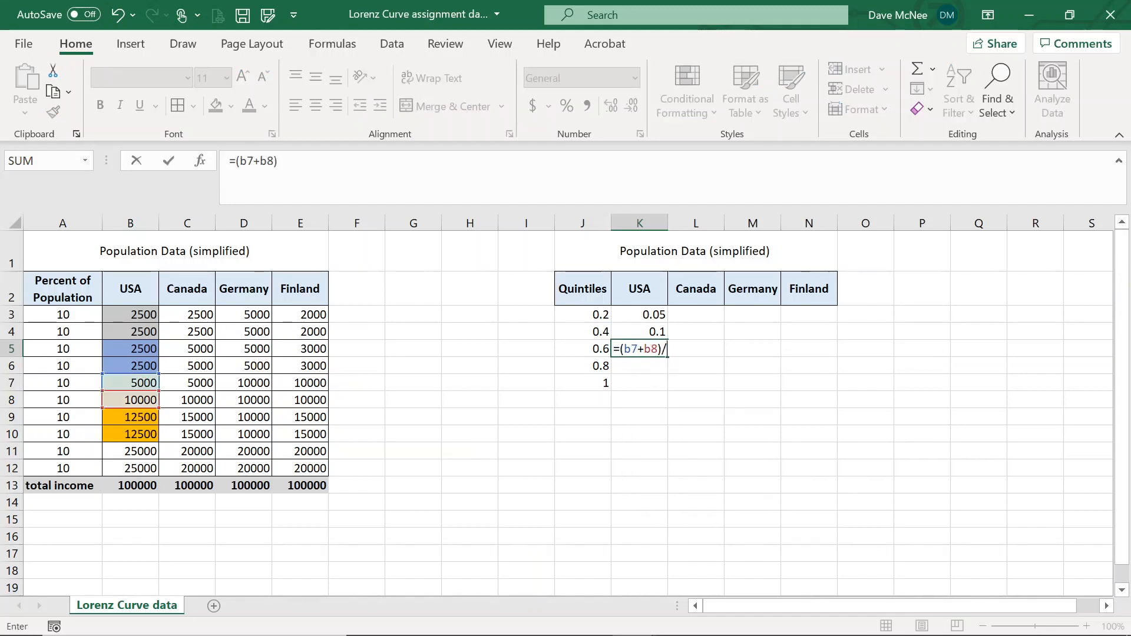
pyautogui.click(131, 485)
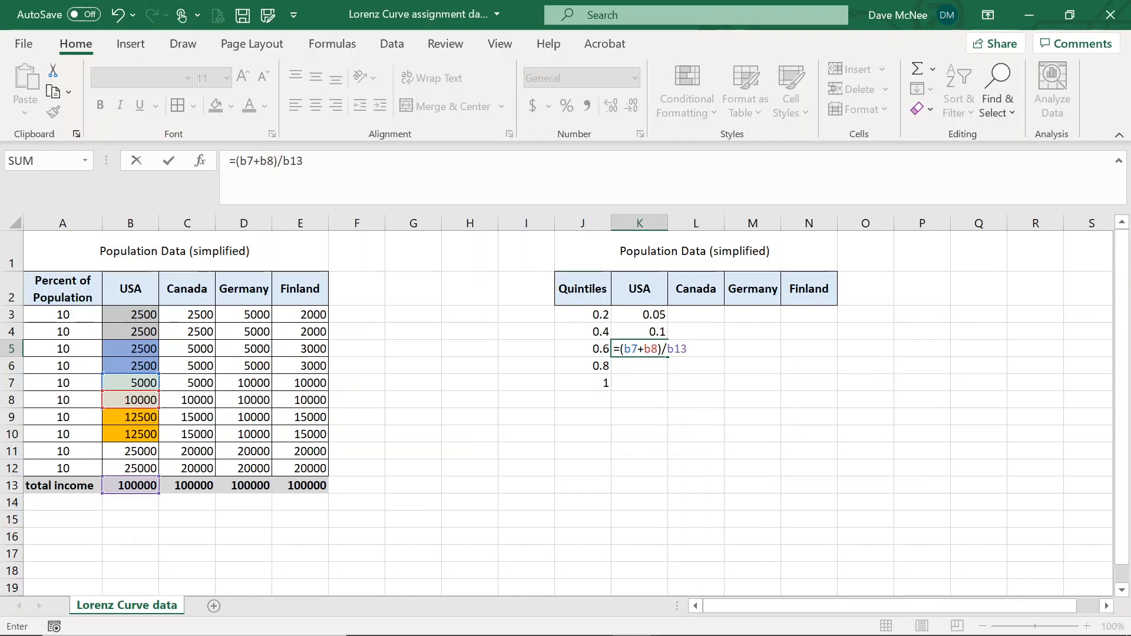
pyautogui.write('+')
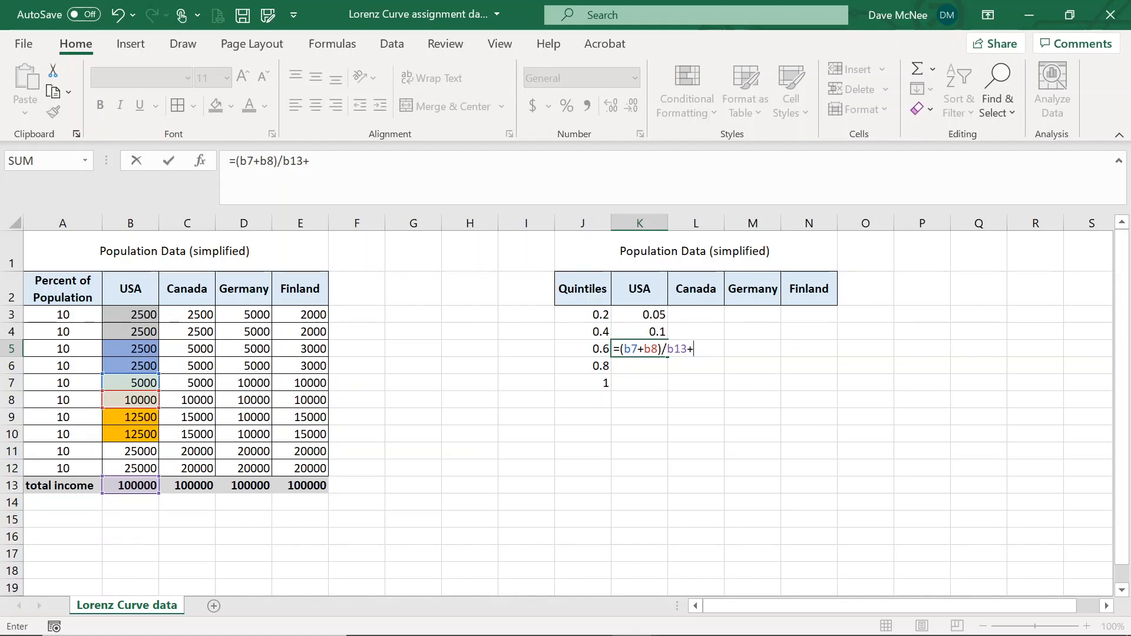
pyautogui.press('Enter')
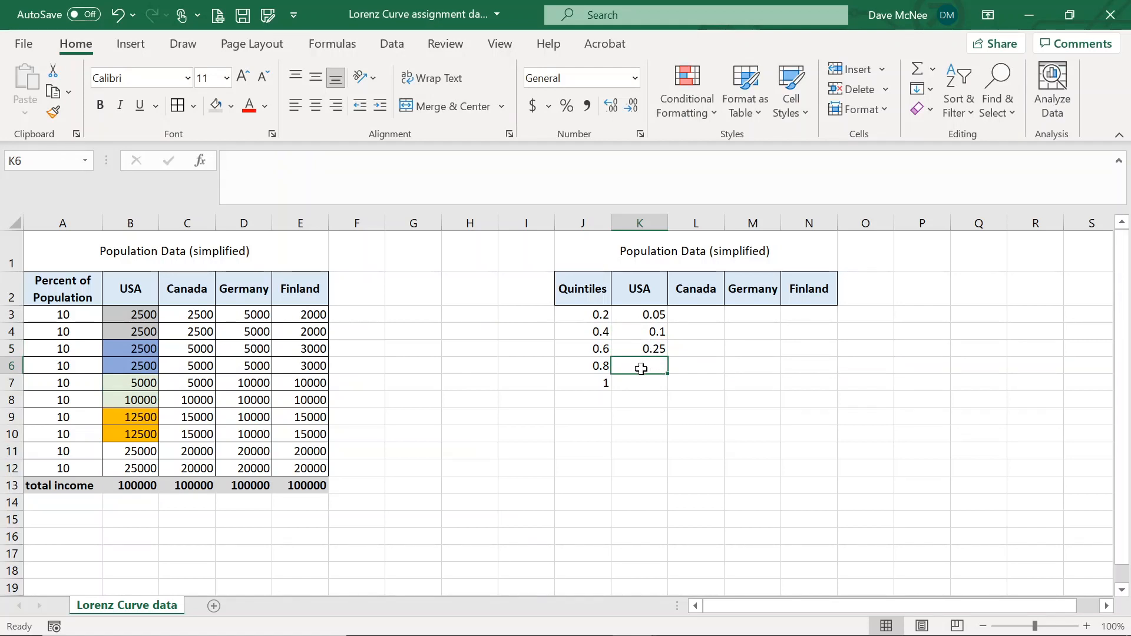
# Build =(B9+B10)/B13+K5 in K6, giving the fourth USA cumulative share 0.5.
pyautogui.write('=(b9')
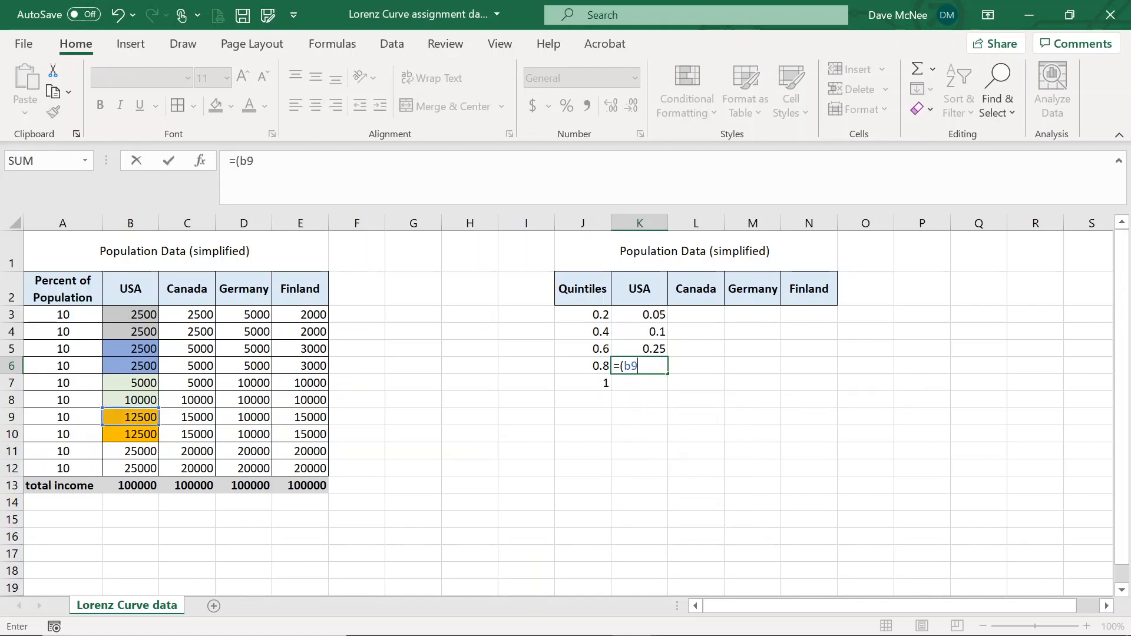
pyautogui.write('+b10)')
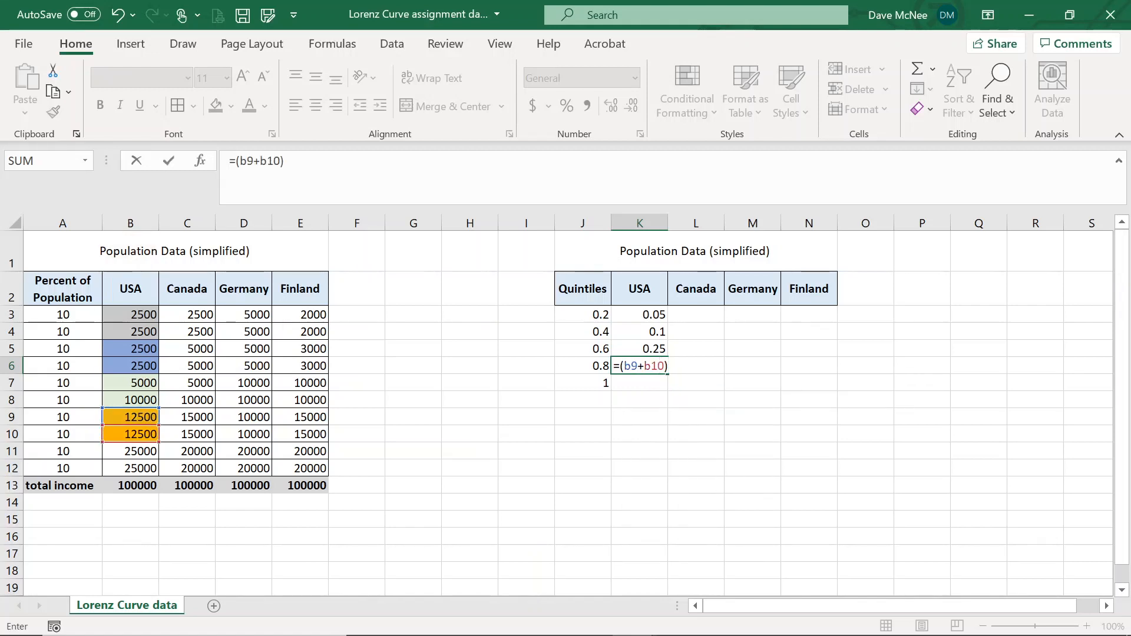
pyautogui.write('/b13')
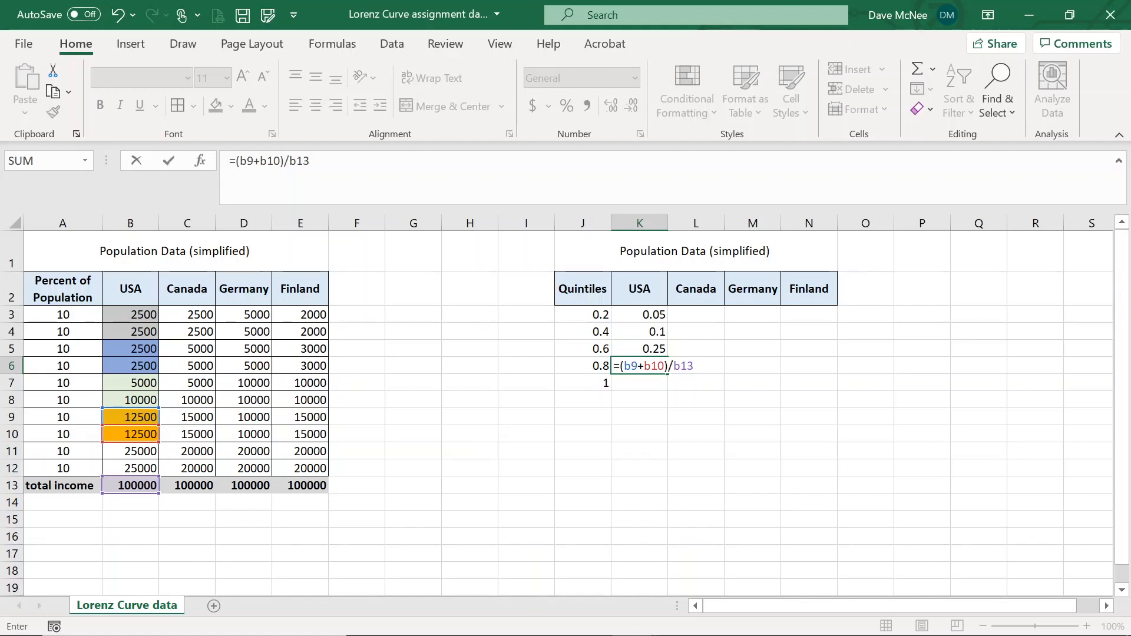
pyautogui.write('+')
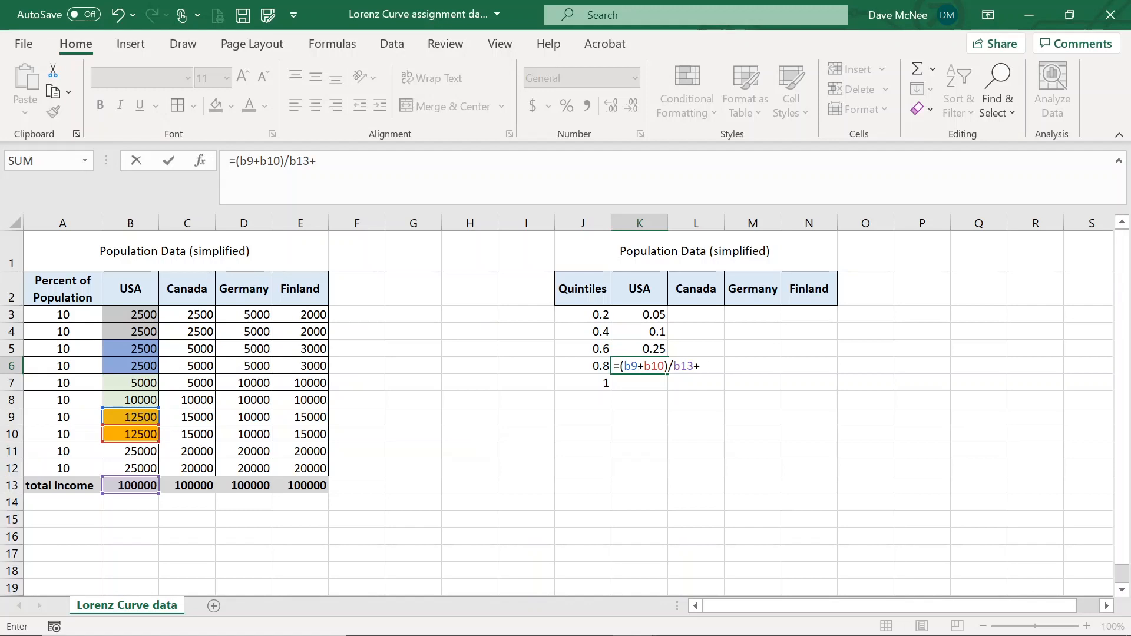
pyautogui.click(639, 349)
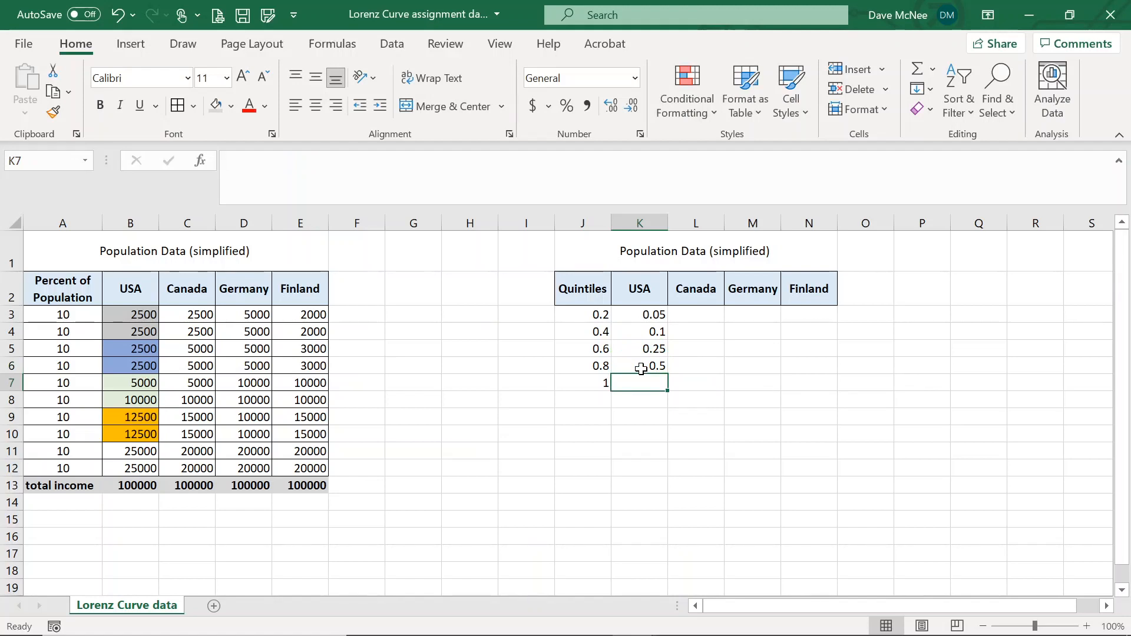
# Enter =(B11+B12)/B13+K6 in K7 so the USA cumulative share reaches 1.
pyautogui.write('=')
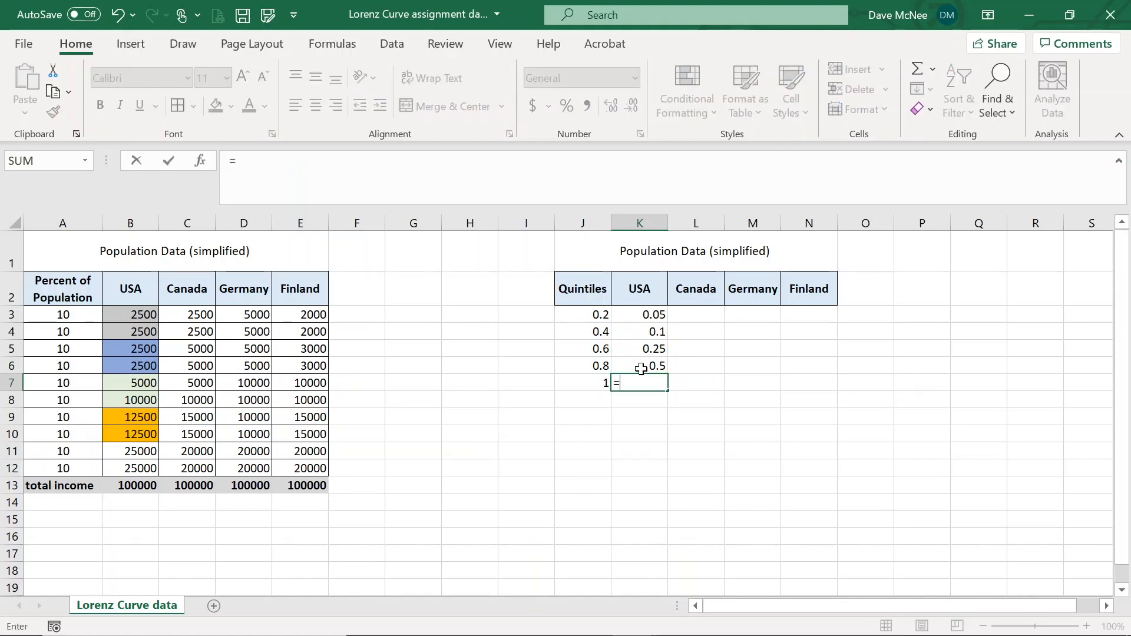
pyautogui.write('(b1')
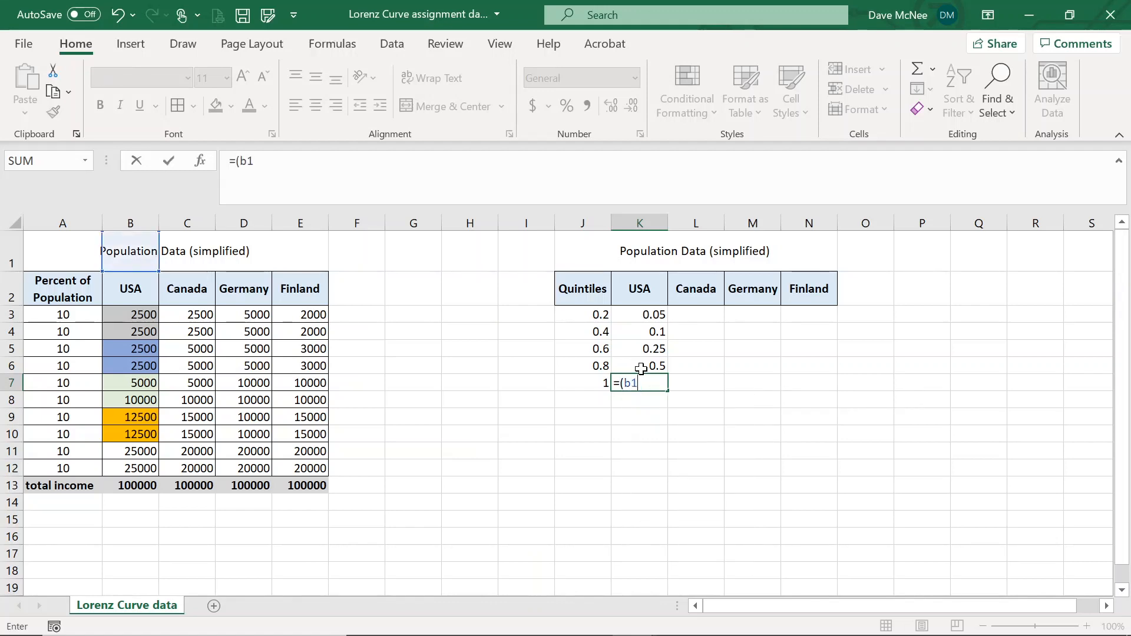
pyautogui.click(130, 451)
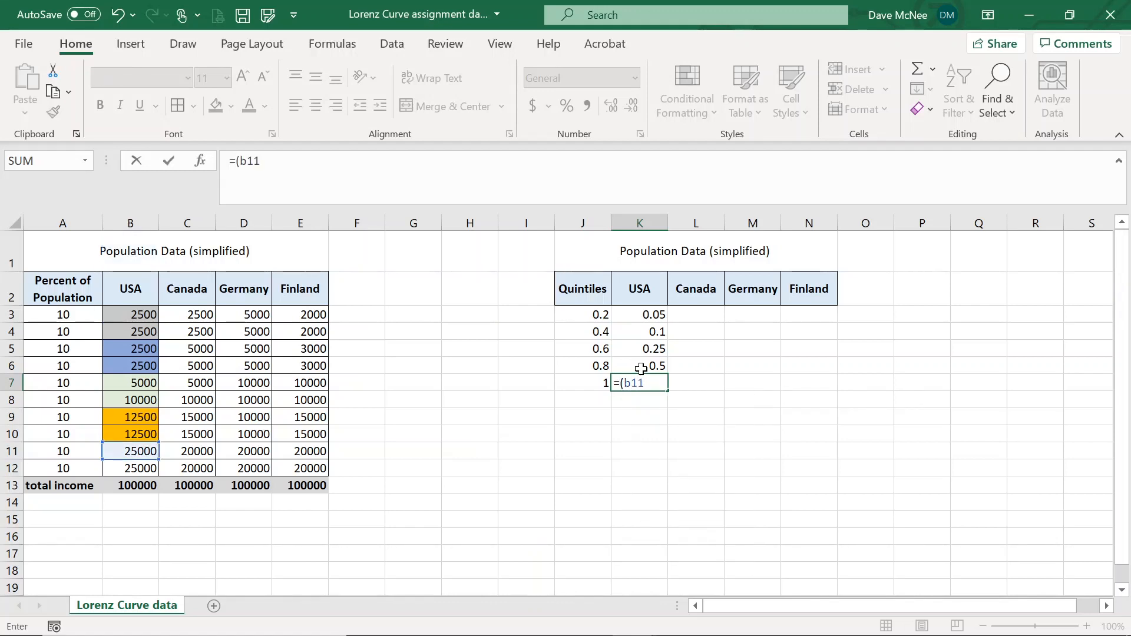
pyautogui.write('+b12')
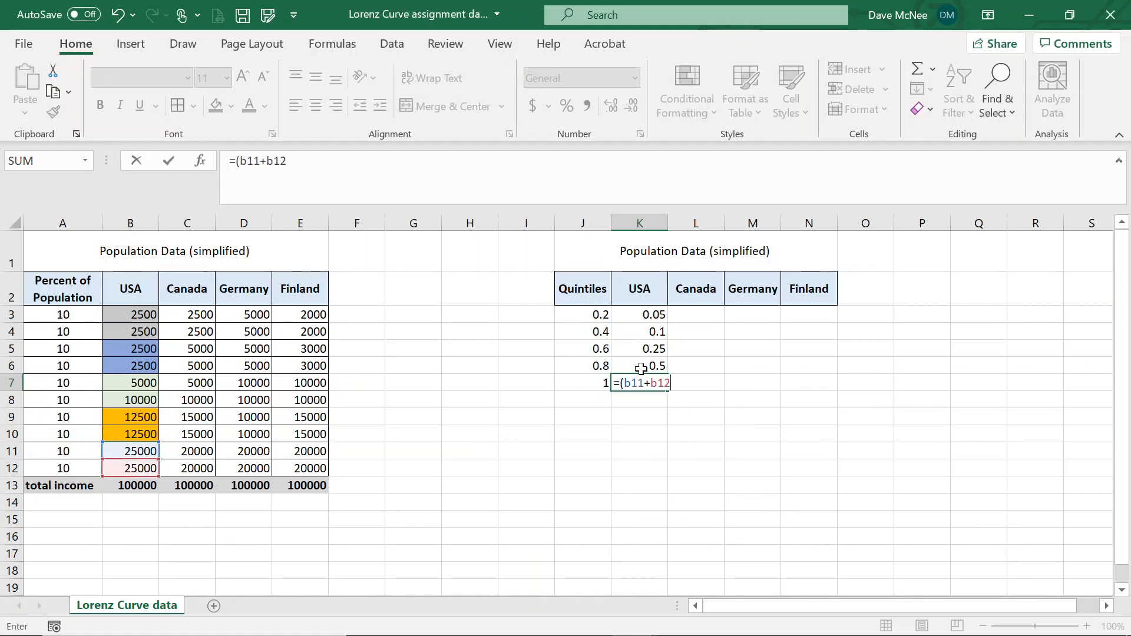
pyautogui.write(')/b13')
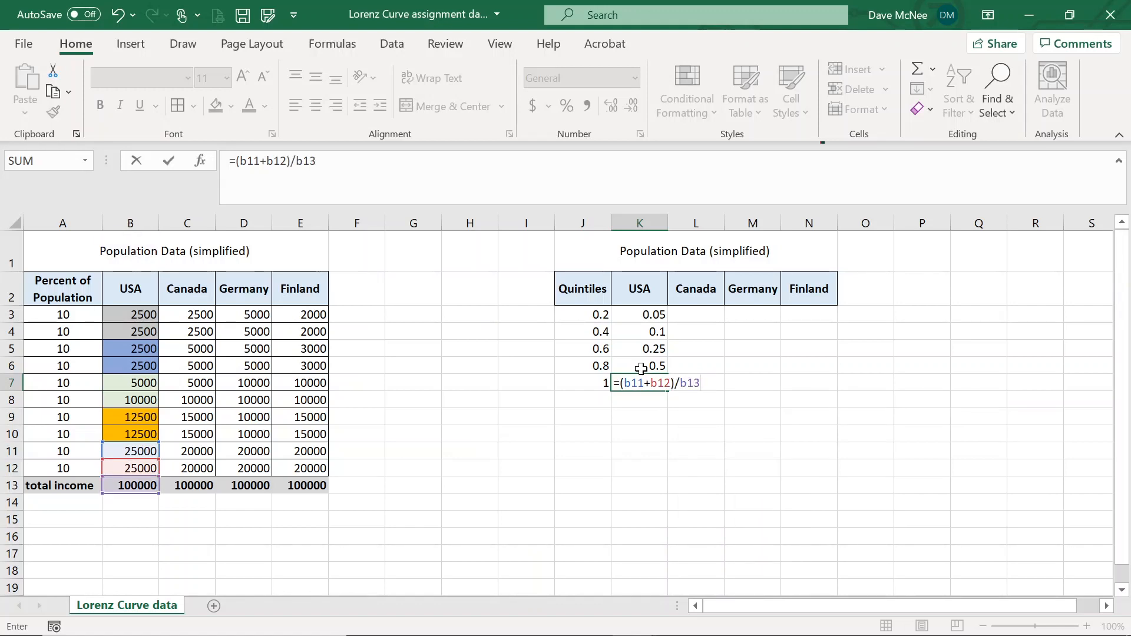
pyautogui.write('+')
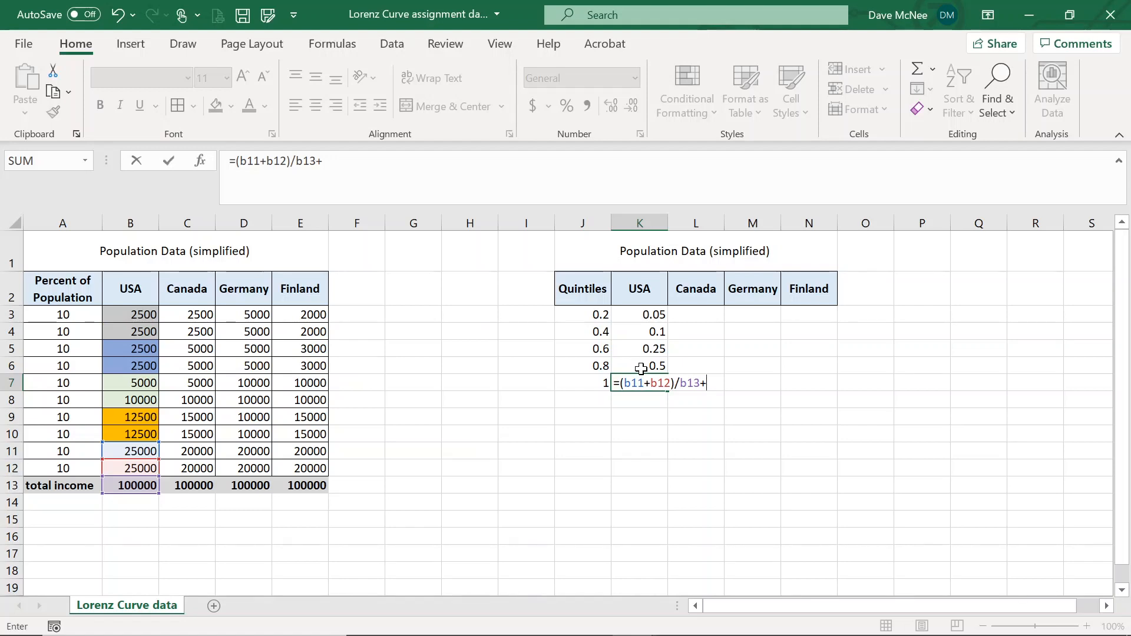
pyautogui.click(638, 366)
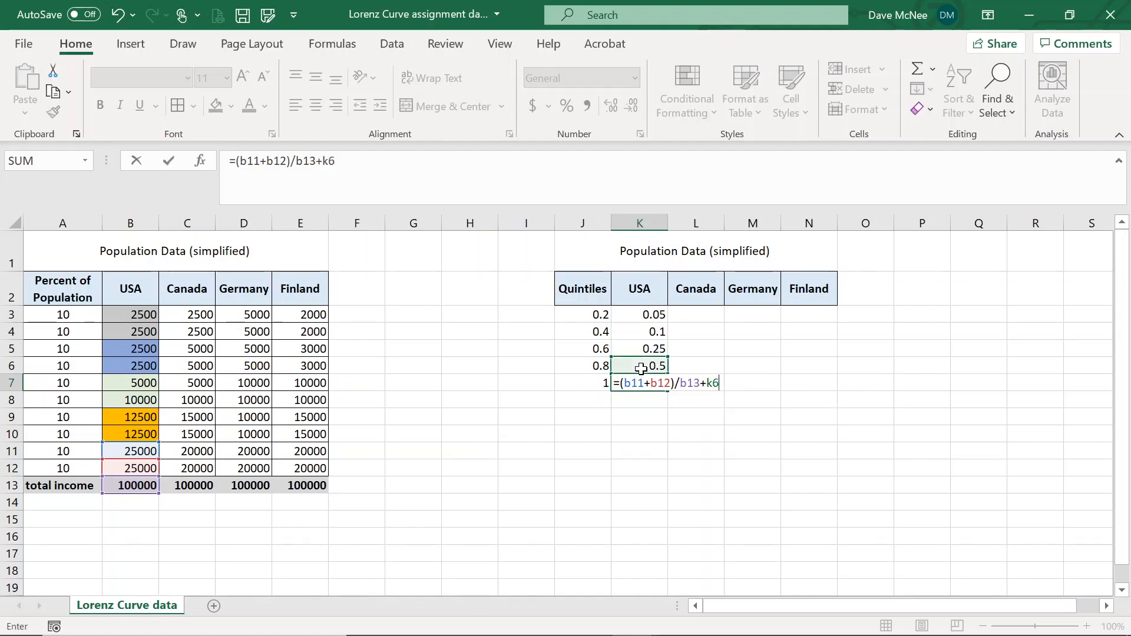
pyautogui.press('Enter')
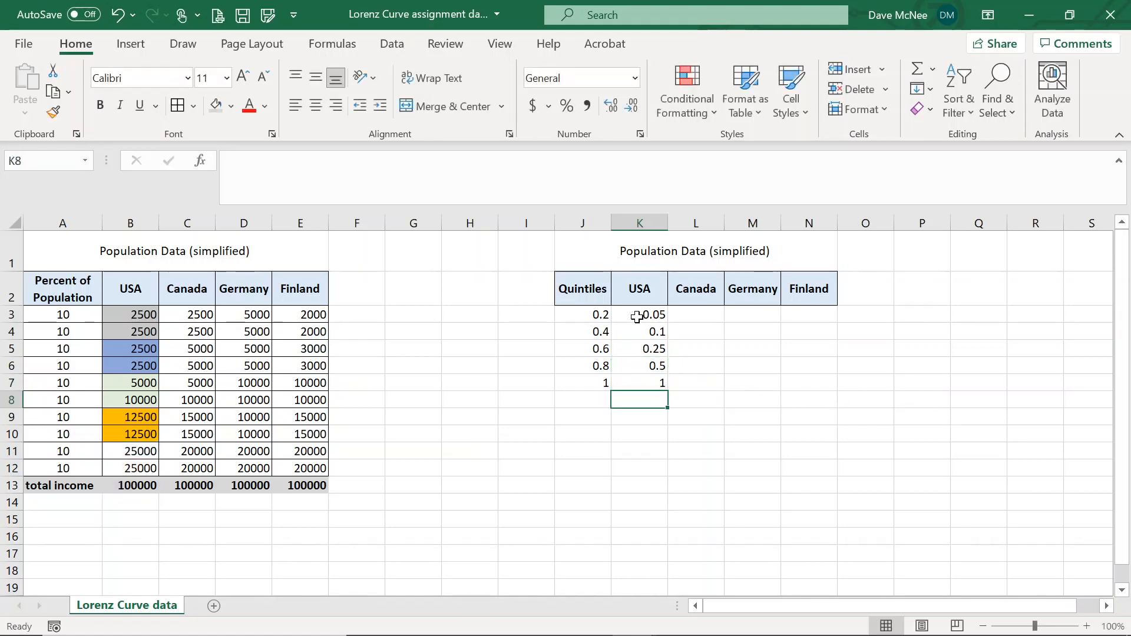
# Fill the USA share formulas across Canada, Germany and Finland, verify them, then select J2:N7.
pyautogui.moveTo(639, 315); pyautogui.dragTo(638, 332)
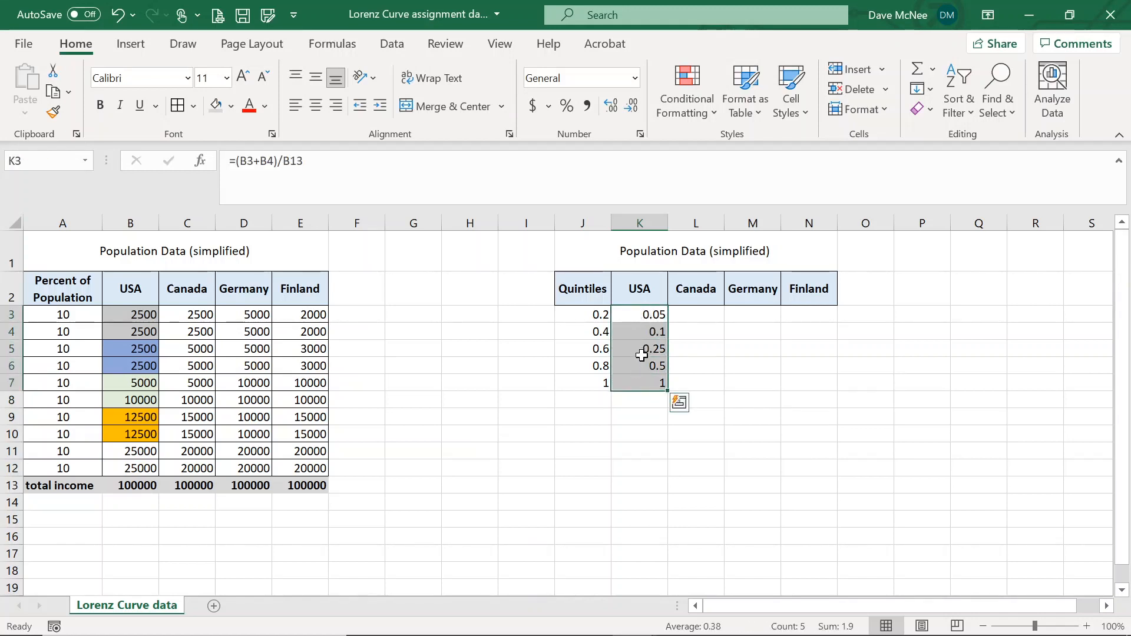
pyautogui.moveTo(630, 337)
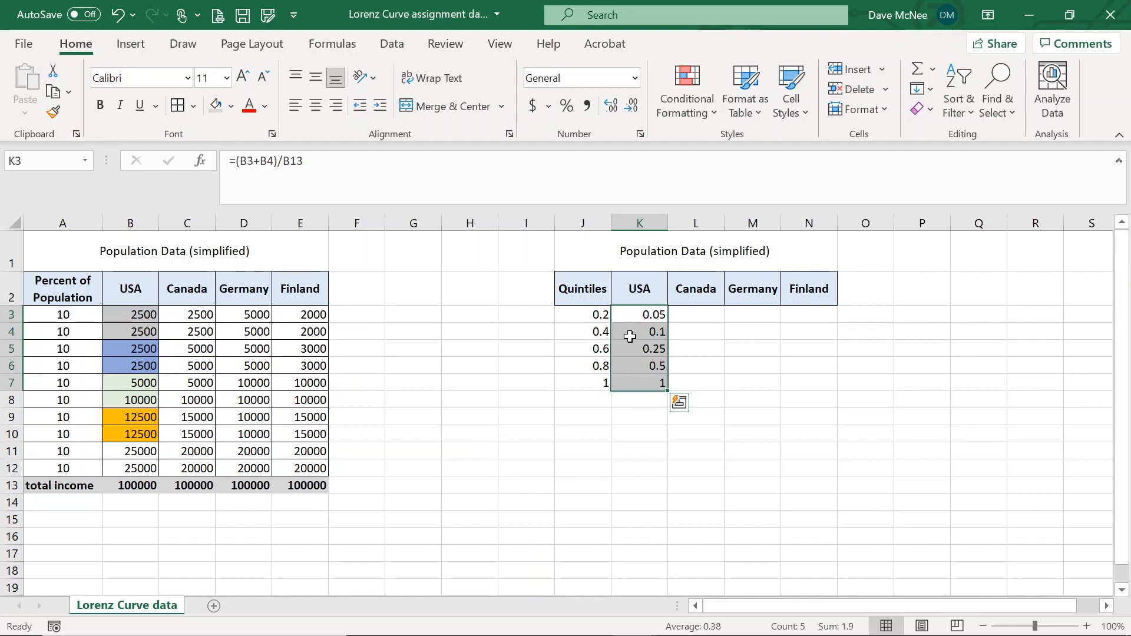
pyautogui.moveTo(662, 349)
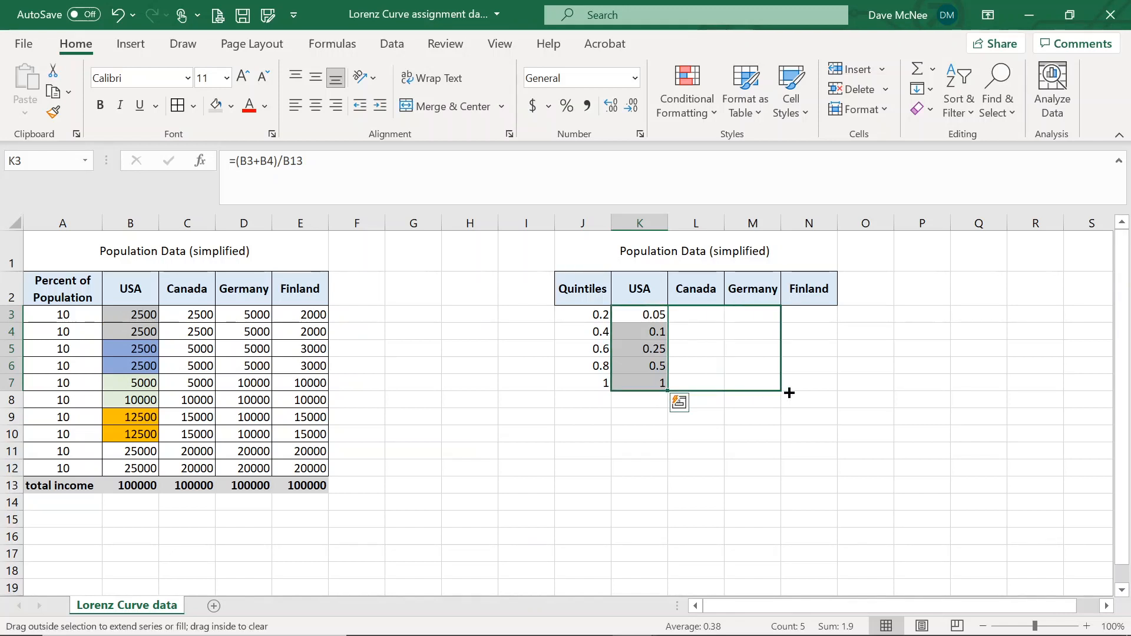
pyautogui.moveTo(790, 393); pyautogui.dragTo(816, 393)
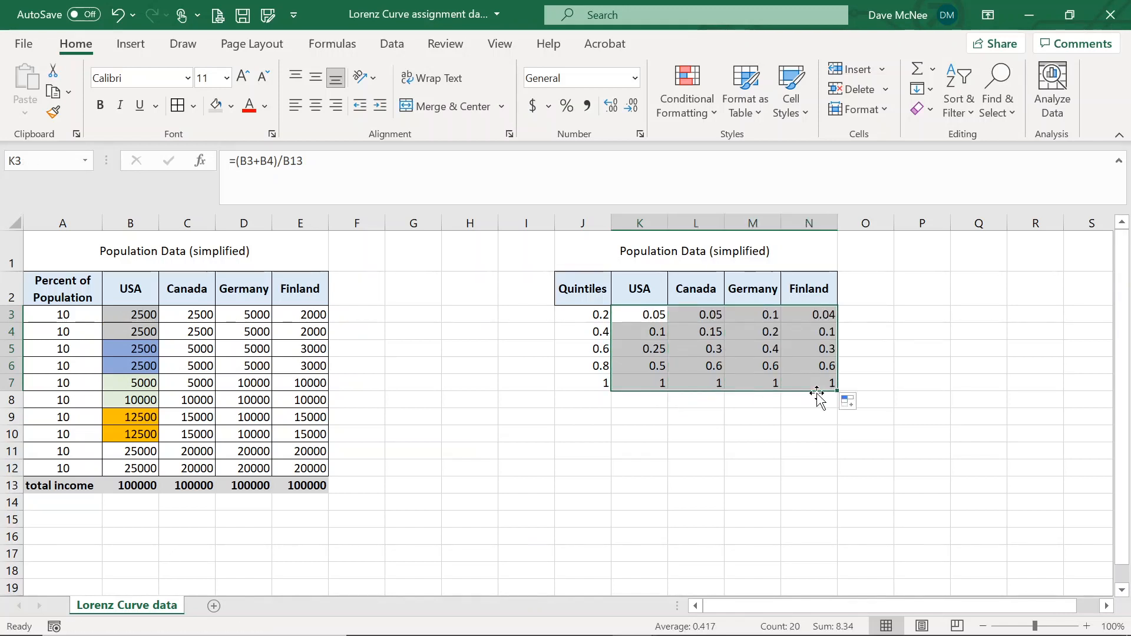
pyautogui.moveTo(671, 358)
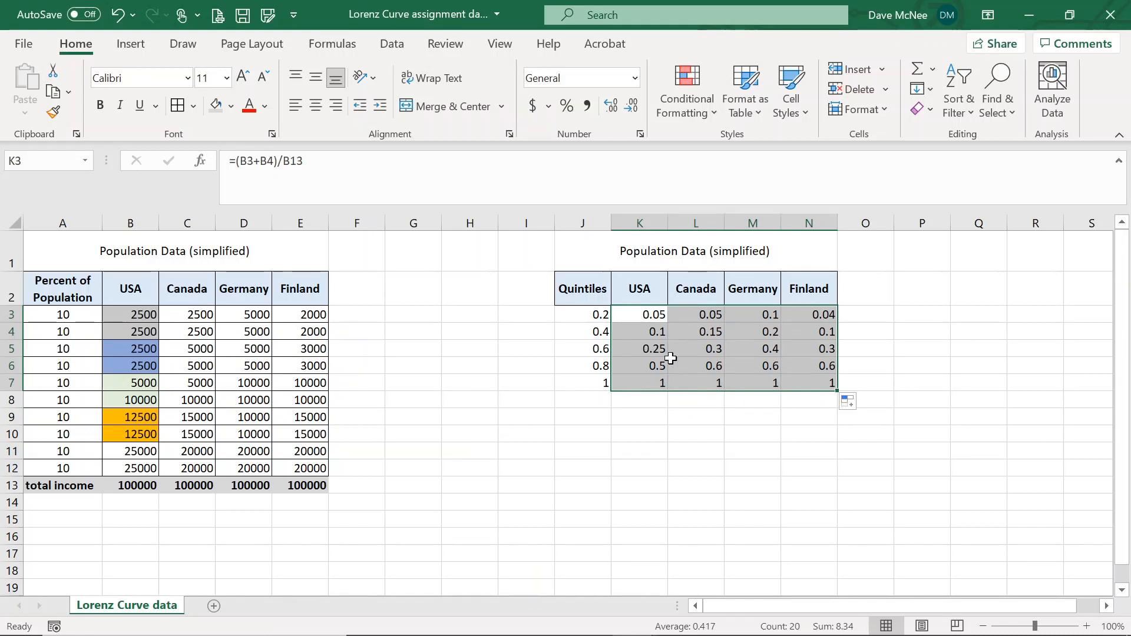
pyautogui.click(696, 314)
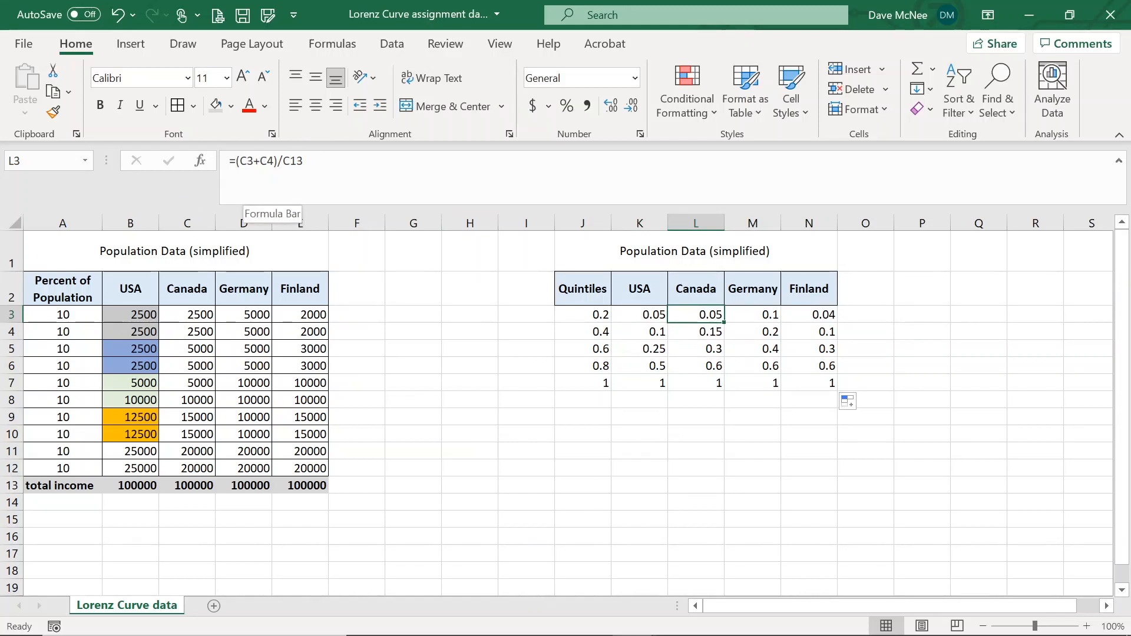
pyautogui.click(696, 331)
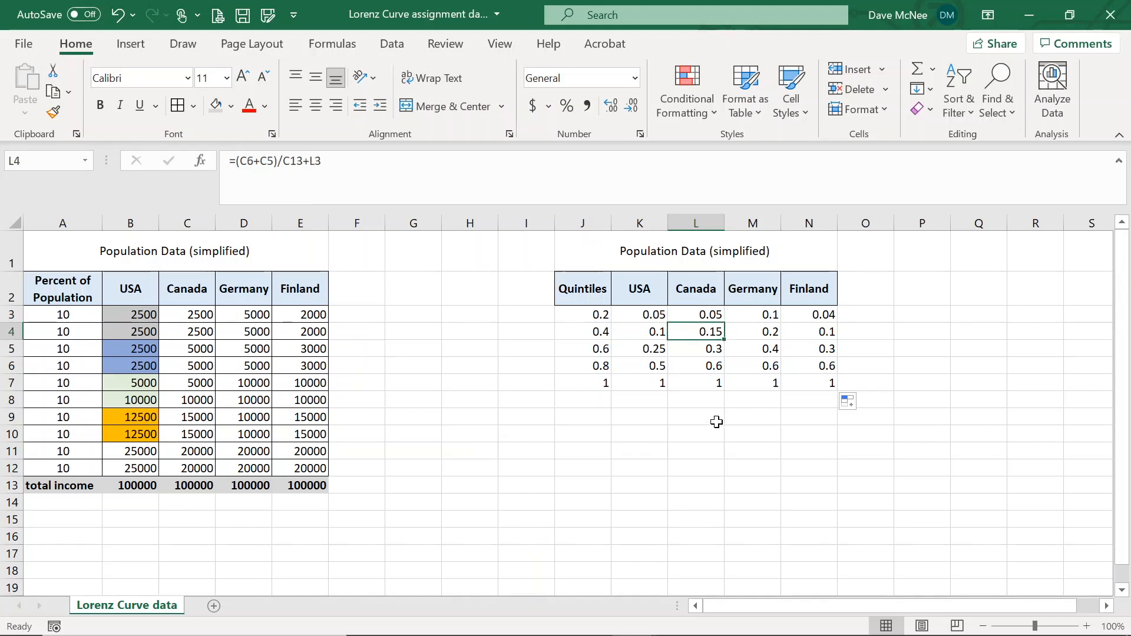
pyautogui.click(696, 383)
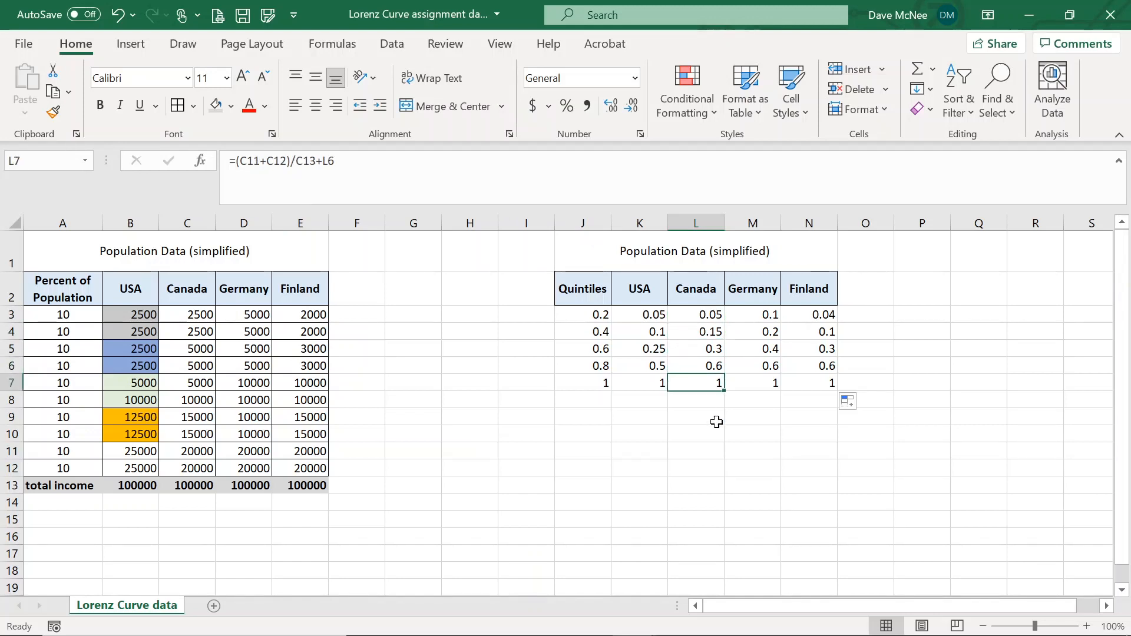
pyautogui.click(752, 314)
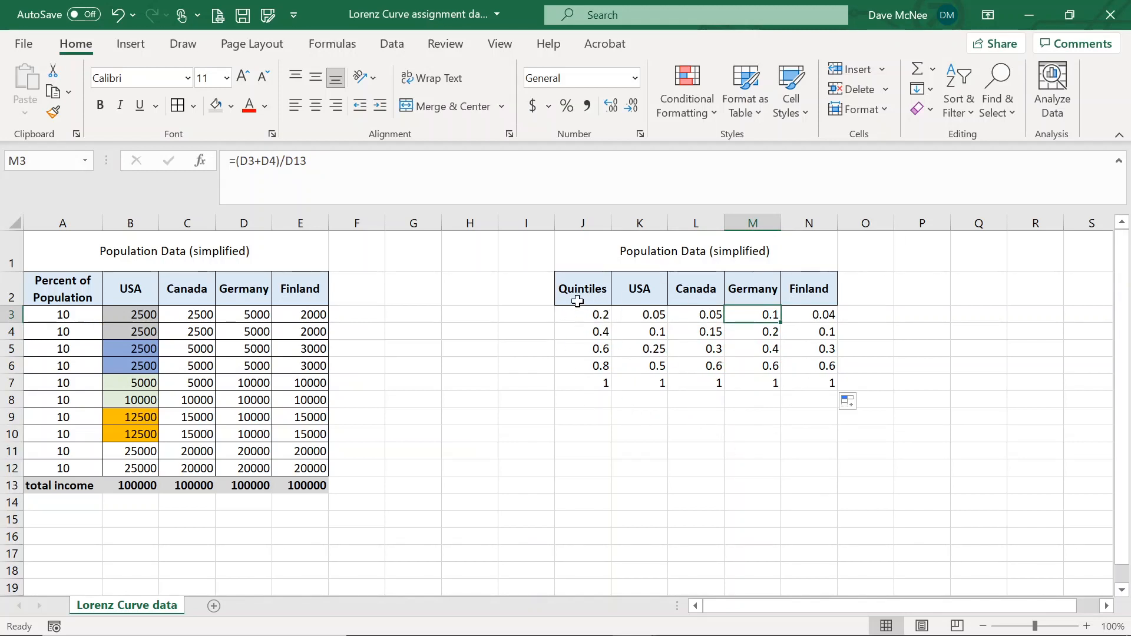
pyautogui.moveTo(582, 289); pyautogui.dragTo(808, 400)
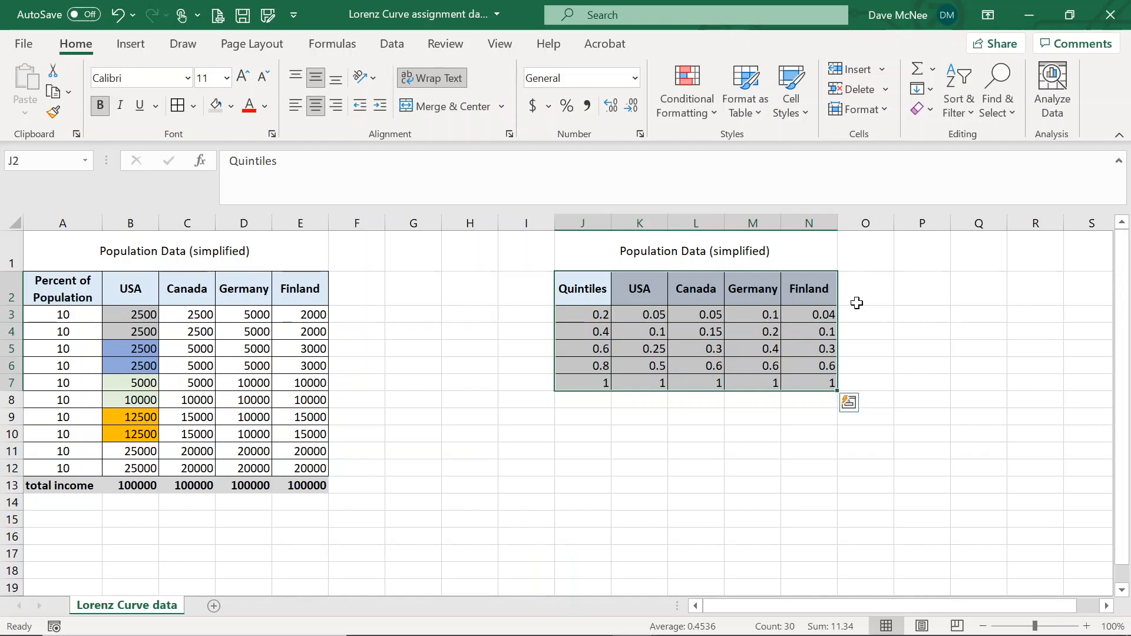
# Add a 'Perfect Equality' header in O2 and paste the 0.2–1 quintile values beneath it.
pyautogui.click(864, 289)
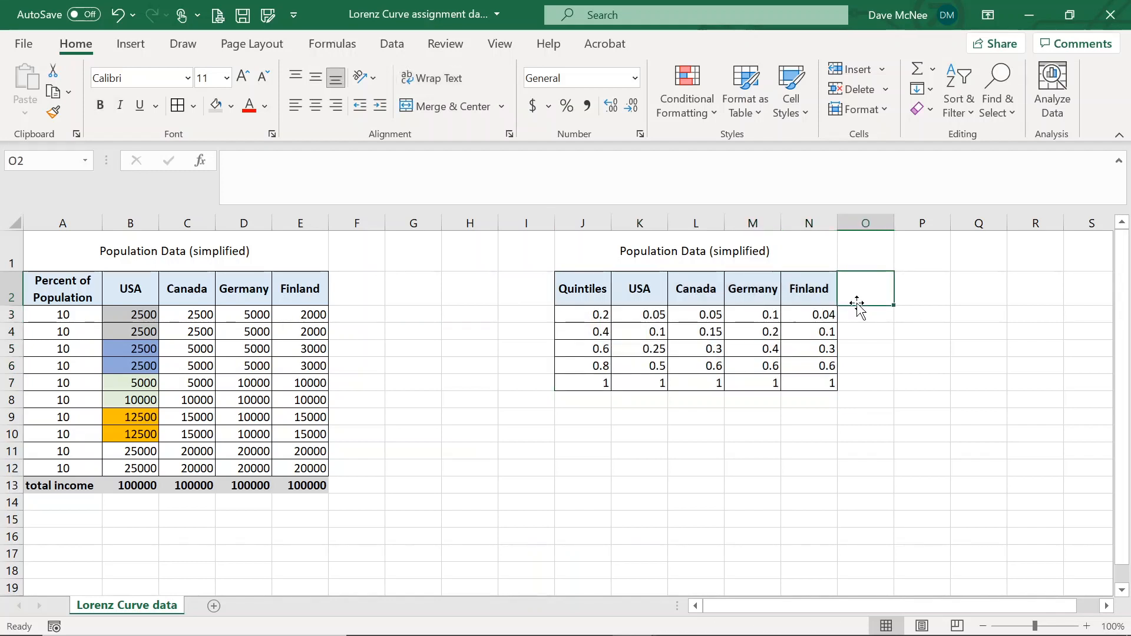
pyautogui.write('Perfect Eq')
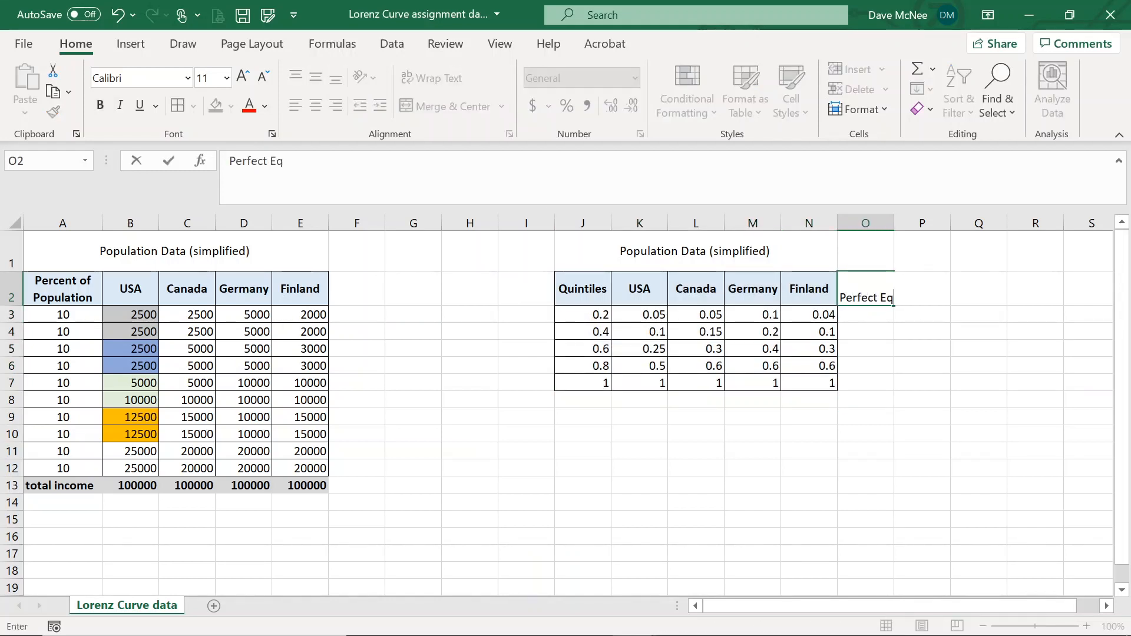
pyautogui.press('Enter')
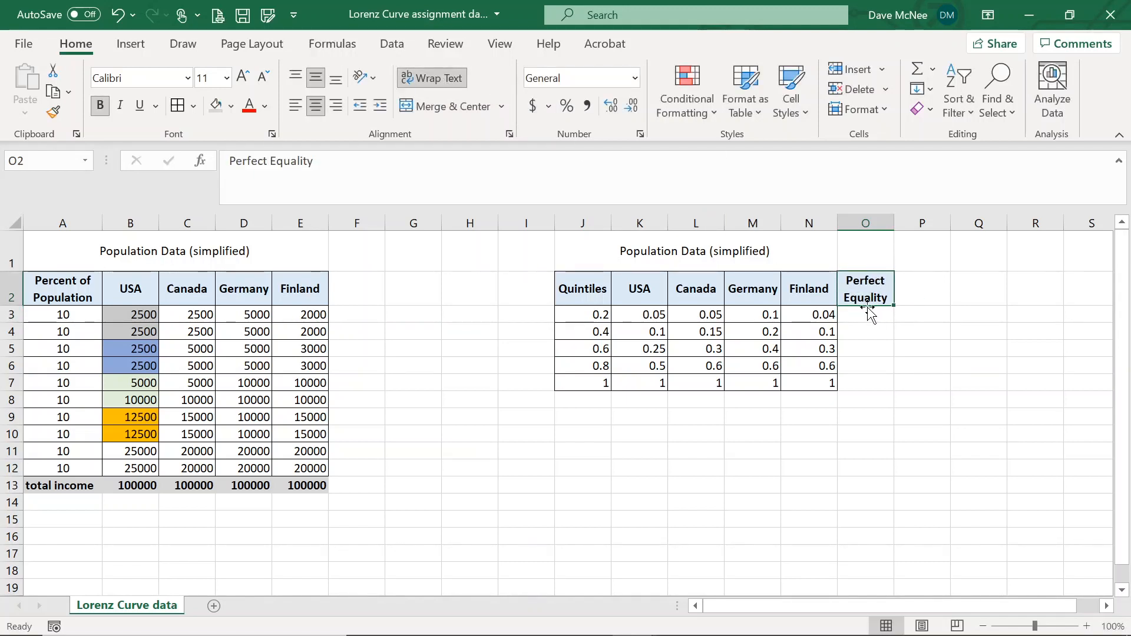
pyautogui.moveTo(582, 314); pyautogui.dragTo(582, 348)
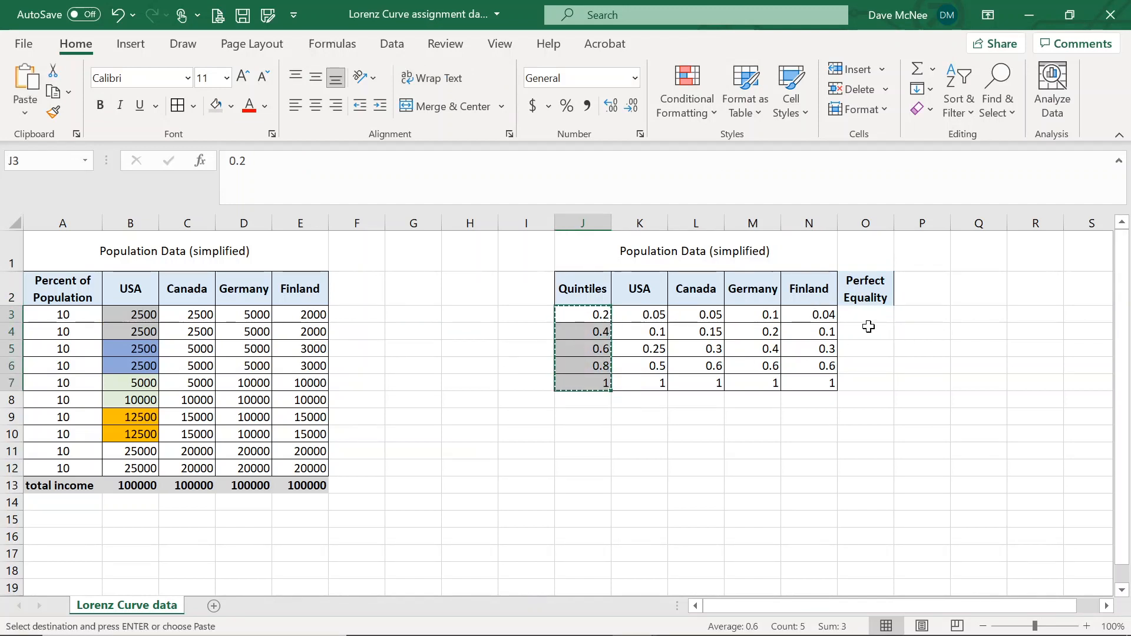
pyautogui.click(865, 314)
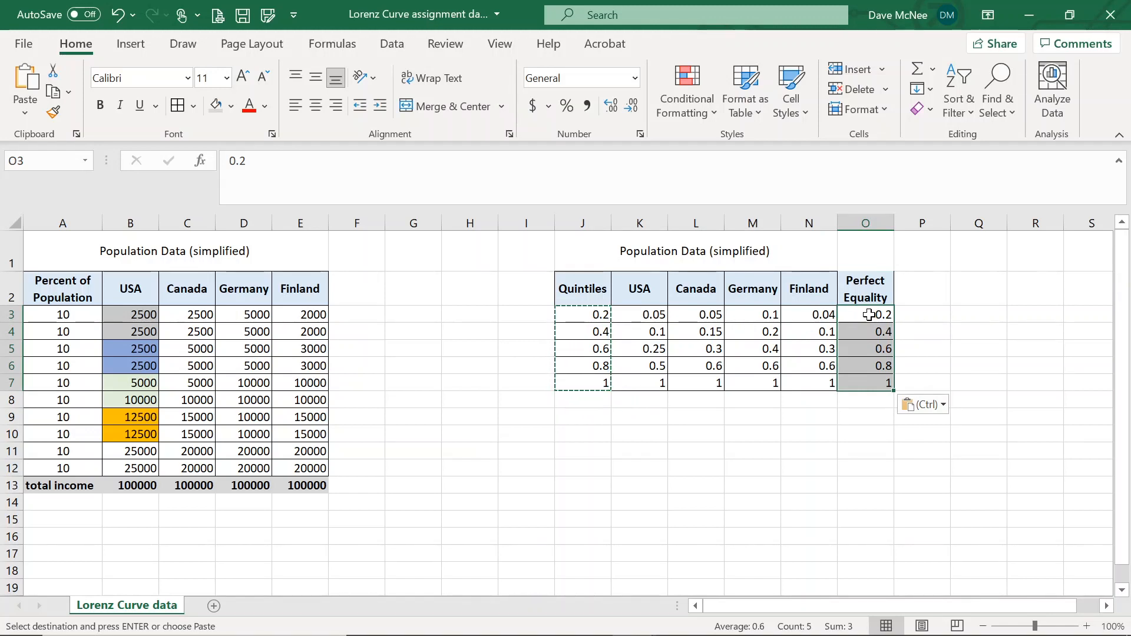
pyautogui.moveTo(920, 269)
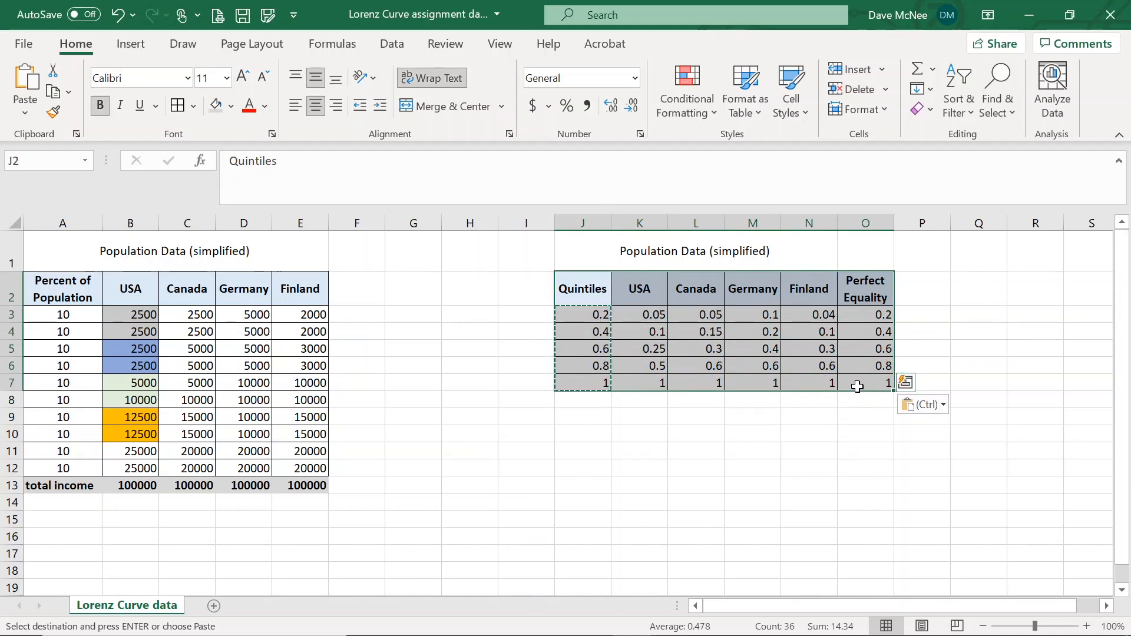
# Insert the Line chart from Recommended Charts for the J2:O7 quintile table.
pyautogui.click(130, 43)
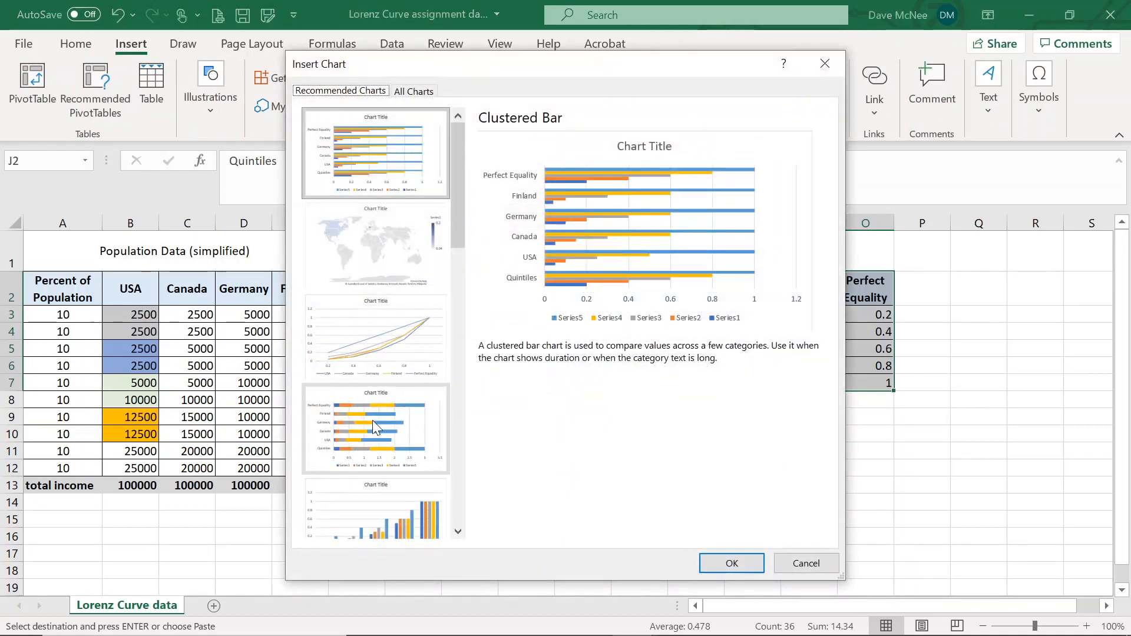
pyautogui.scroll(-3)
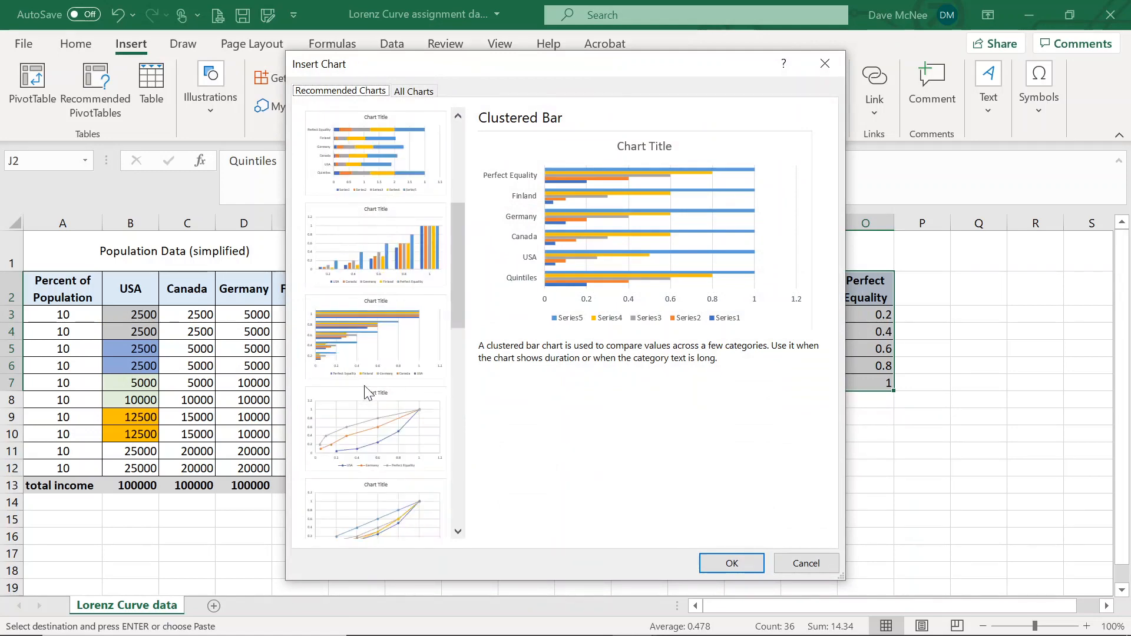
pyautogui.scroll(-3)
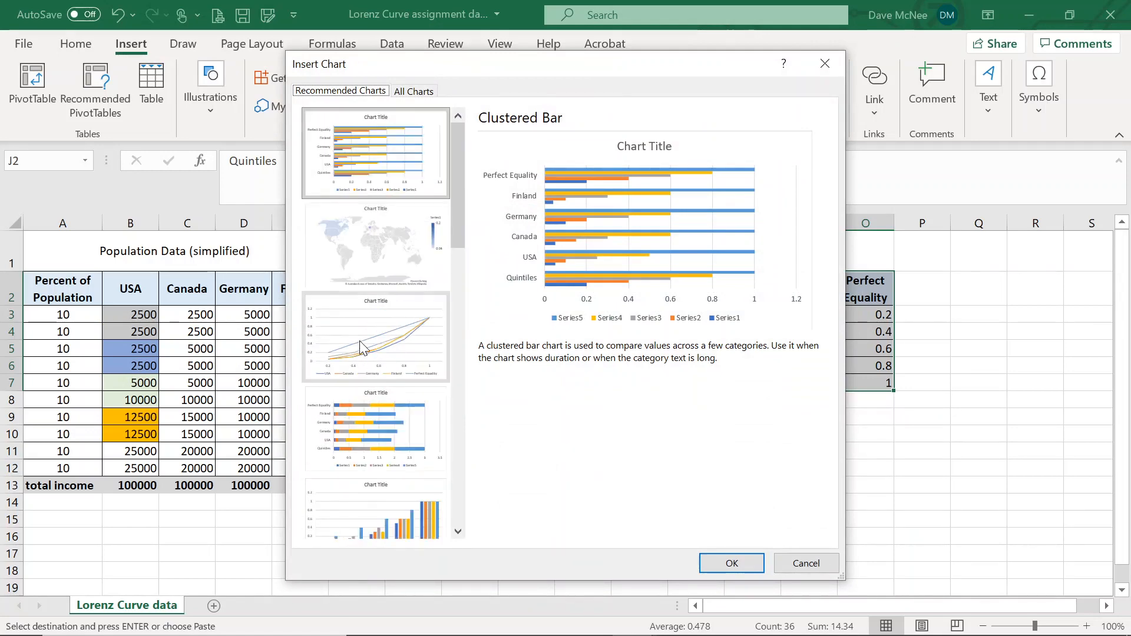
pyautogui.click(376, 337)
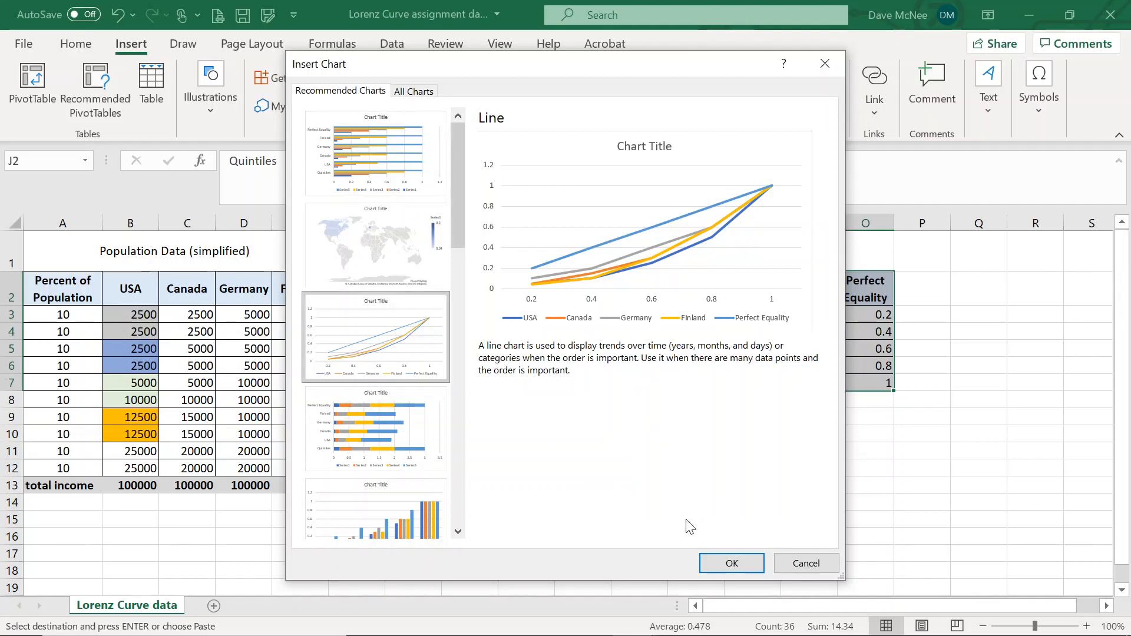
pyautogui.moveTo(721, 568)
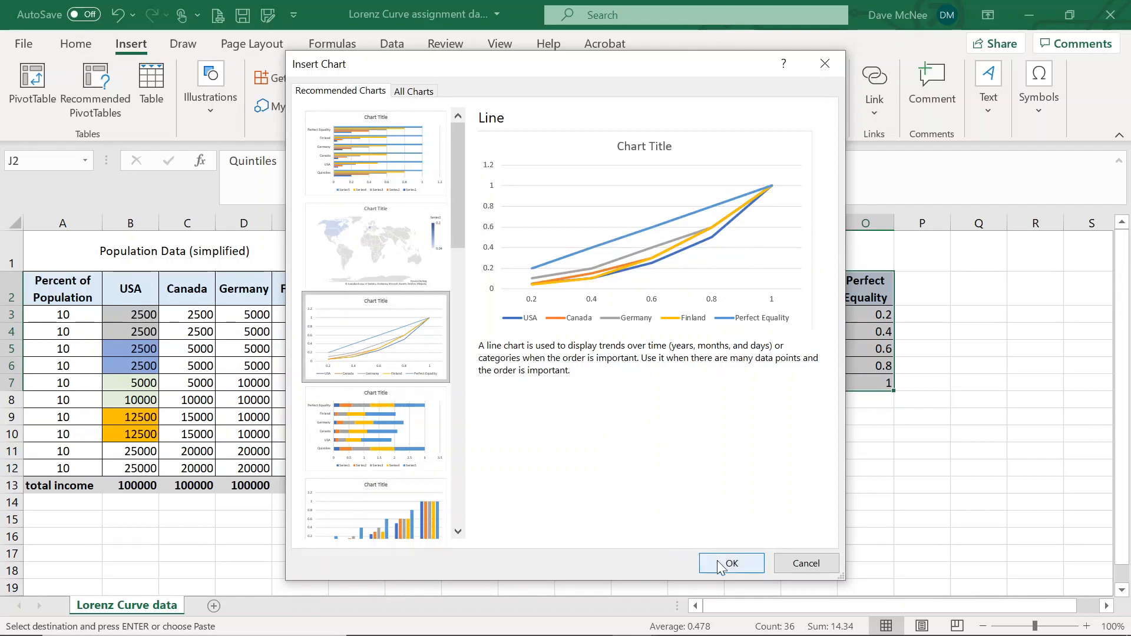
pyautogui.click(731, 563)
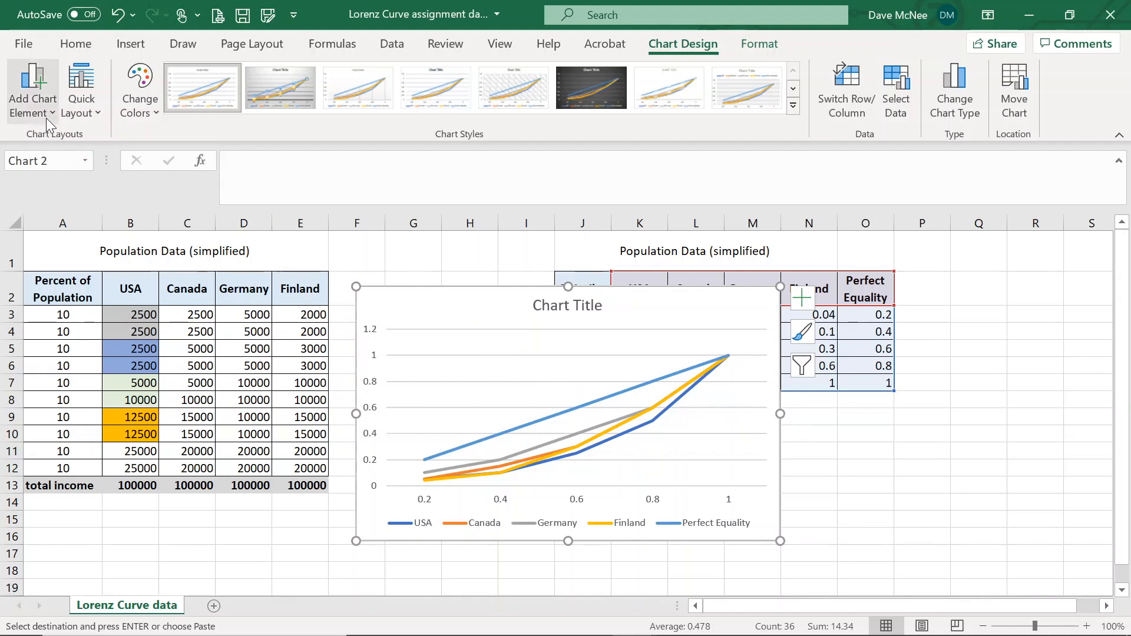
# Add axis titles: Percent of Population horizontally, Proportion of Total Income vertically.
pyautogui.click(32, 94)
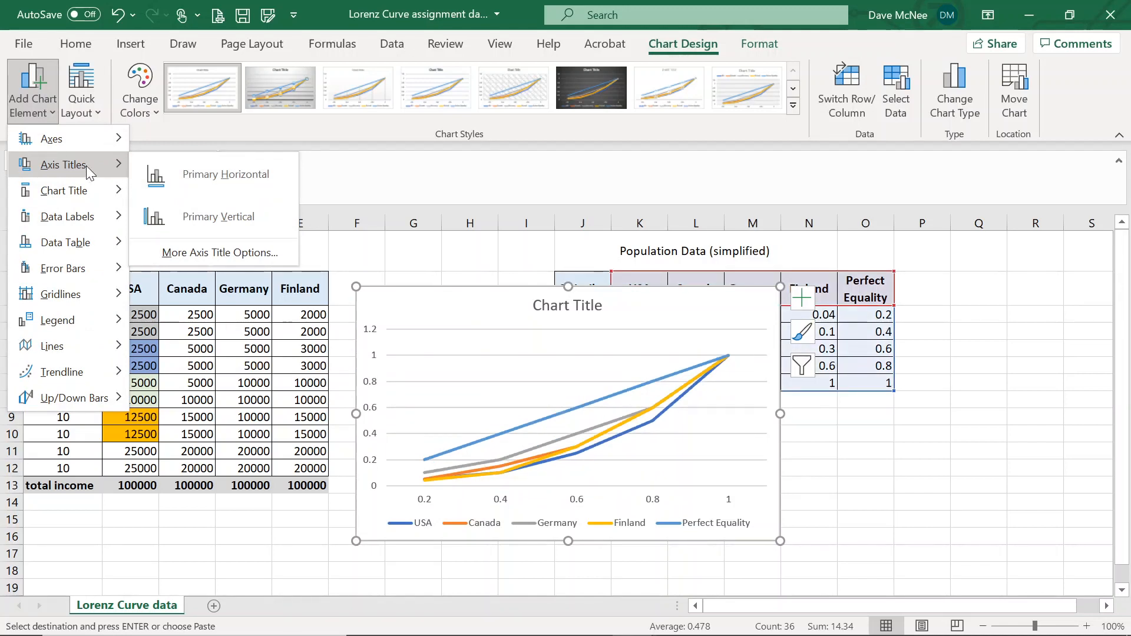
pyautogui.moveTo(154, 158)
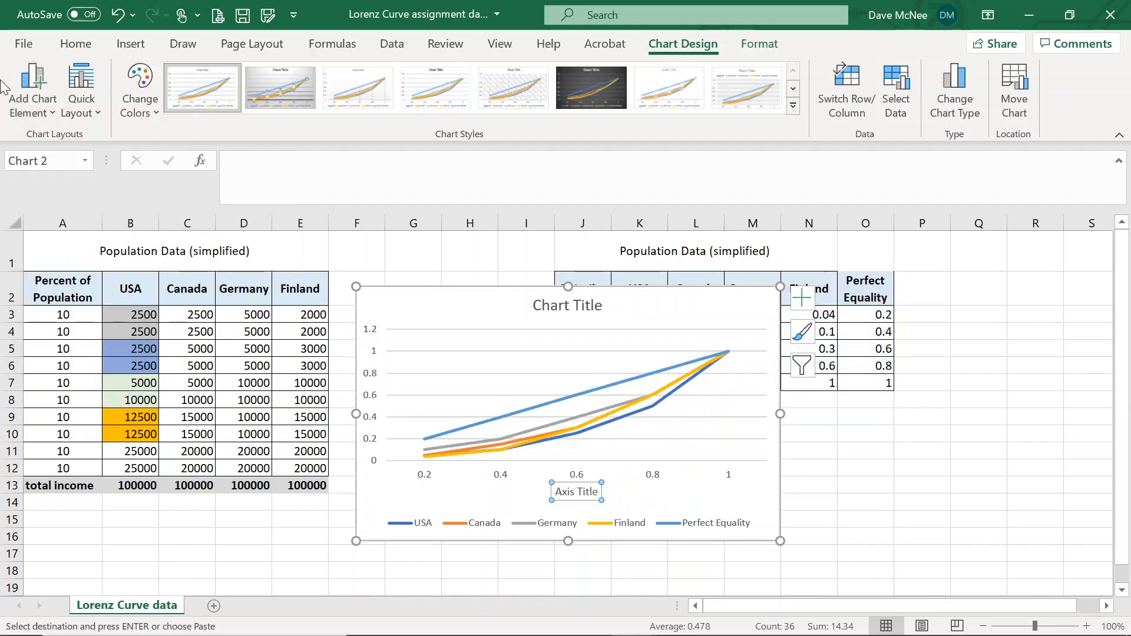
pyautogui.click(32, 88)
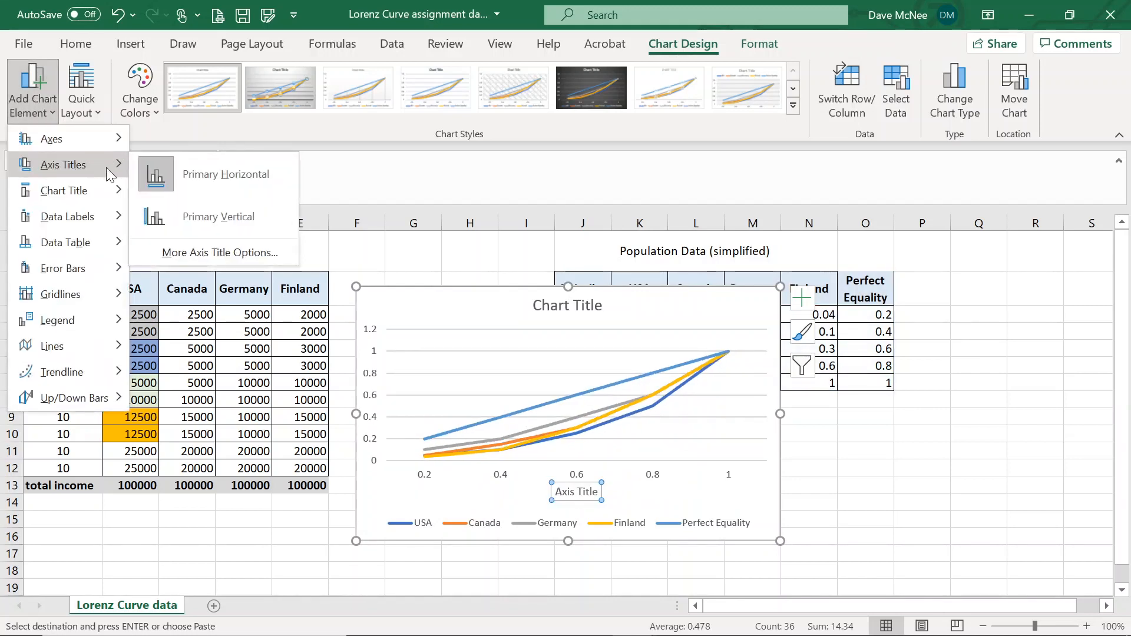
pyautogui.click(219, 217)
pyautogui.write('Perc')
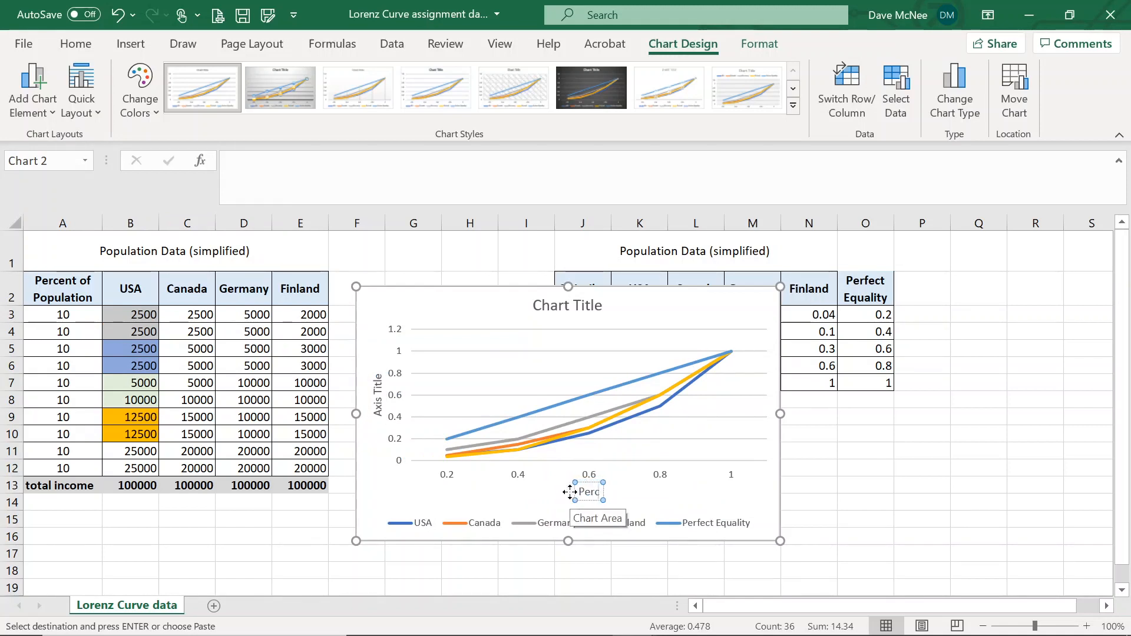
pyautogui.click(587, 491)
pyautogui.write('ent of Population')
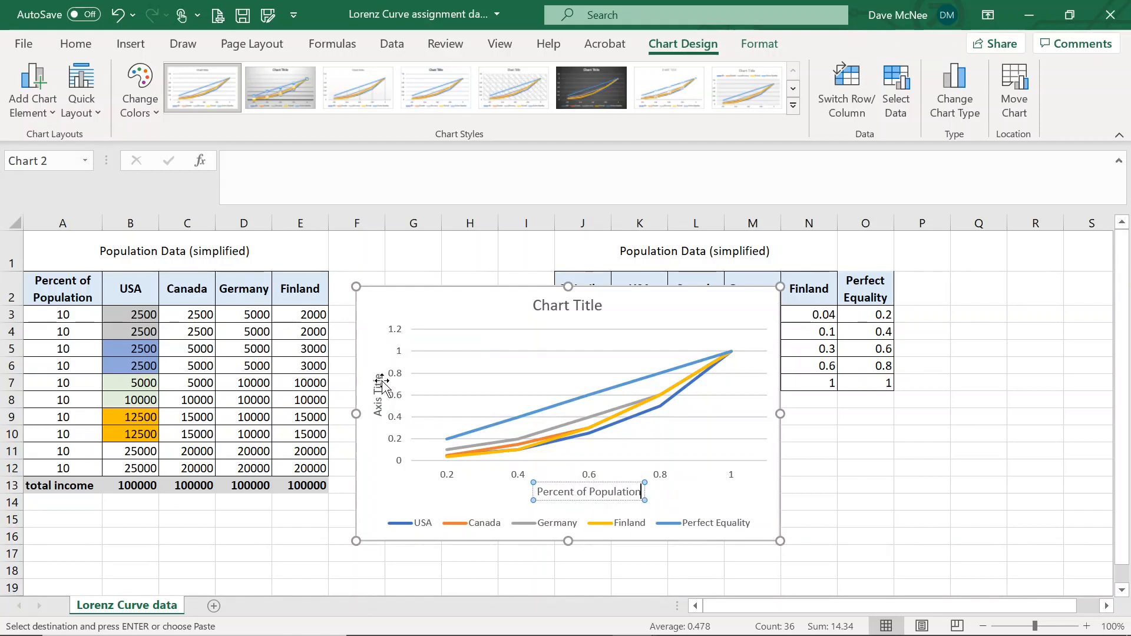
pyautogui.click(375, 396)
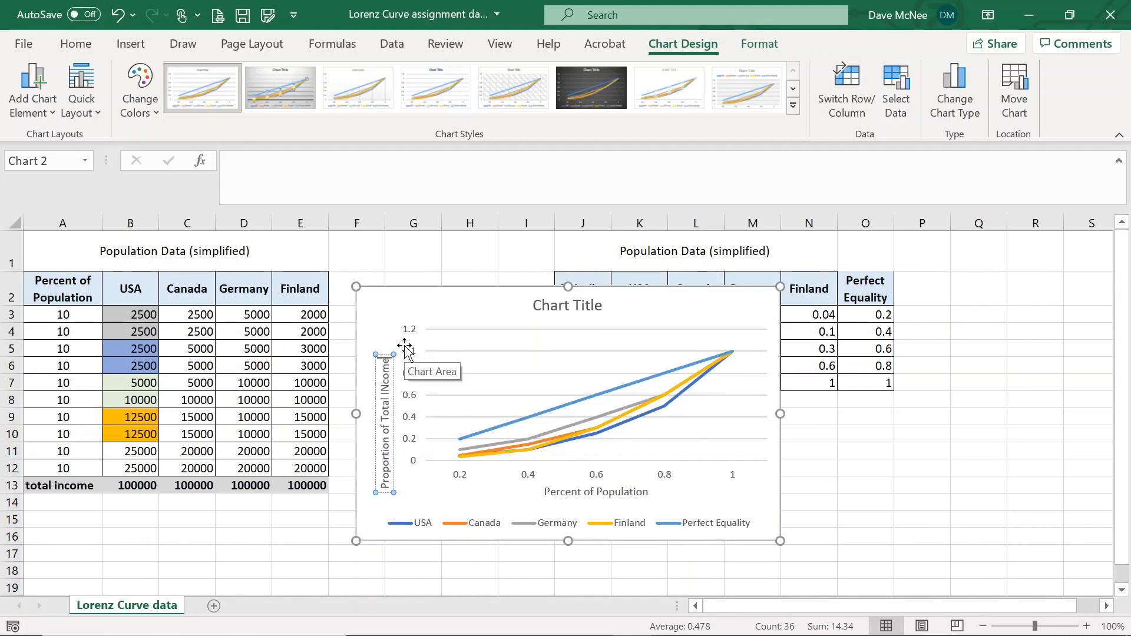
# Replace the chart's default title with 'Lorenz Curve'.
pyautogui.click(567, 305)
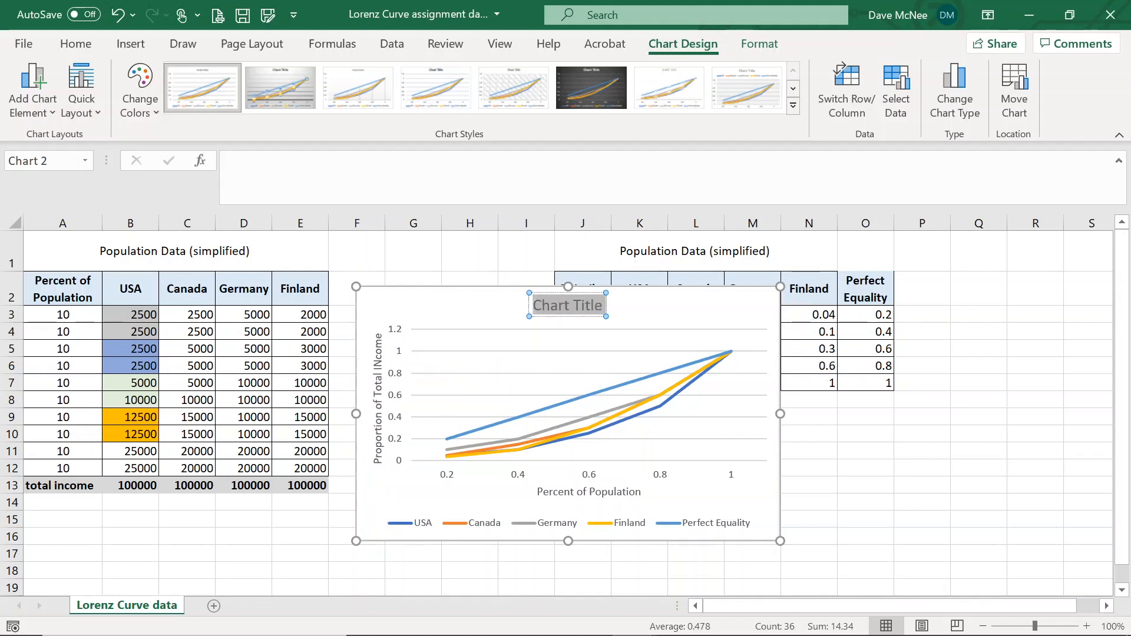
pyautogui.write('Lornz C')
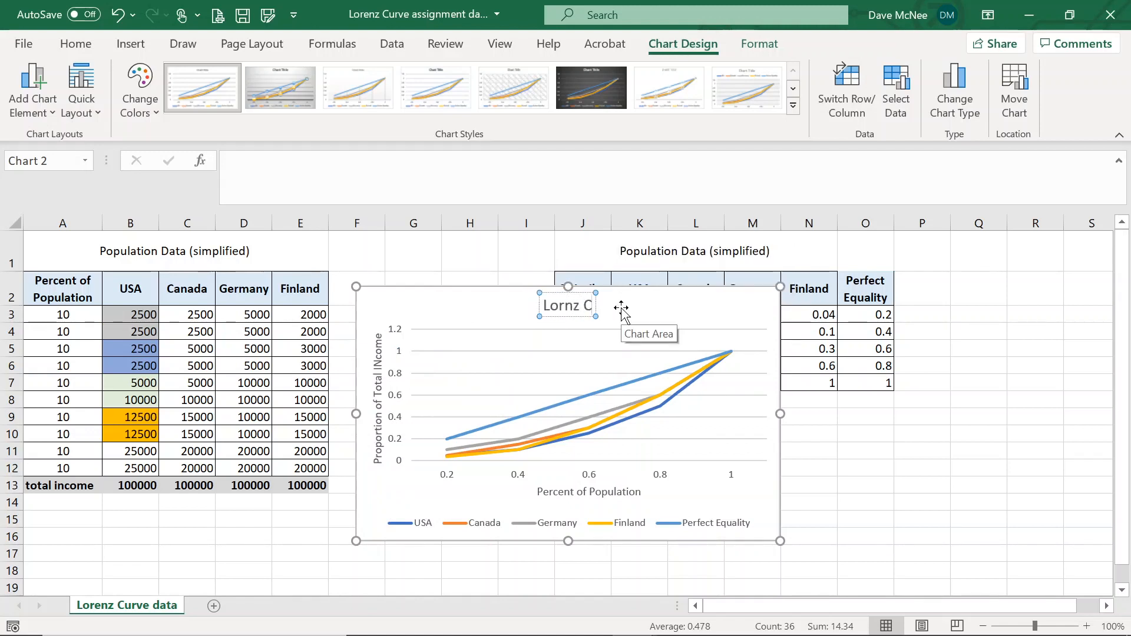
pyautogui.write('urve')
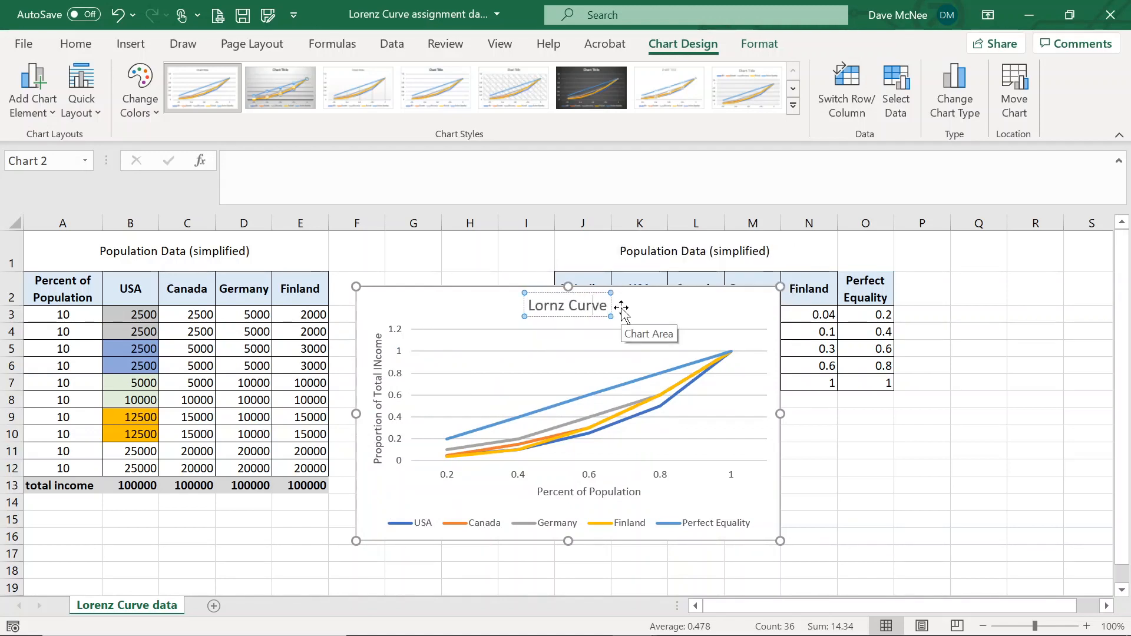
pyautogui.write('Lorenz Curve')
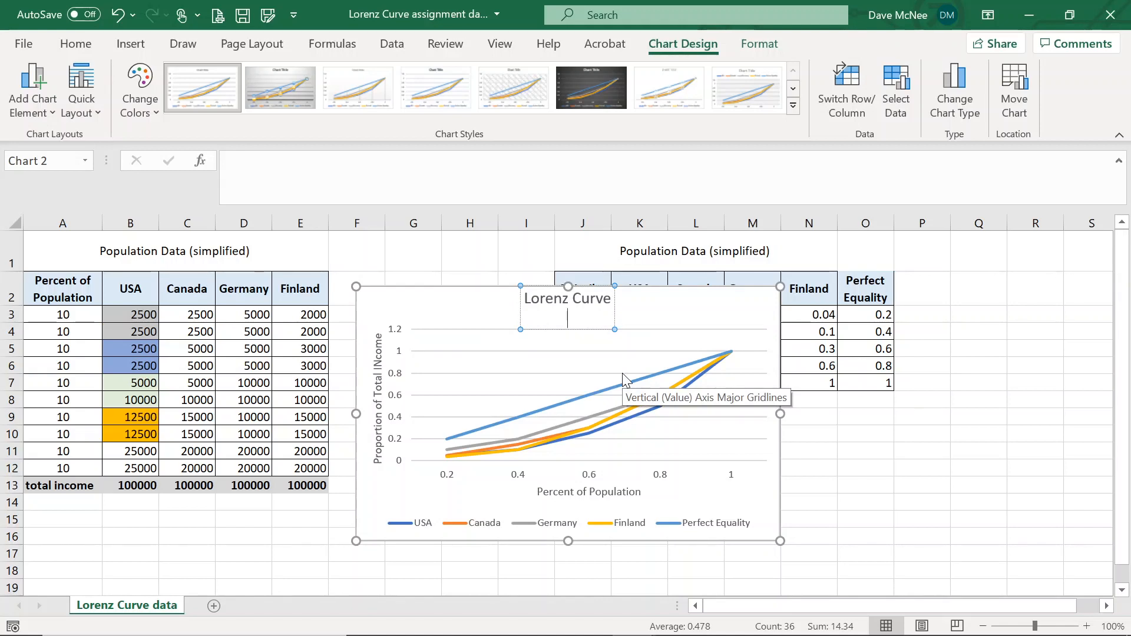
# Add a 'Simplified Data For CIE3M' subtitle line and decrease its font size.
pyautogui.write('Simplified Data For CIE3M')
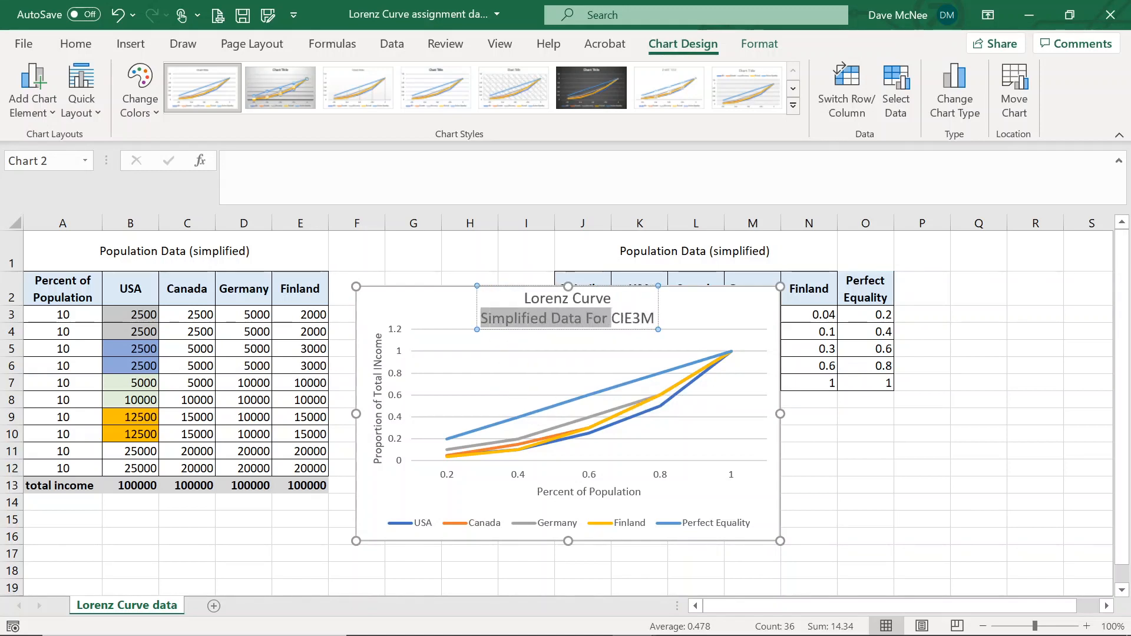
pyautogui.click(76, 44)
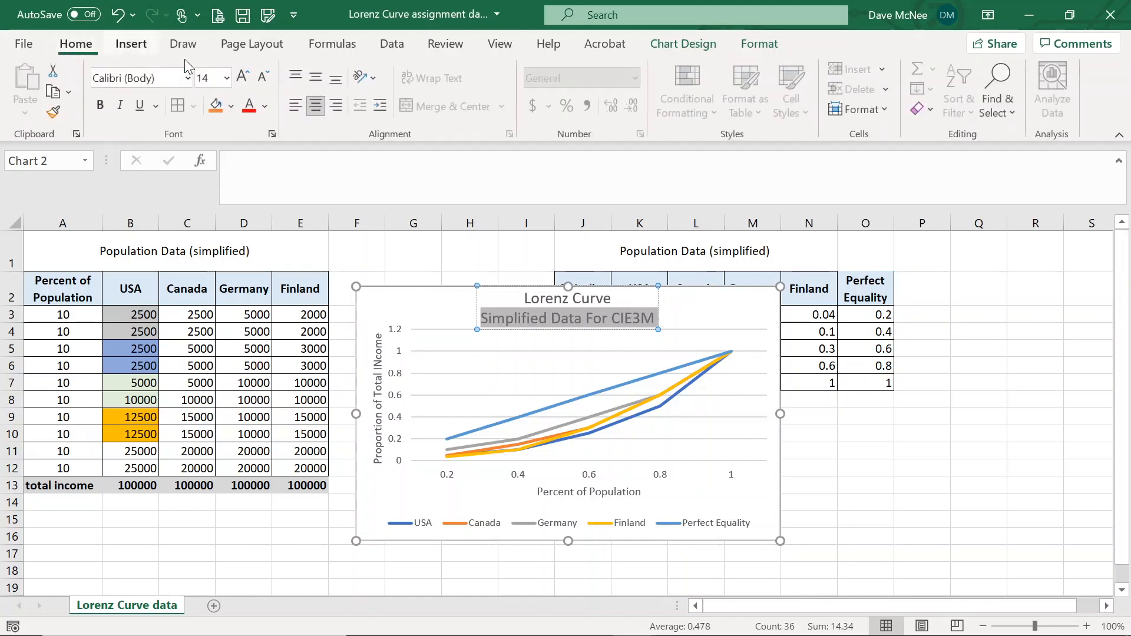
pyautogui.click(262, 77)
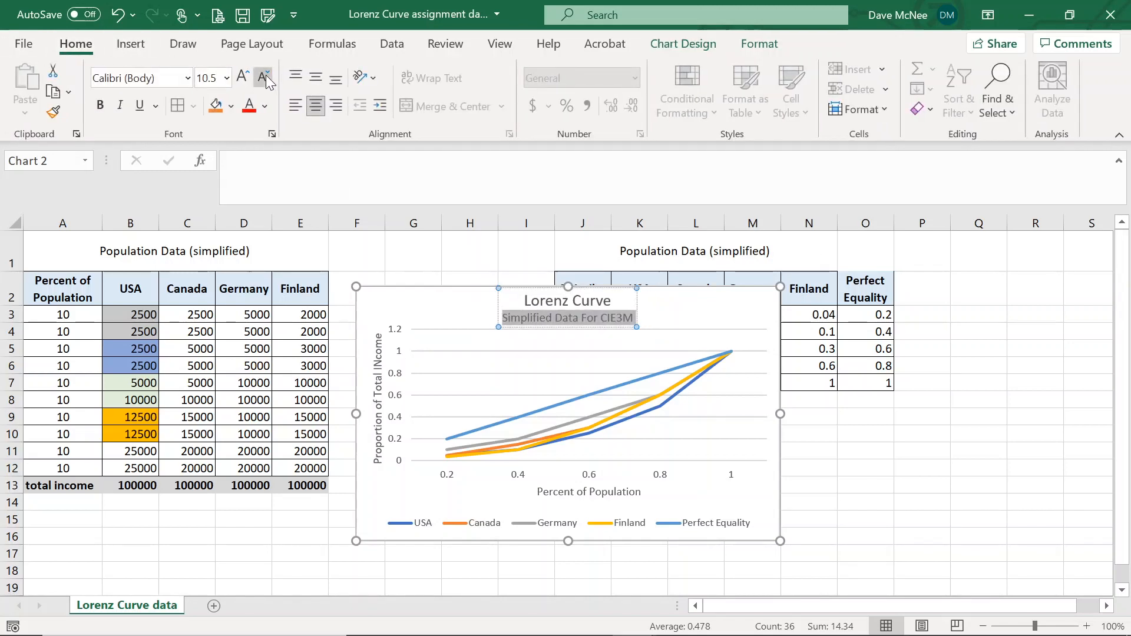